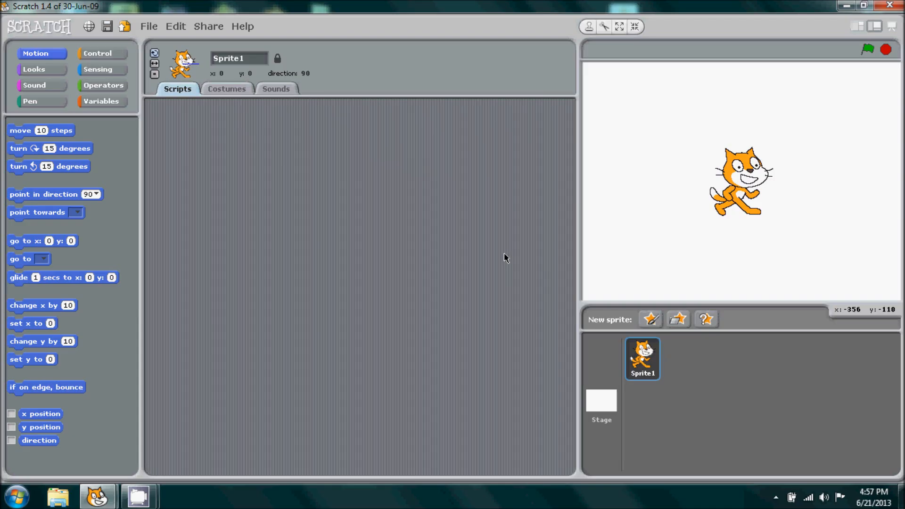
{"action": "mouse_move", "coordinate": [555, 327]}
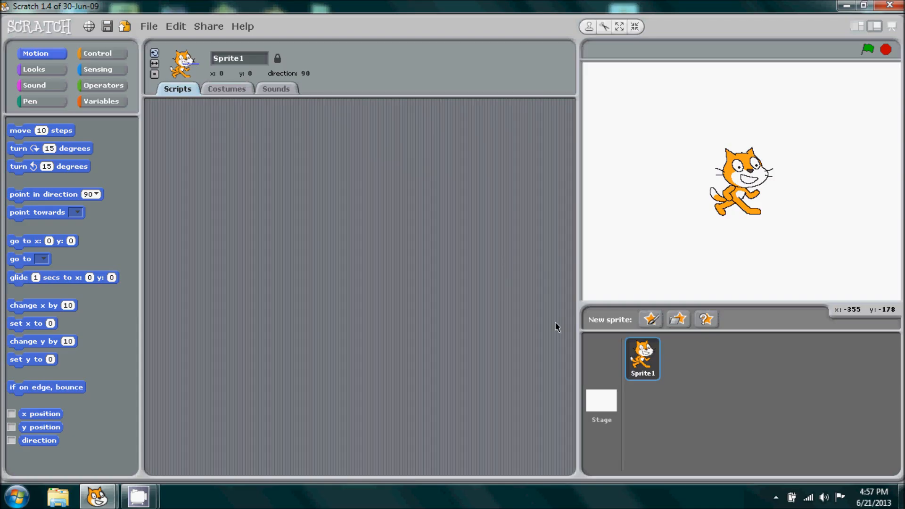
{"action": "mouse_move", "coordinate": [651, 319]}
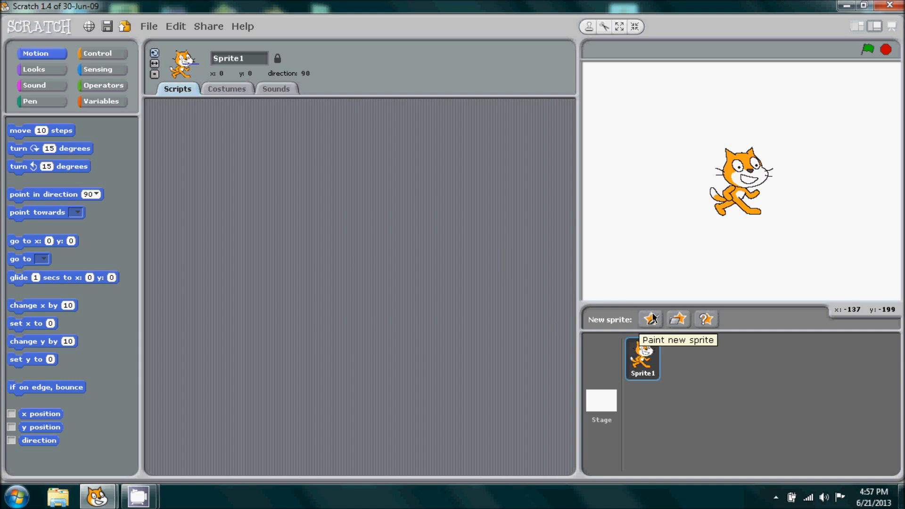
{"action": "mouse_move", "coordinate": [642, 359]}
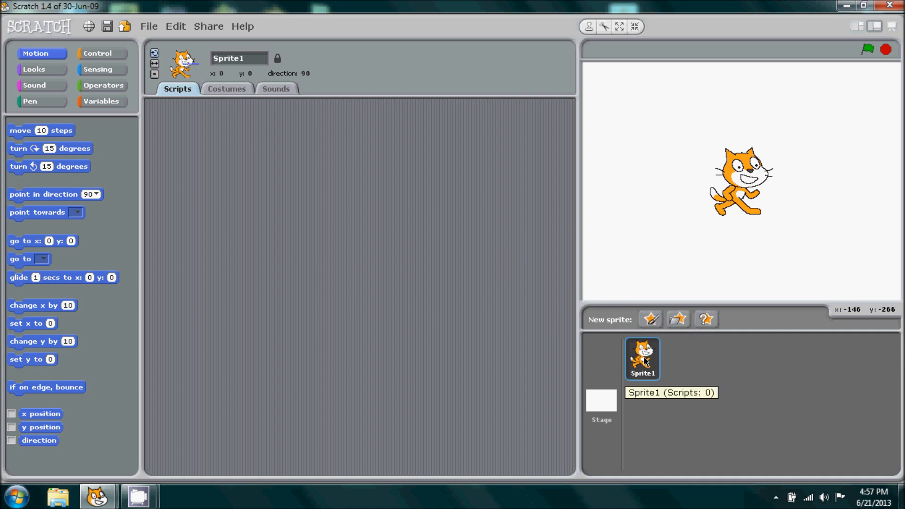
{"action": "mouse_move", "coordinate": [643, 365]}
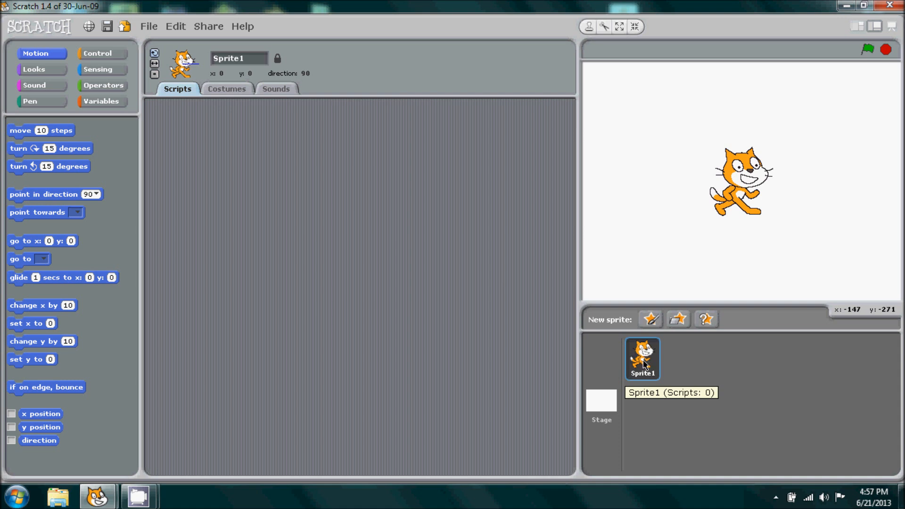
Step: Delete the cat sprite and paint the stage's background1 solid green with the fill bucket
{"action": "right_click", "coordinate": [642, 357]}
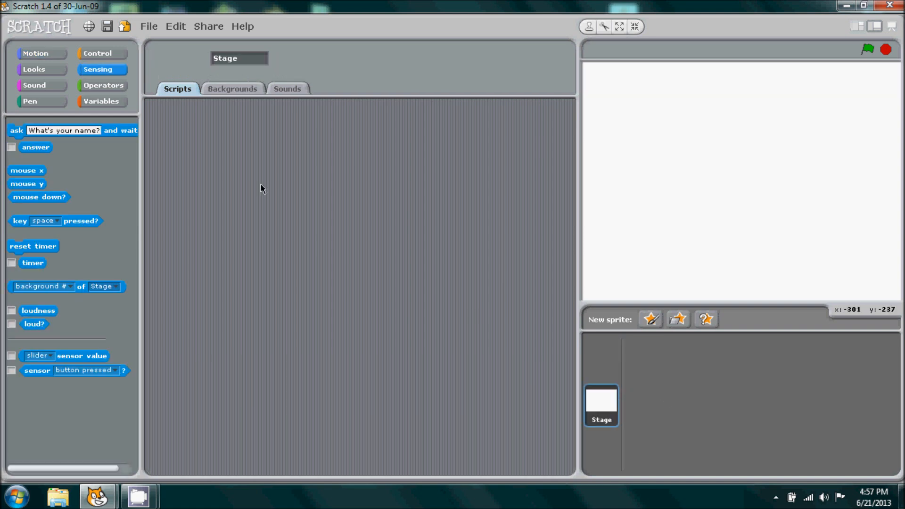
{"action": "left_click", "coordinate": [232, 88]}
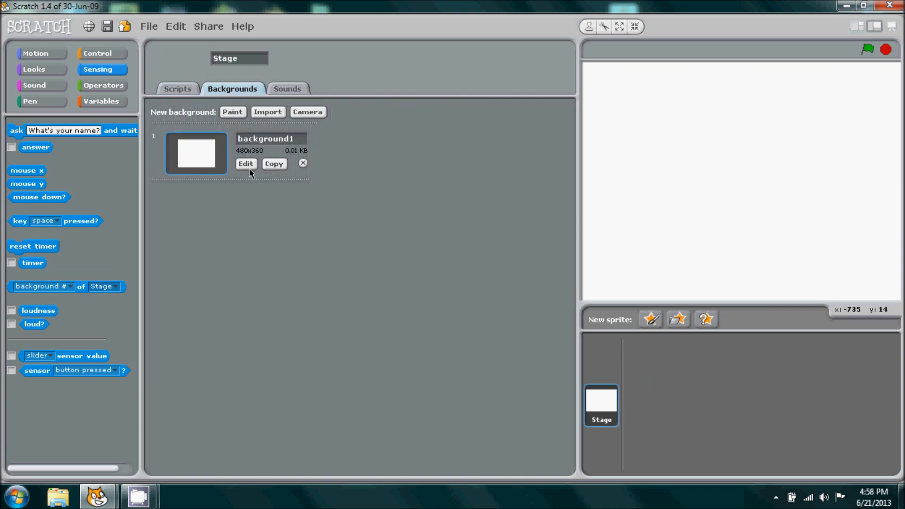
{"action": "left_click", "coordinate": [245, 164]}
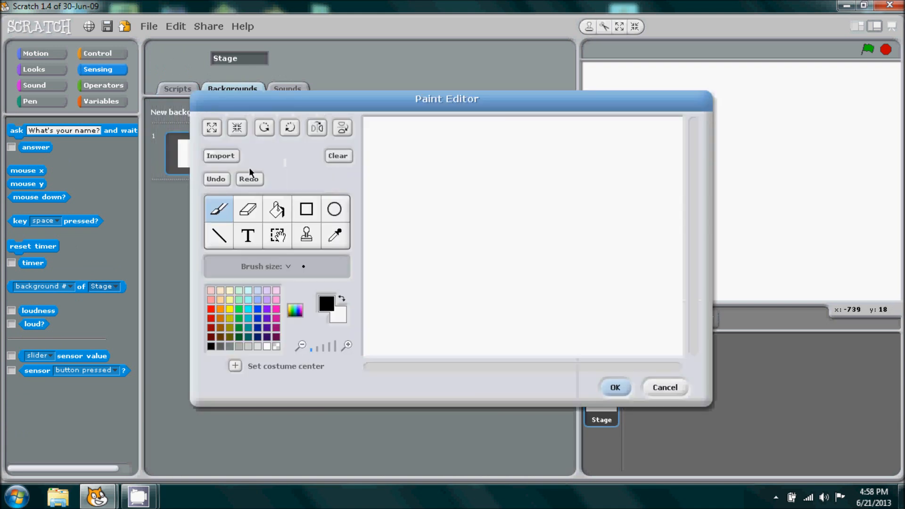
{"action": "left_click", "coordinate": [247, 309]}
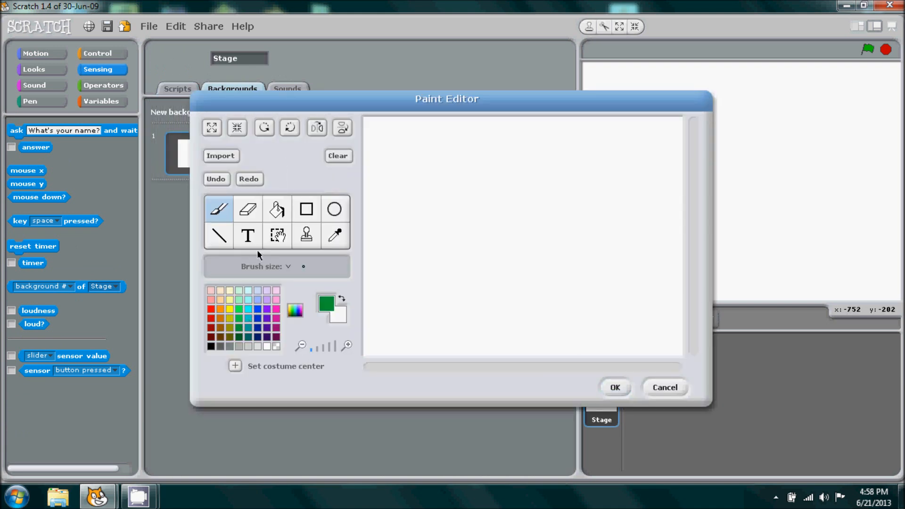
{"action": "left_click", "coordinate": [275, 209]}
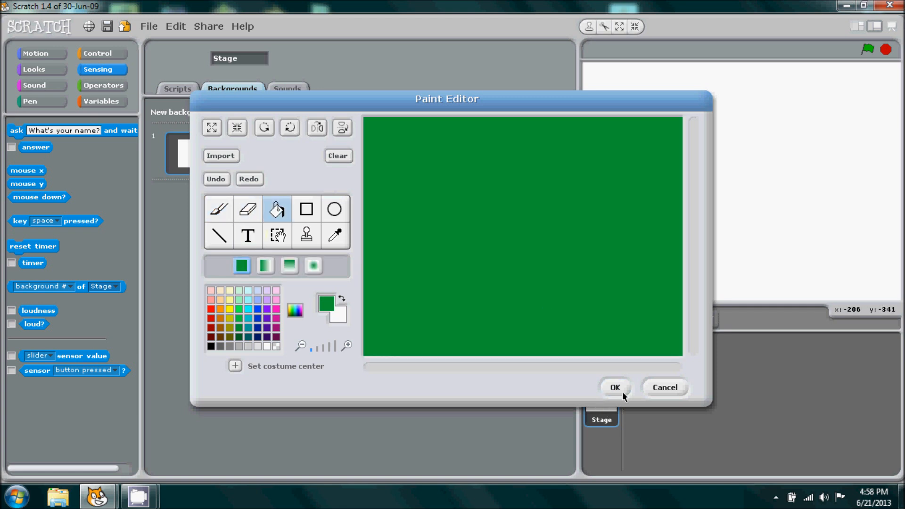
{"action": "left_click", "coordinate": [613, 388]}
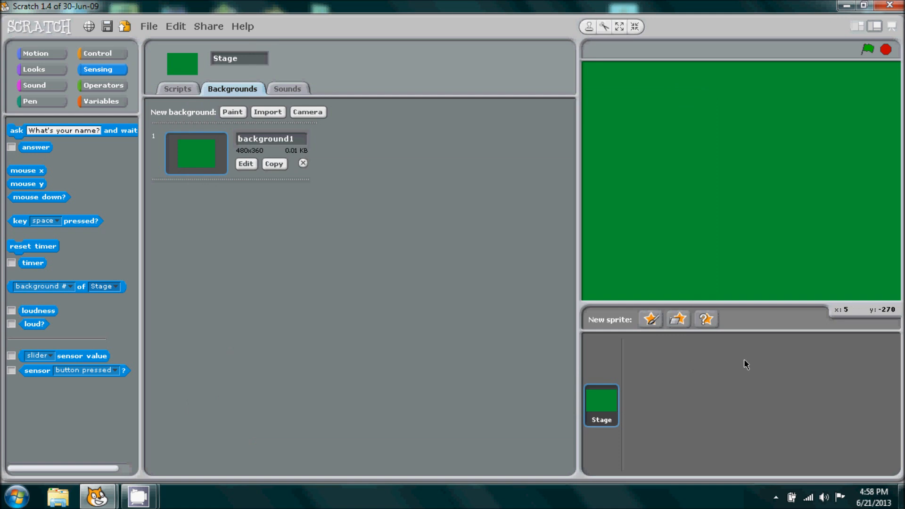
{"action": "mouse_move", "coordinate": [675, 342]}
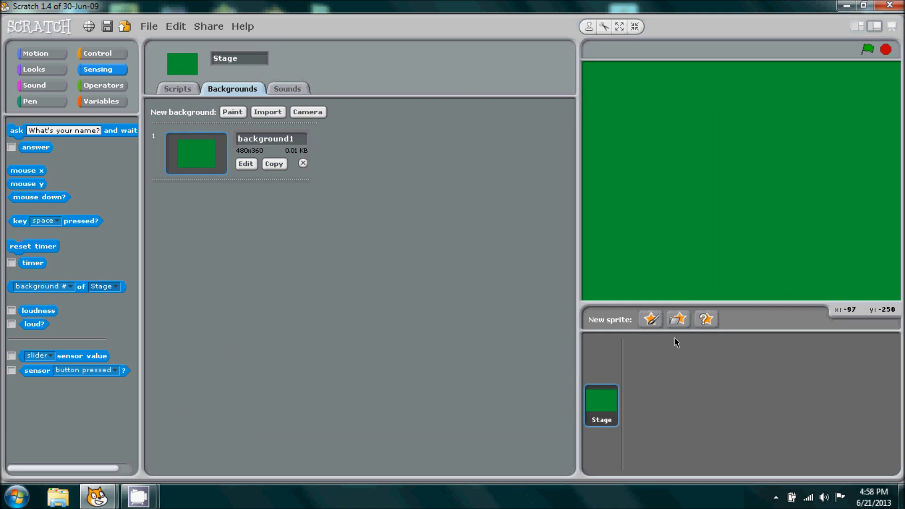
Step: Import the light, player and slender man sprites from files
{"action": "left_click", "coordinate": [677, 318]}
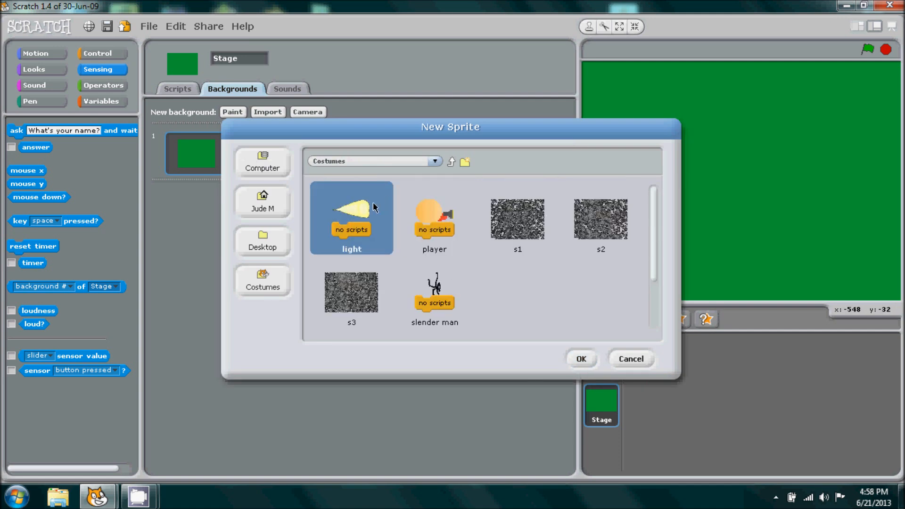
{"action": "left_click", "coordinate": [580, 358]}
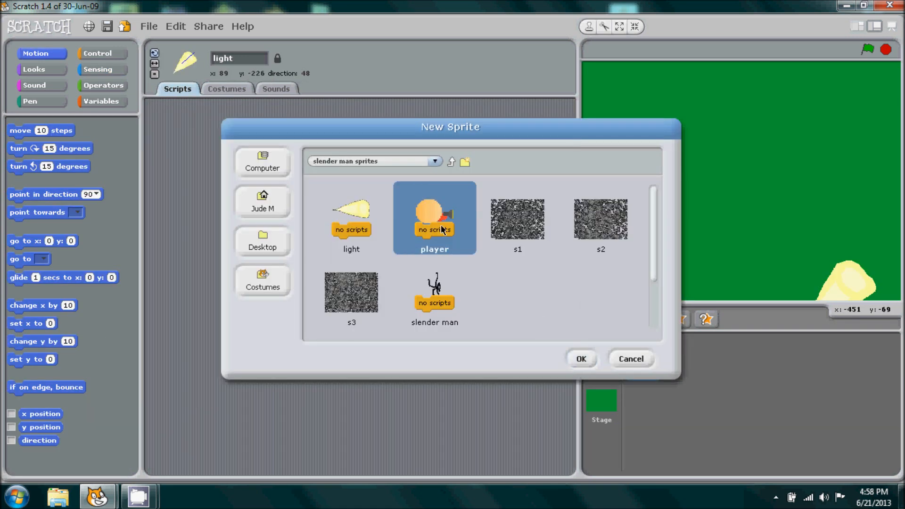
{"action": "left_click", "coordinate": [580, 358]}
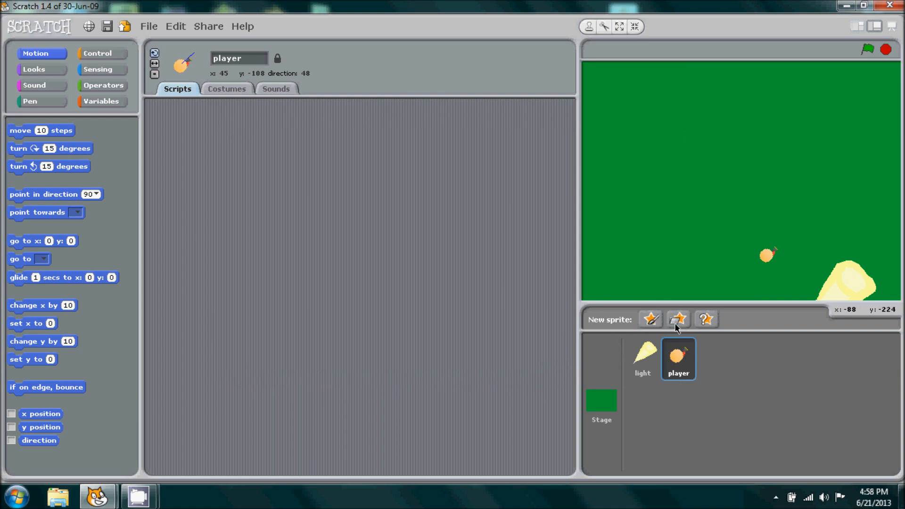
{"action": "left_click", "coordinate": [678, 319]}
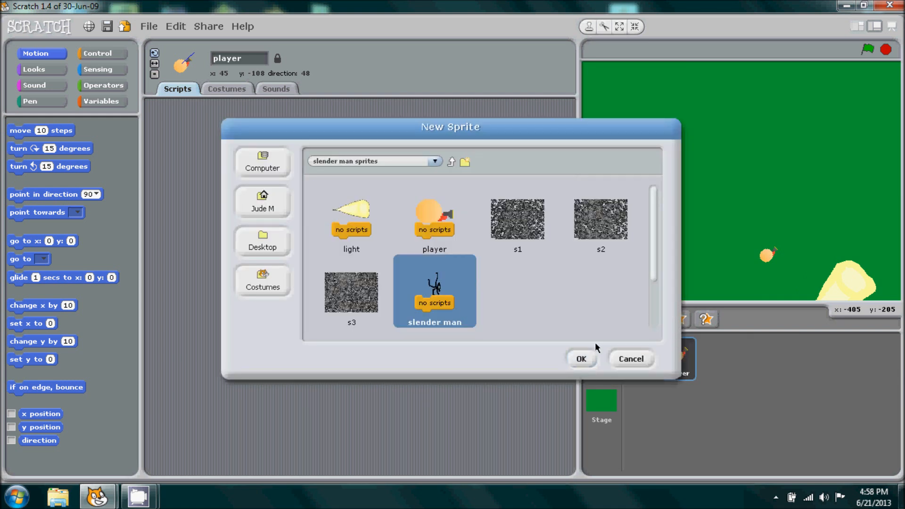
{"action": "left_click", "coordinate": [580, 359]}
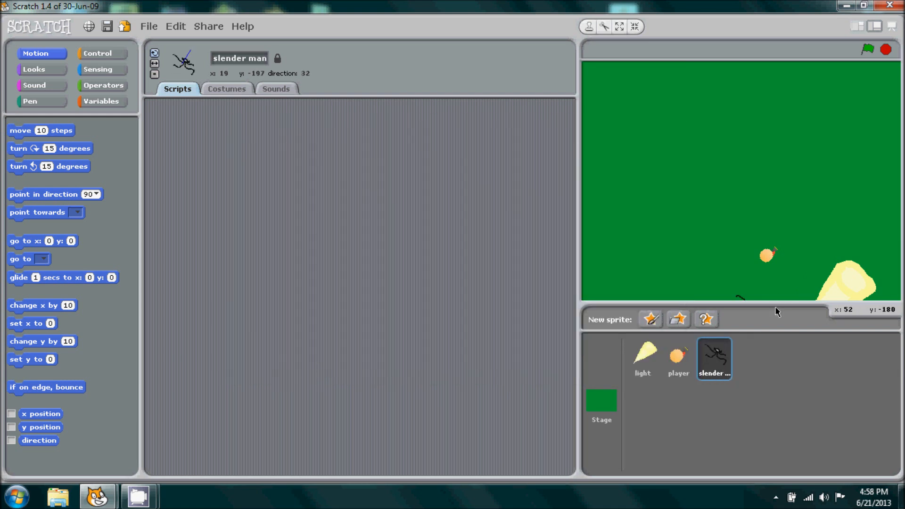
{"action": "mouse_move", "coordinate": [718, 277]}
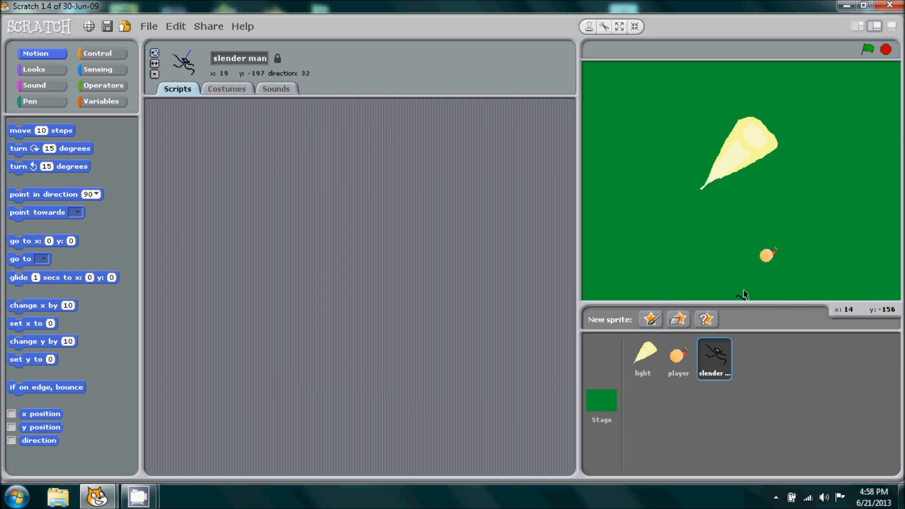
Step: Import the static noise sprites s1, s2 and s3 from files
{"action": "left_click", "coordinate": [678, 318]}
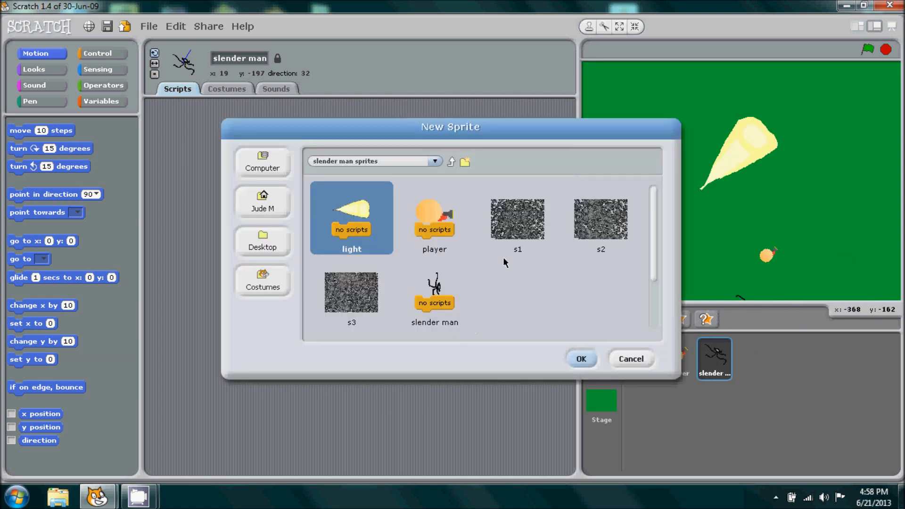
{"action": "left_click", "coordinate": [580, 358]}
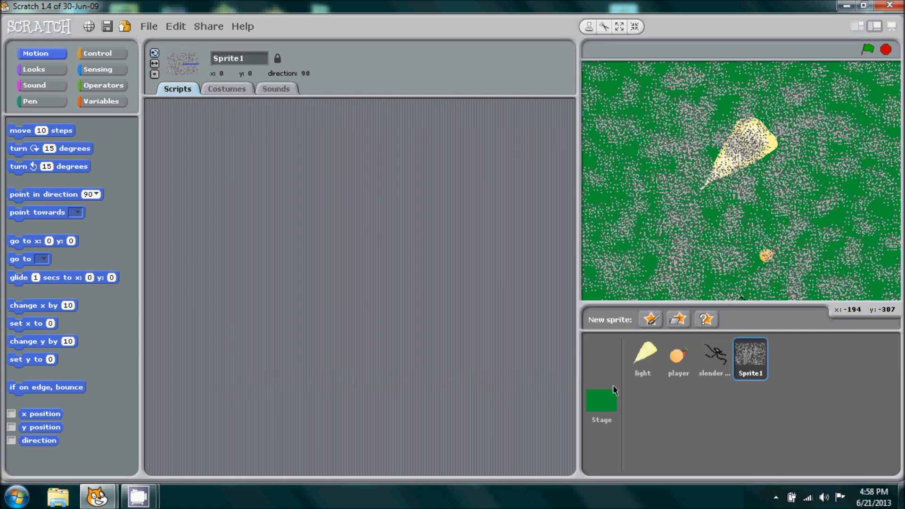
{"action": "mouse_move", "coordinate": [678, 319]}
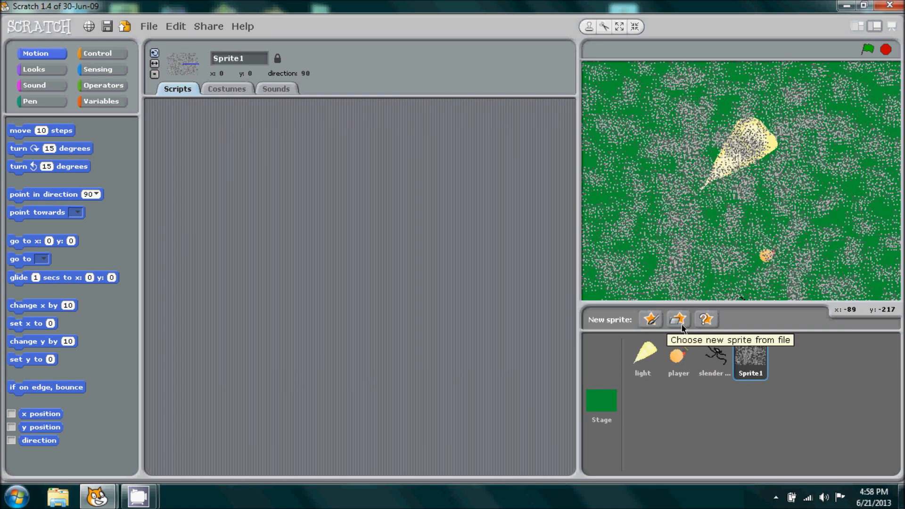
{"action": "left_click", "coordinate": [678, 319]}
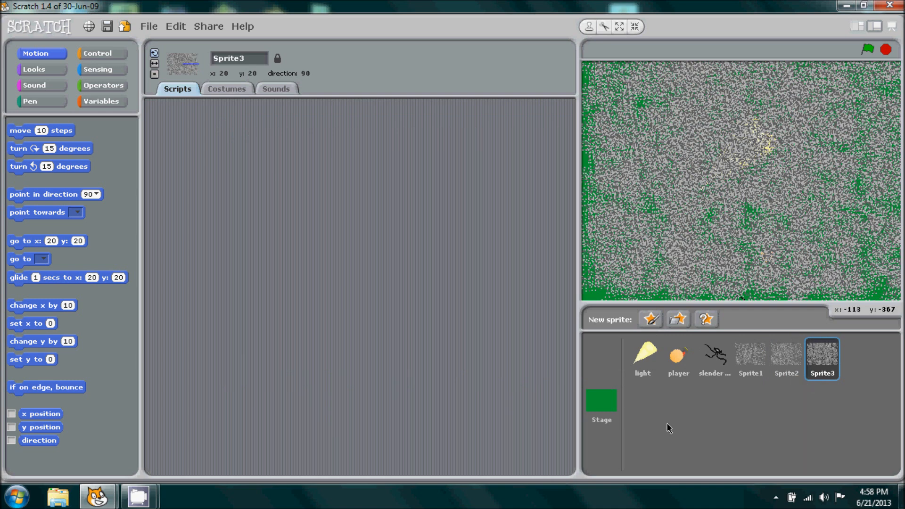
{"action": "mouse_move", "coordinate": [844, 393]}
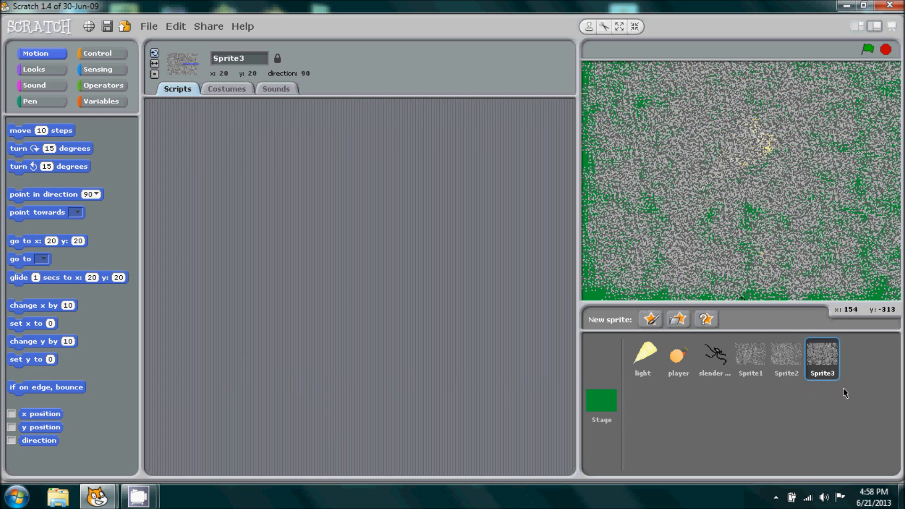
{"action": "mouse_move", "coordinate": [758, 399]}
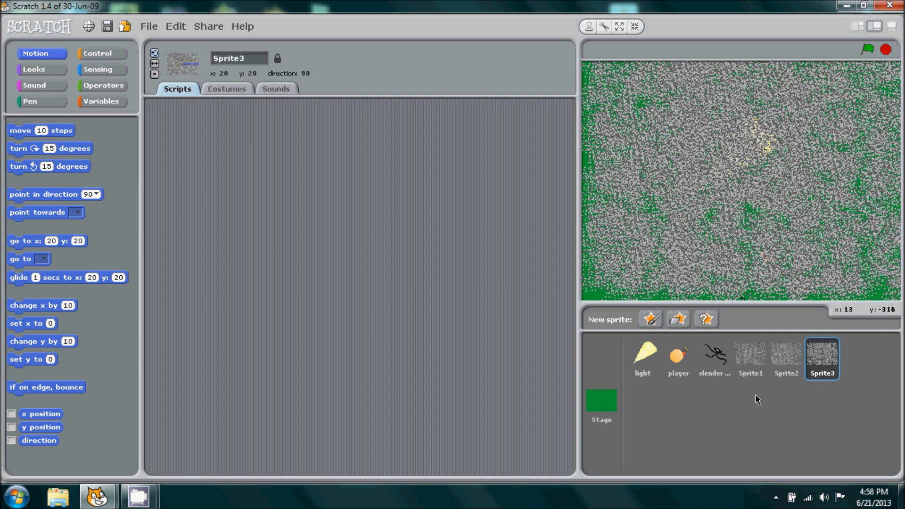
{"action": "left_click", "coordinate": [677, 357]}
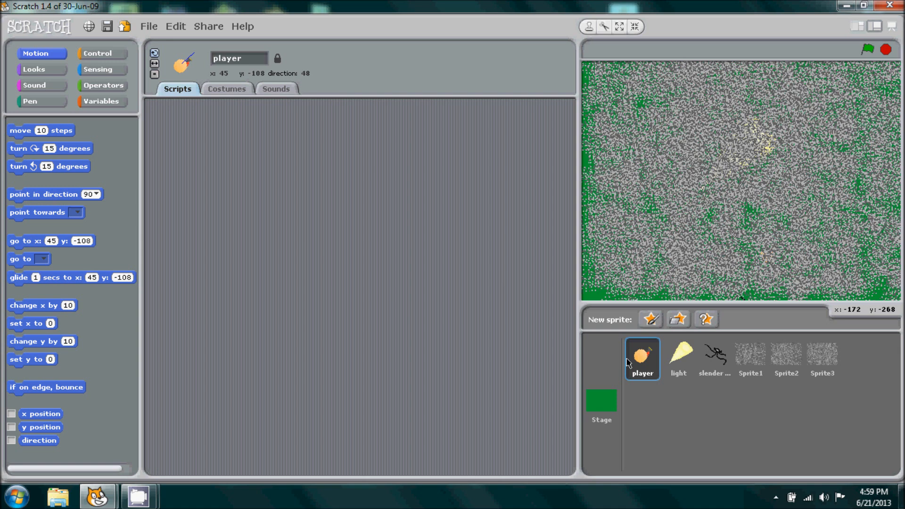
{"action": "mouse_move", "coordinate": [110, 113]}
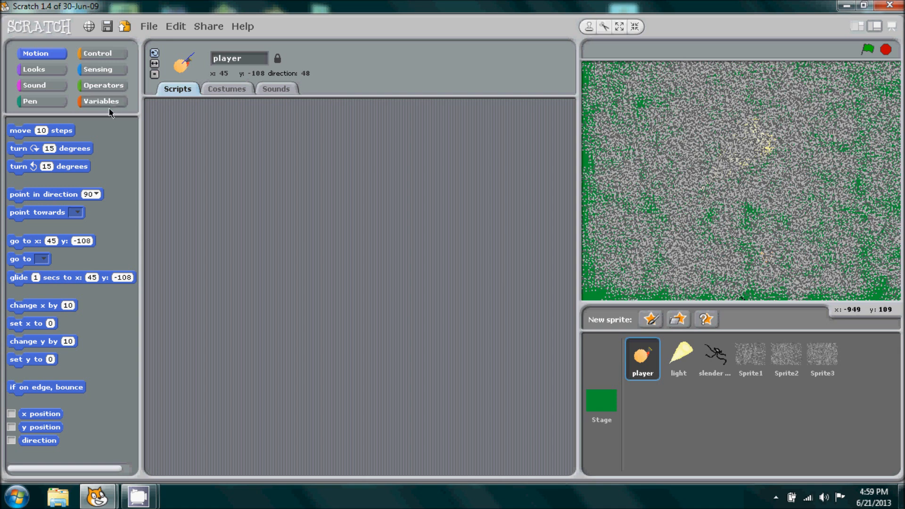
Step: Make two variables for all sprites named scrollx and scrolly
{"action": "left_click", "coordinate": [103, 101]}
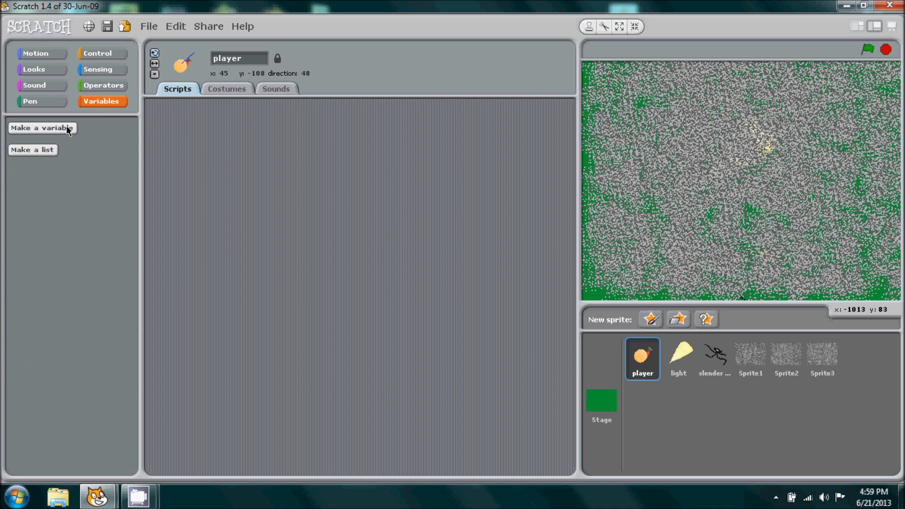
{"action": "left_click", "coordinate": [42, 128]}
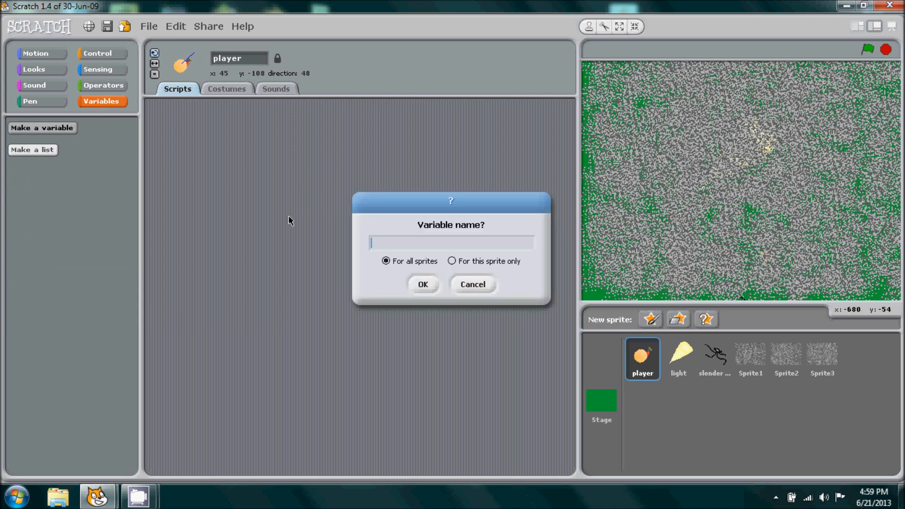
{"action": "type", "text": "scroll"}
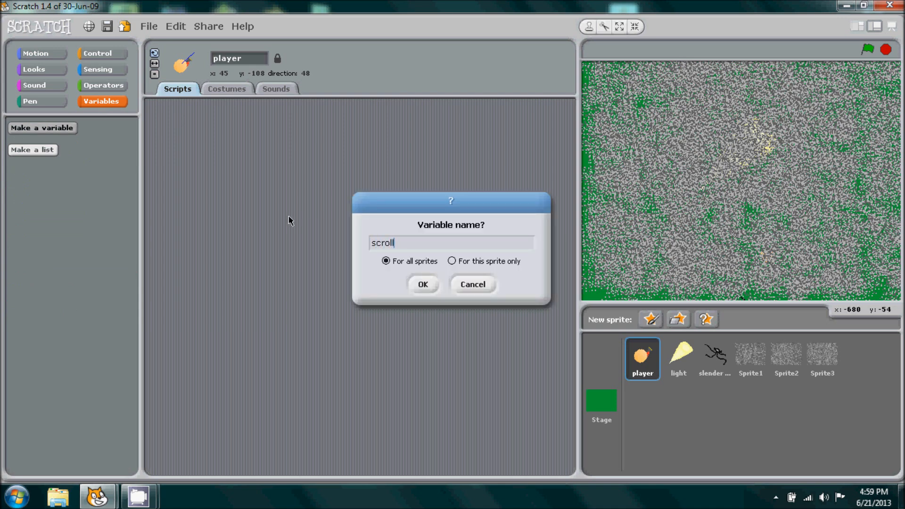
{"action": "type", "text": "x"}
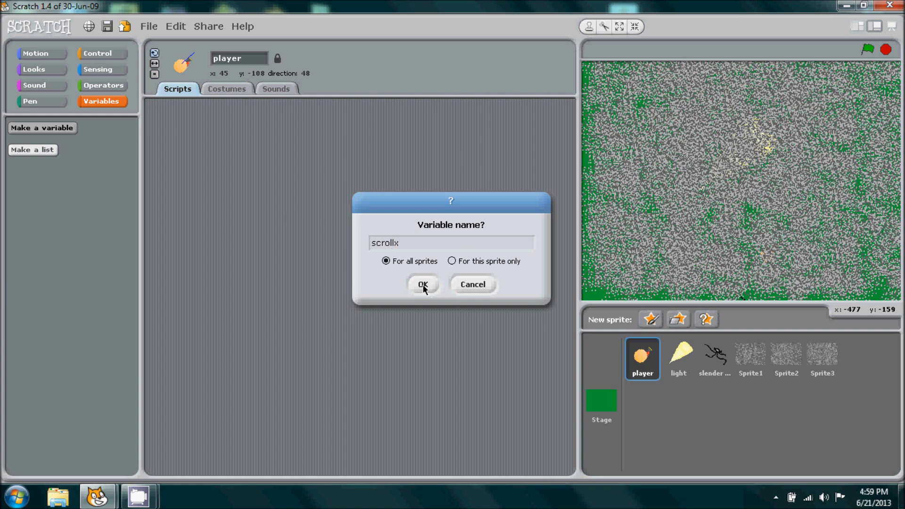
{"action": "left_click", "coordinate": [423, 284]}
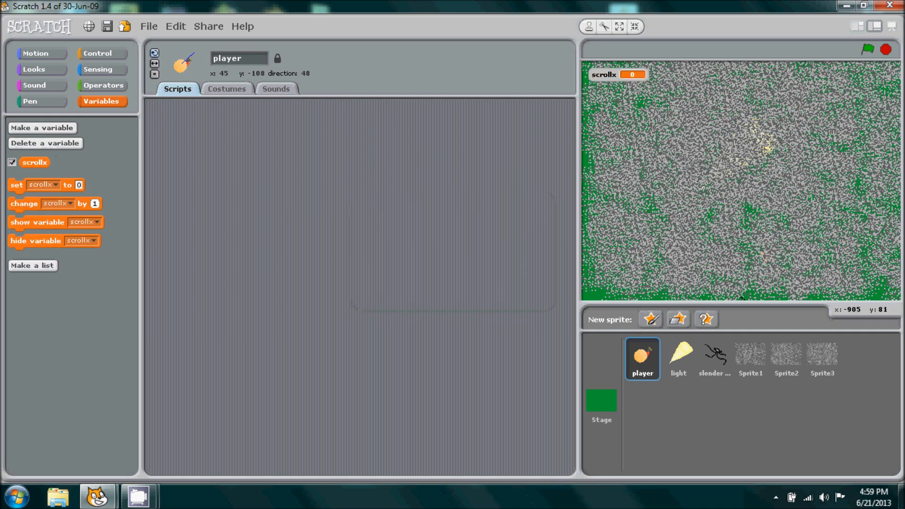
{"action": "left_click", "coordinate": [41, 128]}
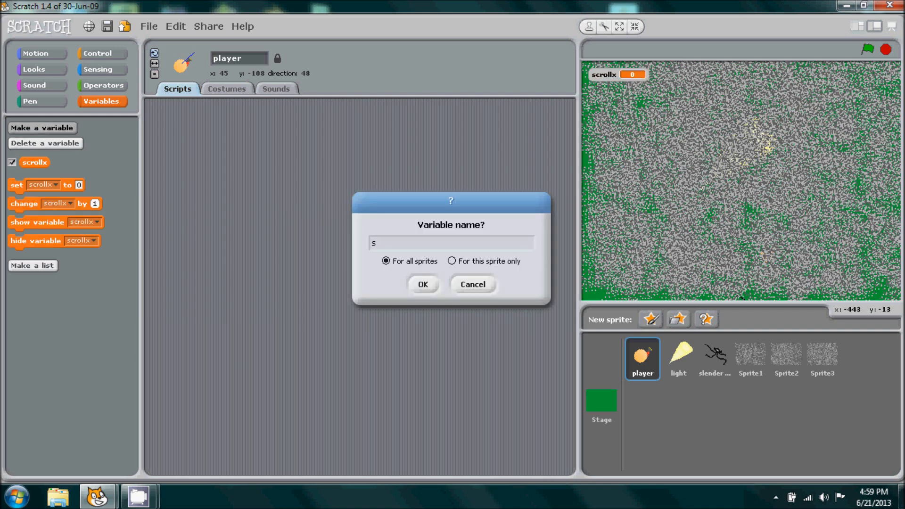
{"action": "type", "text": "crolly"}
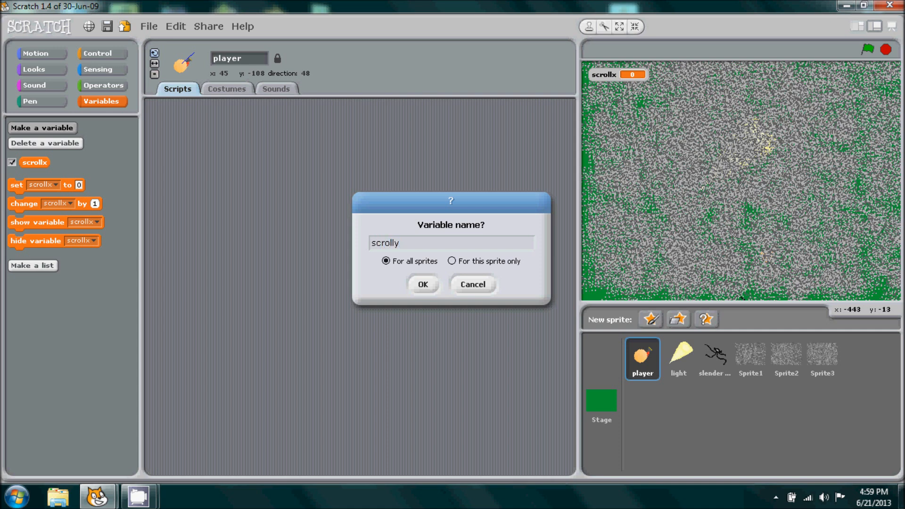
{"action": "left_click", "coordinate": [423, 283]}
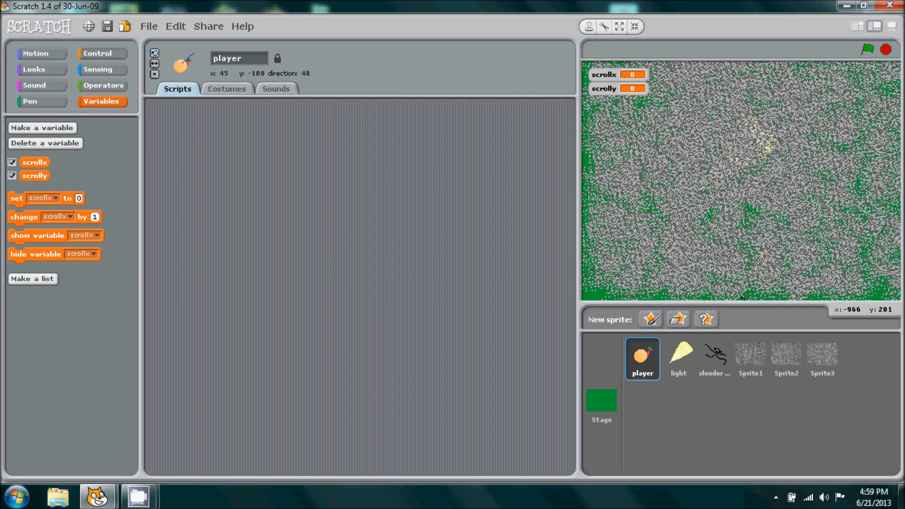
Step: Attach set y to and set x to blocks under the player's green-flag block
{"action": "left_click", "coordinate": [102, 53]}
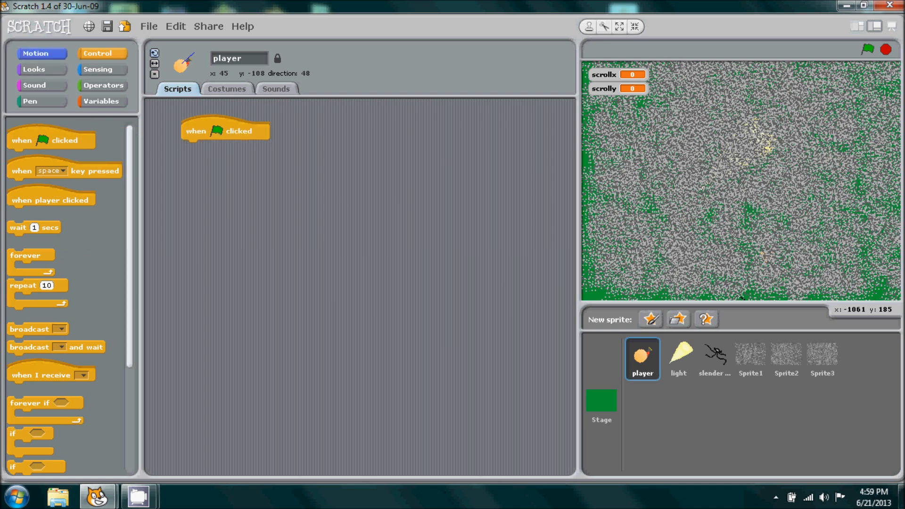
{"action": "left_click", "coordinate": [35, 53]}
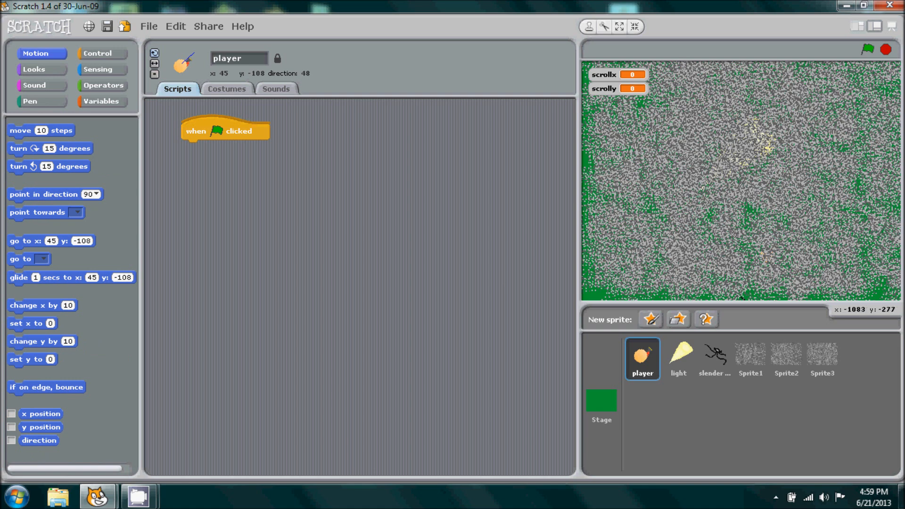
{"action": "left_click_drag", "start_coordinate": [31, 359], "coordinate": [298, 222]}
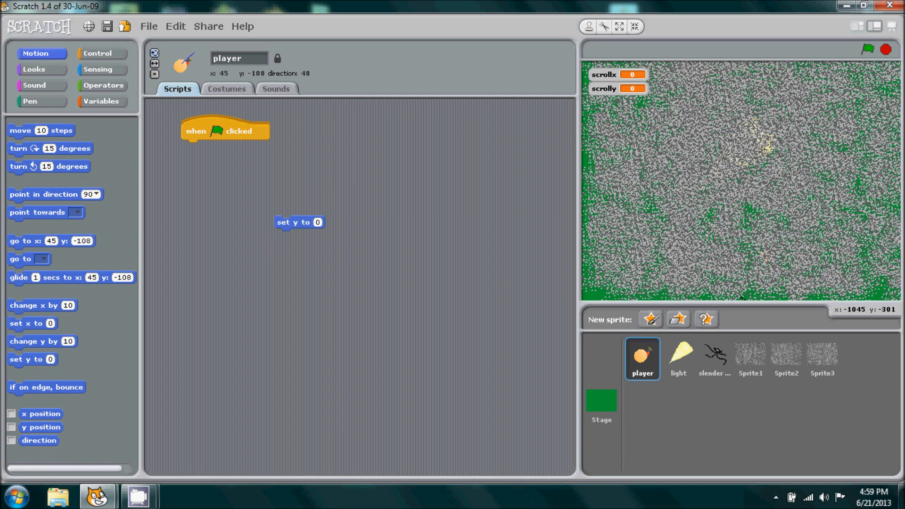
{"action": "left_click_drag", "start_coordinate": [32, 323], "coordinate": [299, 236]}
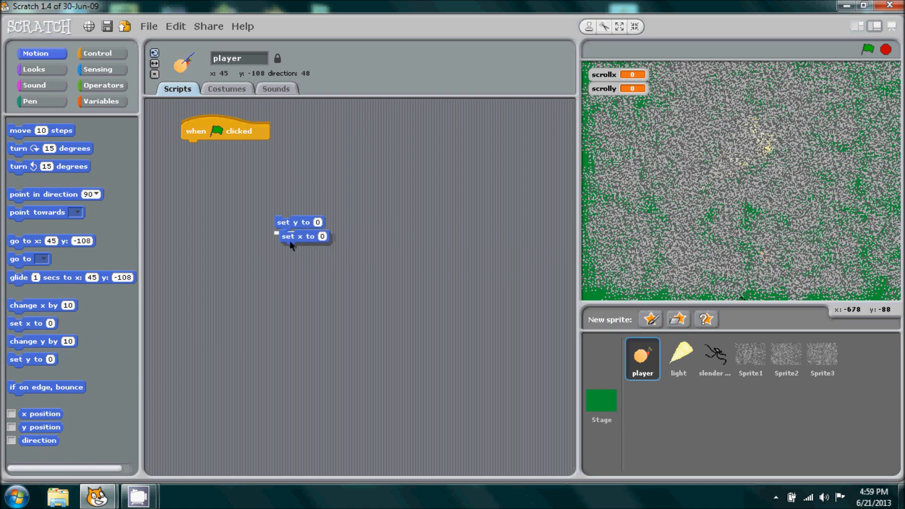
{"action": "left_click_drag", "start_coordinate": [298, 225], "coordinate": [210, 180]}
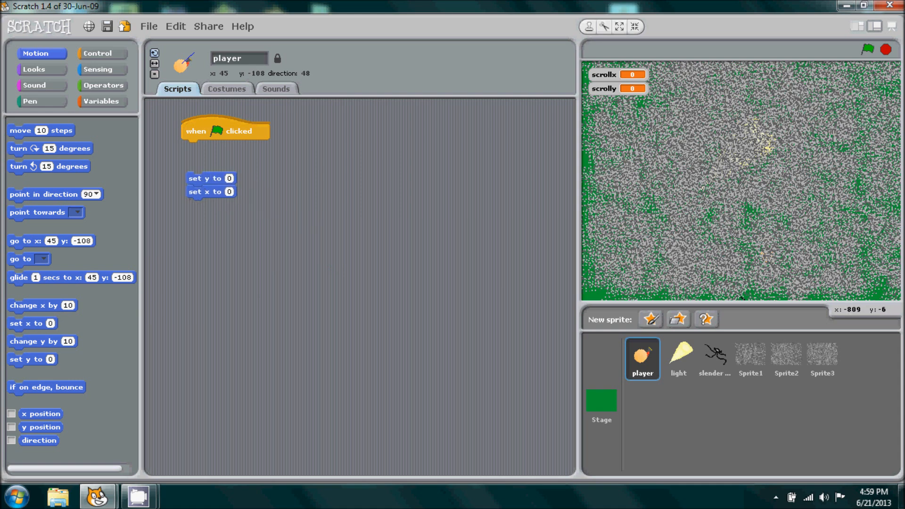
Step: Build scrolly + 480 * 0 and scrollx + 480 * 0, plugging them into set y and set x
{"action": "left_click", "coordinate": [101, 101]}
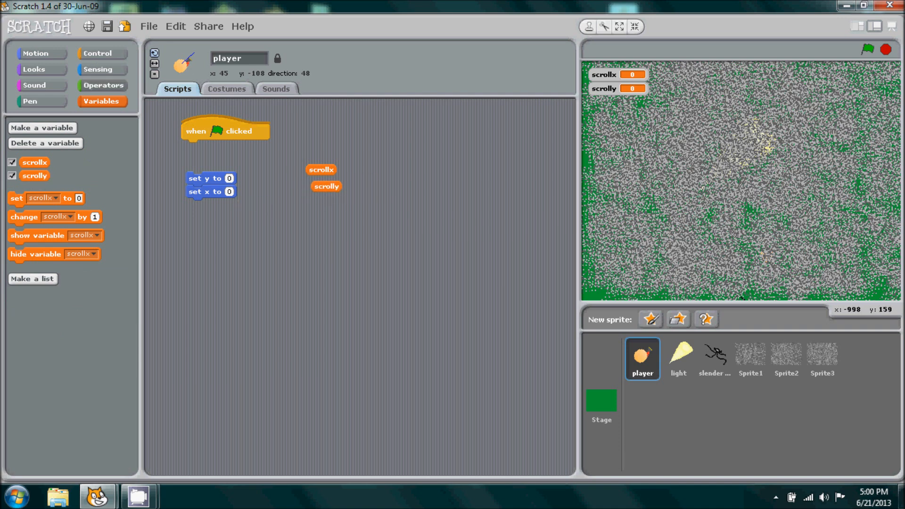
{"action": "left_click", "coordinate": [102, 85]}
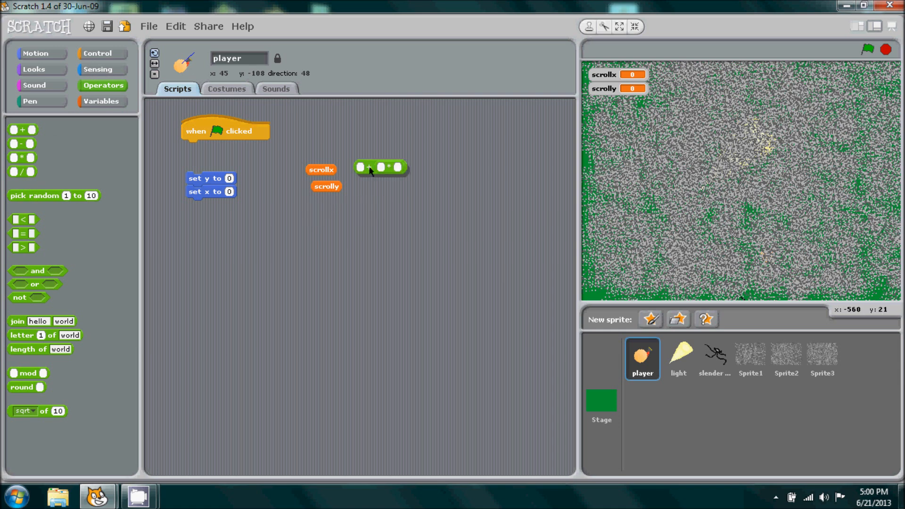
{"action": "left_click_drag", "start_coordinate": [379, 167], "coordinate": [394, 209]}
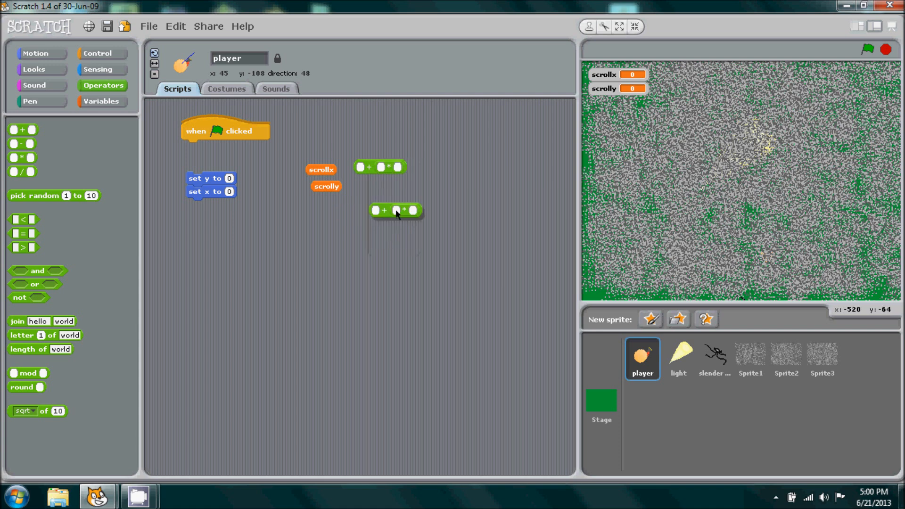
{"action": "left_click_drag", "start_coordinate": [397, 215], "coordinate": [385, 195]}
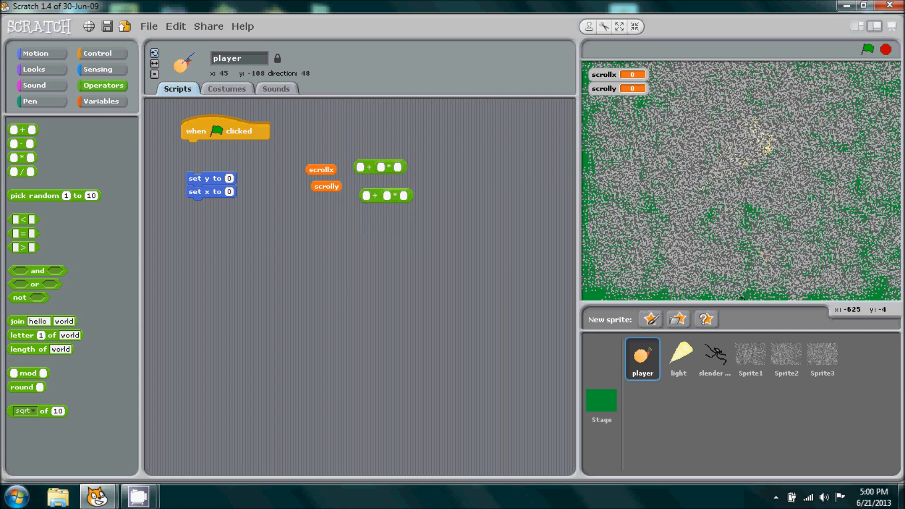
{"action": "left_click_drag", "start_coordinate": [326, 185], "coordinate": [360, 212]}
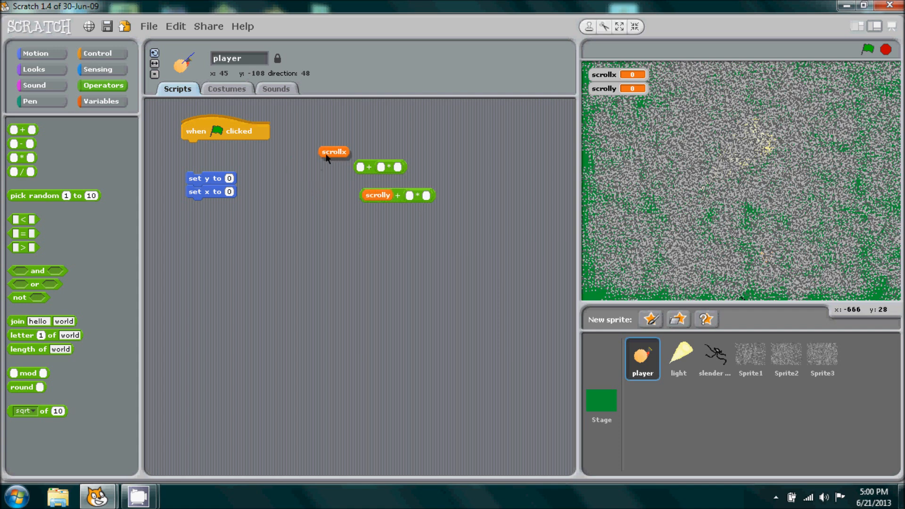
{"action": "left_click_drag", "start_coordinate": [333, 151], "coordinate": [370, 167]}
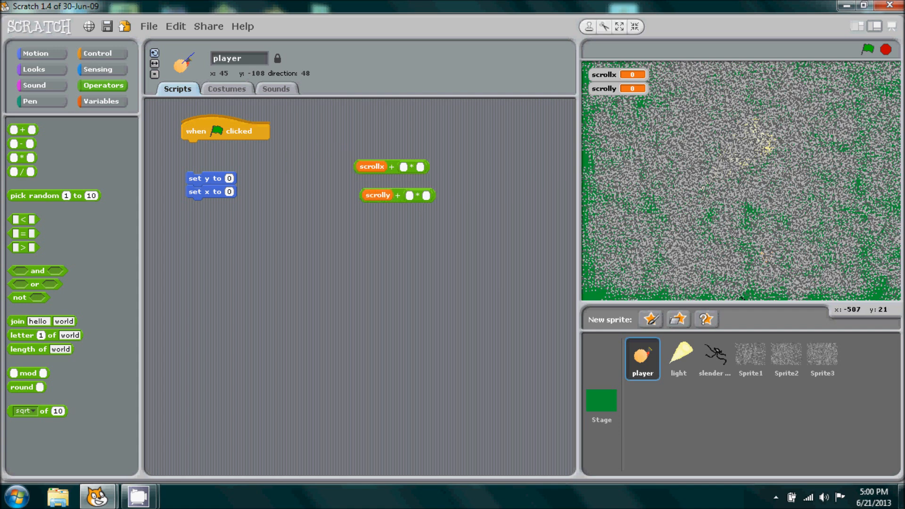
{"action": "type", "text": "4"}
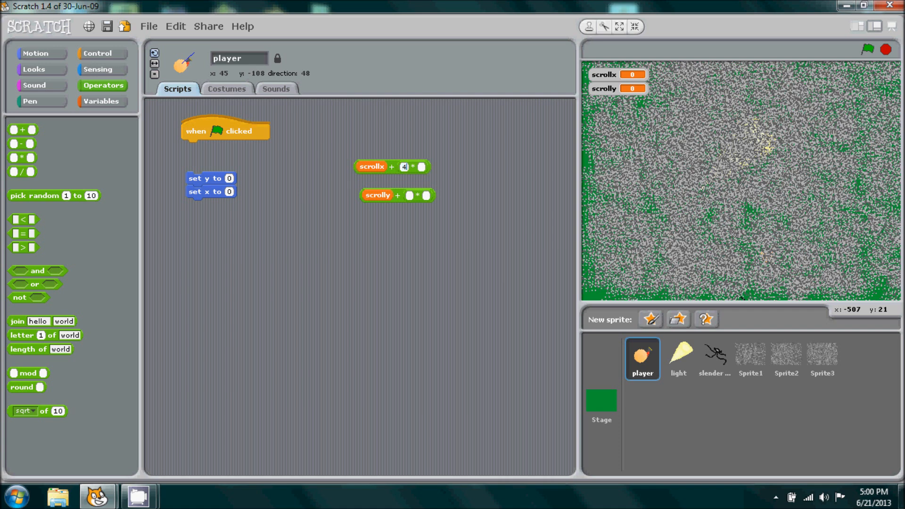
{"action": "type", "text": "480"}
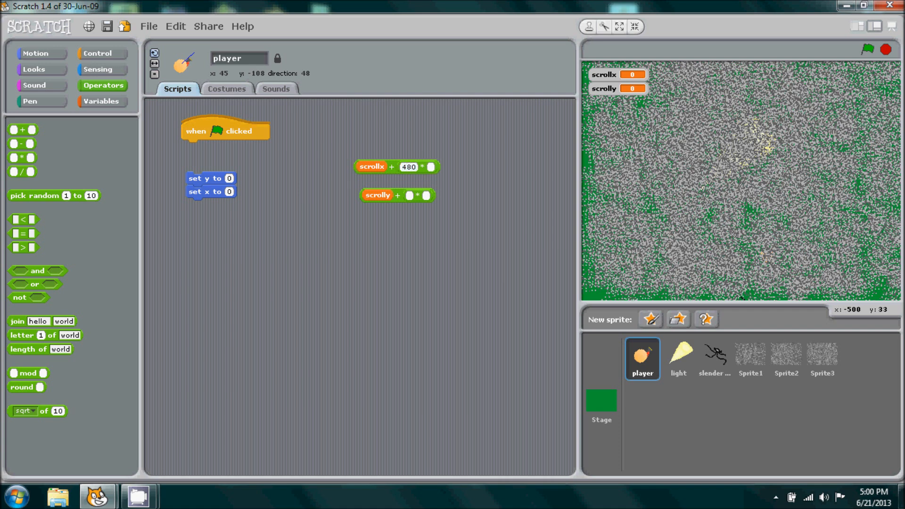
{"action": "left_click", "coordinate": [409, 195]}
{"action": "type", "text": "480"}
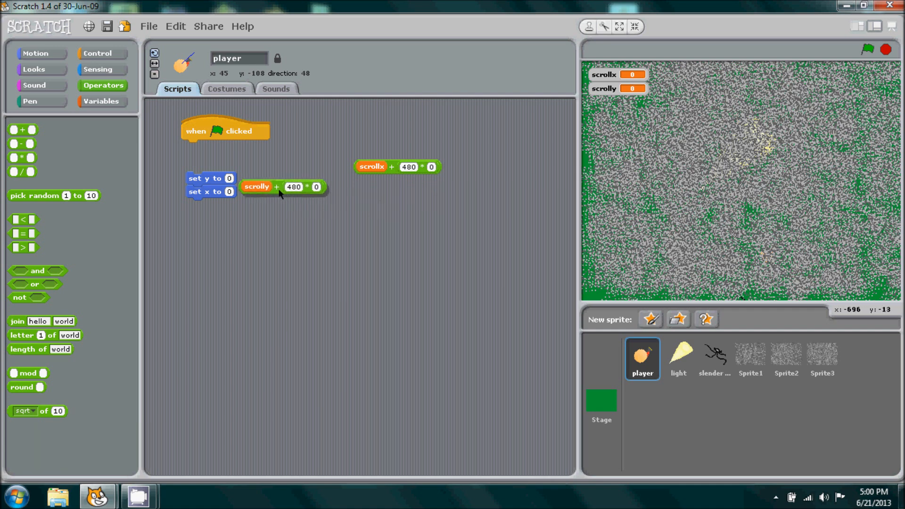
{"action": "left_click_drag", "start_coordinate": [257, 186], "coordinate": [239, 180]}
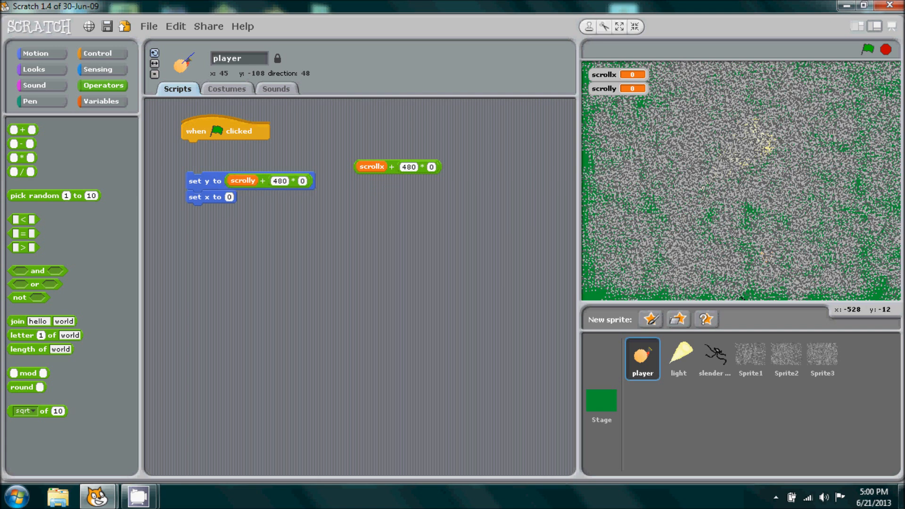
{"action": "left_click_drag", "start_coordinate": [397, 166], "coordinate": [268, 198]}
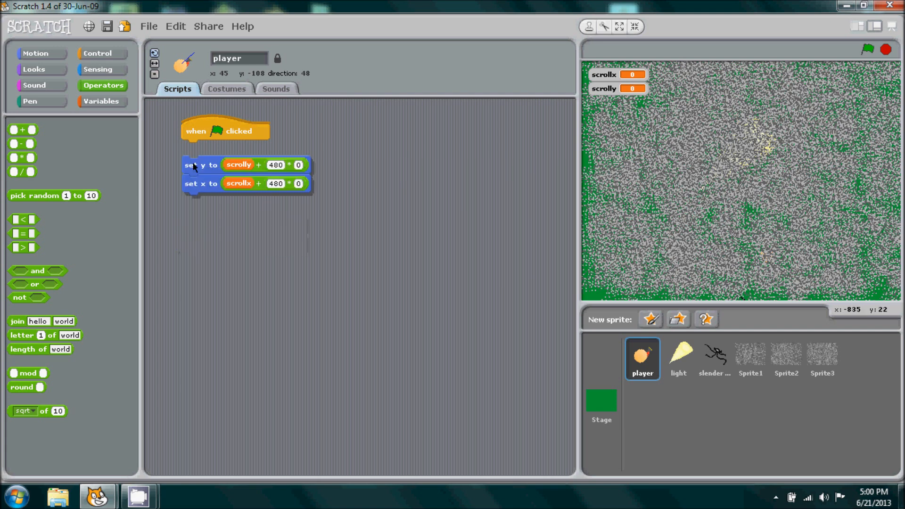
Step: Duplicate the set variable block so both scrollx and scrolly get reset
{"action": "left_click", "coordinate": [101, 101]}
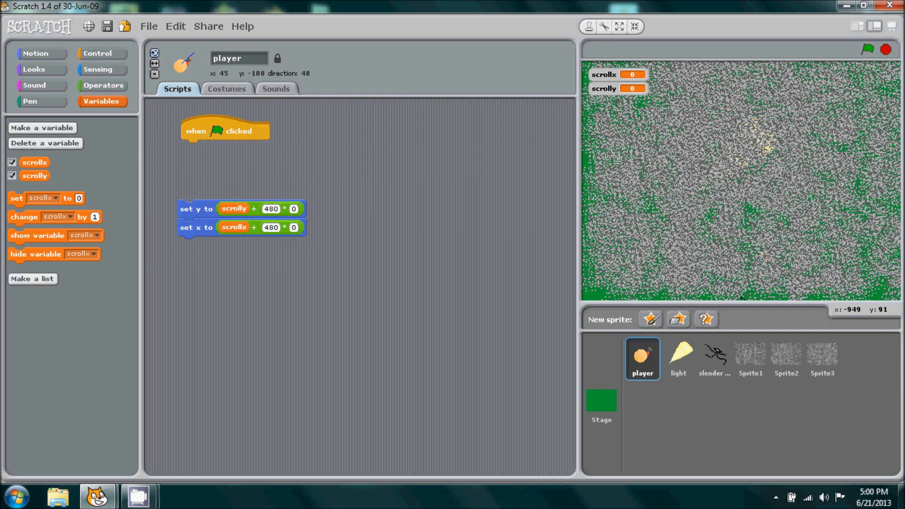
{"action": "right_click", "coordinate": [380, 167]}
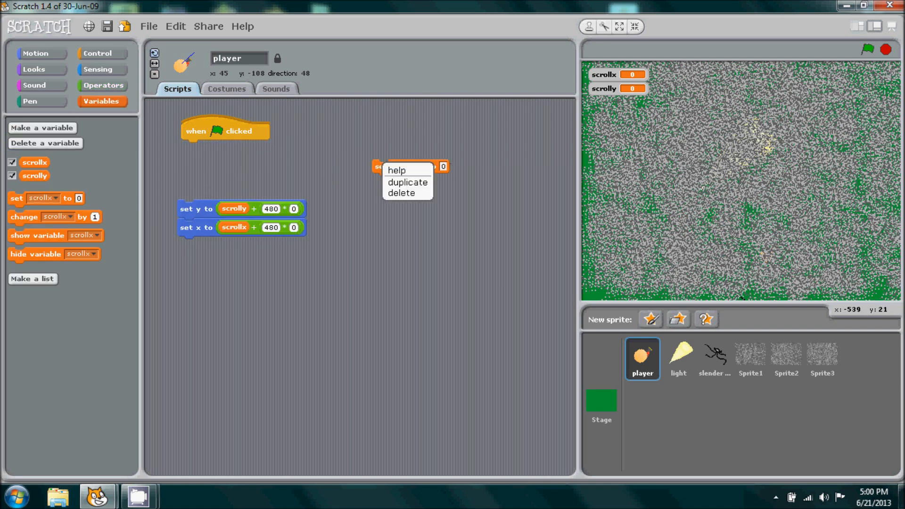
{"action": "left_click", "coordinate": [406, 182]}
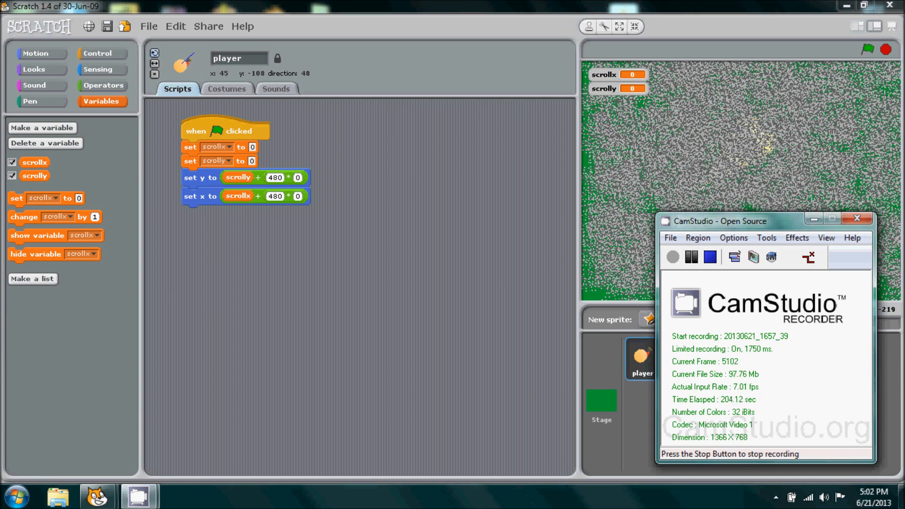
{"action": "left_click", "coordinate": [855, 220]}
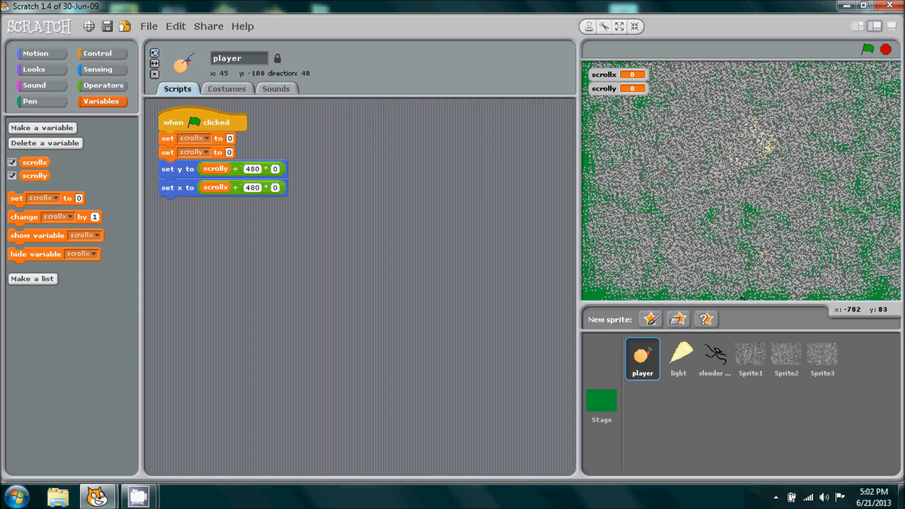
Step: Add a Looks set effect block to dim the player's brightness to -20
{"action": "left_click", "coordinate": [33, 70]}
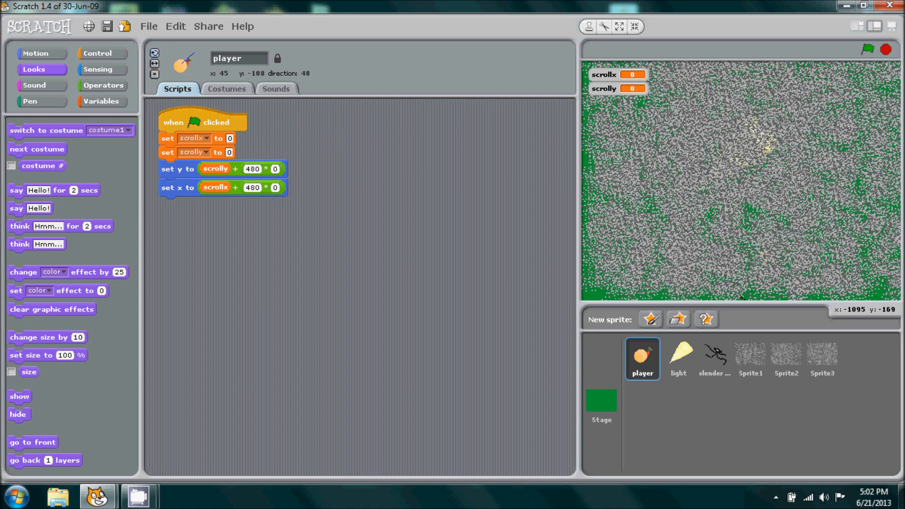
{"action": "left_click", "coordinate": [316, 246]}
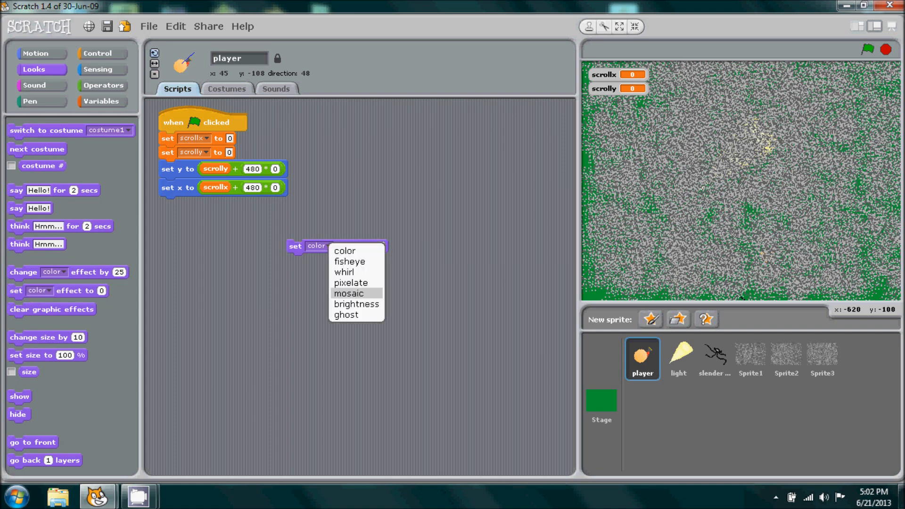
{"action": "left_click", "coordinate": [356, 303]}
{"action": "type", "text": "-20"}
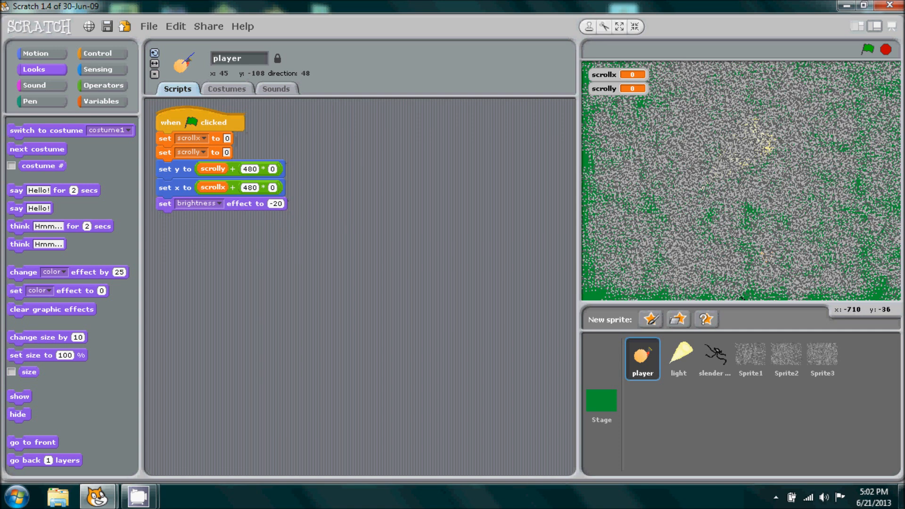
{"action": "left_click", "coordinate": [102, 53]}
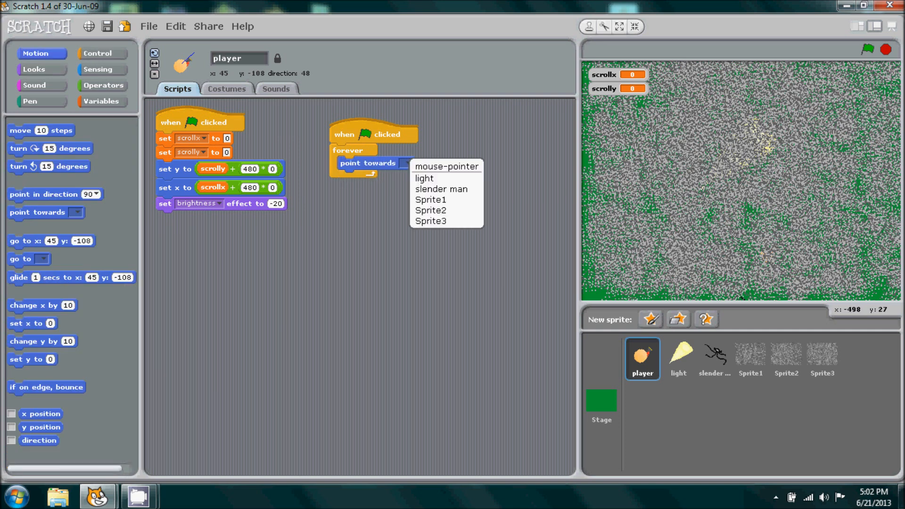
Step: Set the point towards block in the forever loop to mouse-pointer
{"action": "left_click", "coordinate": [446, 166]}
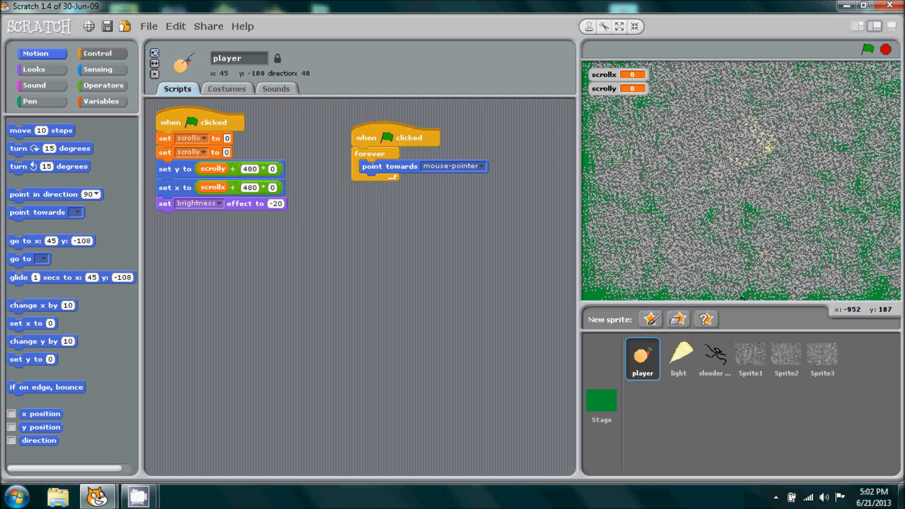
Step: Start a new green-flag script with a forever loop and if blocks
{"action": "left_click", "coordinate": [103, 53]}
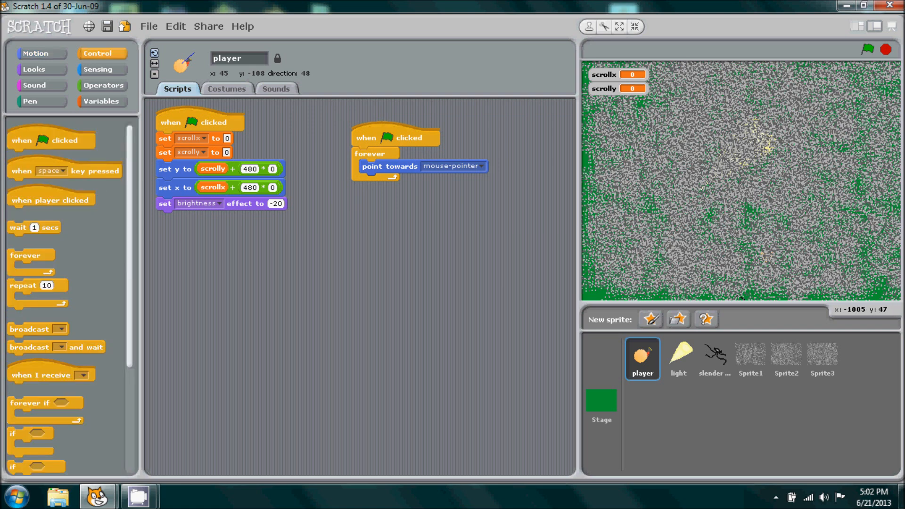
{"action": "left_click_drag", "start_coordinate": [51, 140], "coordinate": [223, 235]}
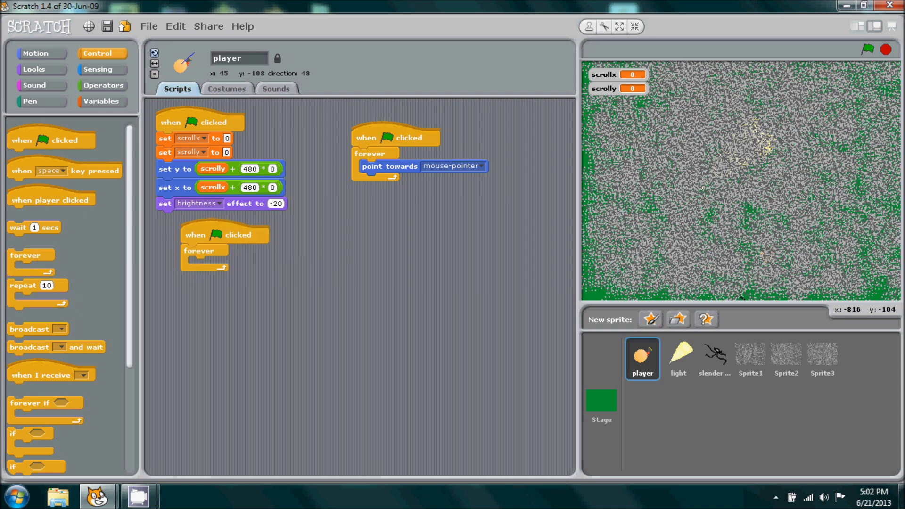
{"action": "scroll", "scroll_direction": "down", "scroll_amount": 3}
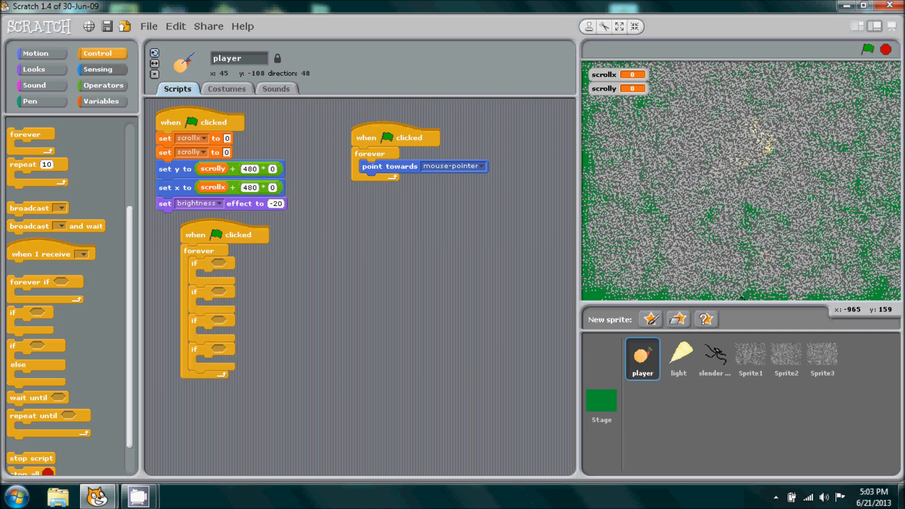
Step: Duplicate key pressed? conditions from Sensing into the if blocks
{"action": "left_click", "coordinate": [97, 69]}
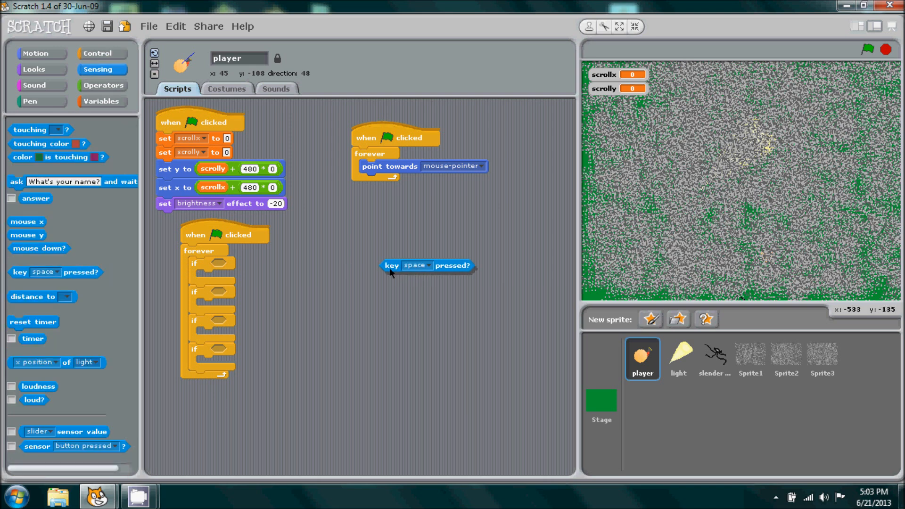
{"action": "left_click_drag", "start_coordinate": [427, 265], "coordinate": [384, 257]}
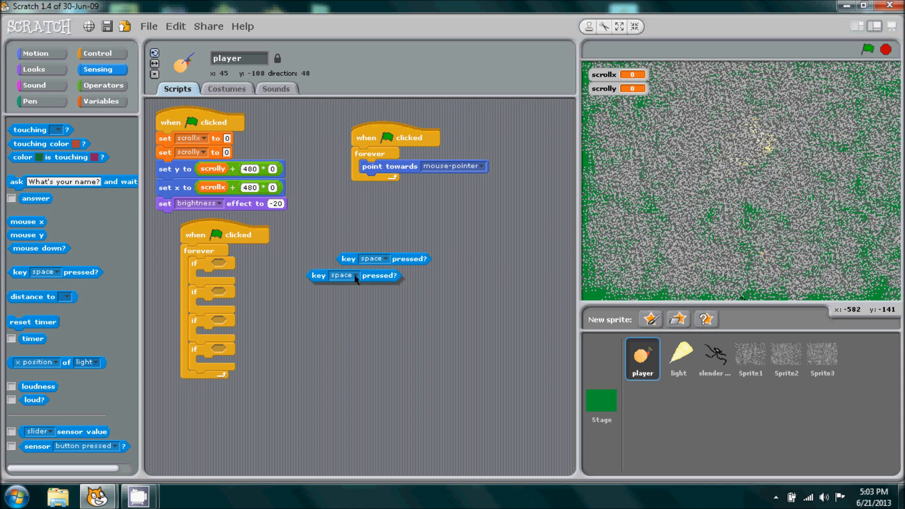
{"action": "right_click", "coordinate": [354, 275]}
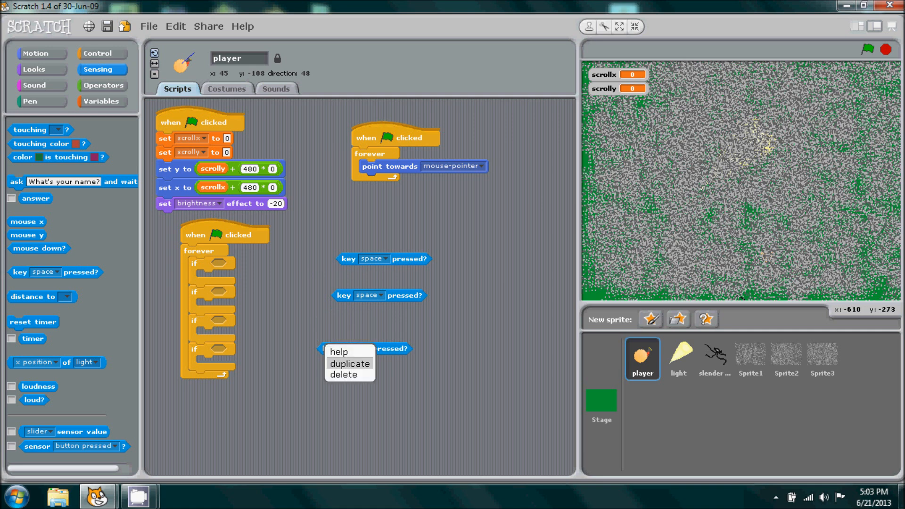
{"action": "left_click", "coordinate": [350, 363]}
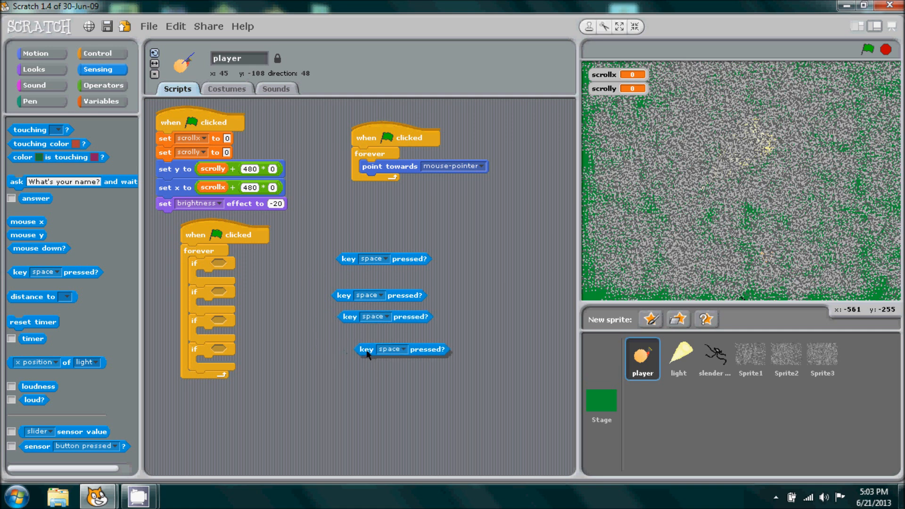
{"action": "left_click_drag", "start_coordinate": [401, 349], "coordinate": [239, 321]}
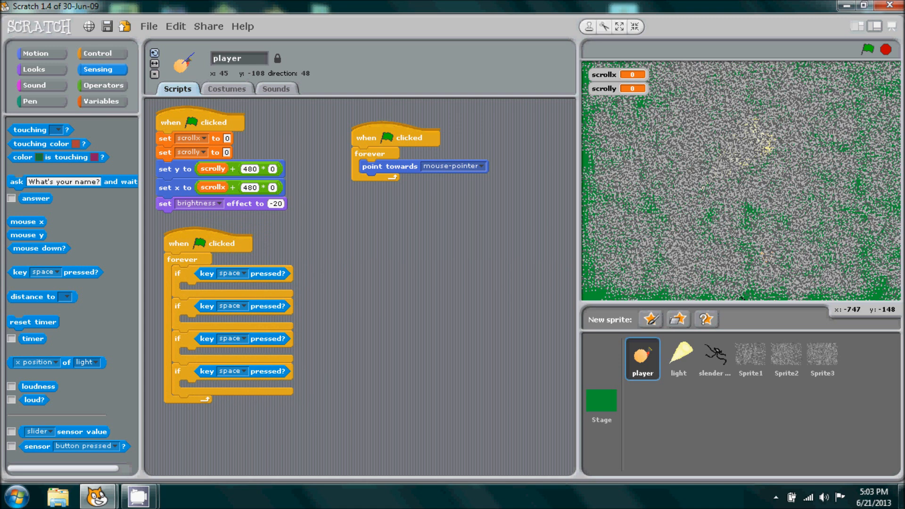
{"action": "mouse_move", "coordinate": [858, 309]}
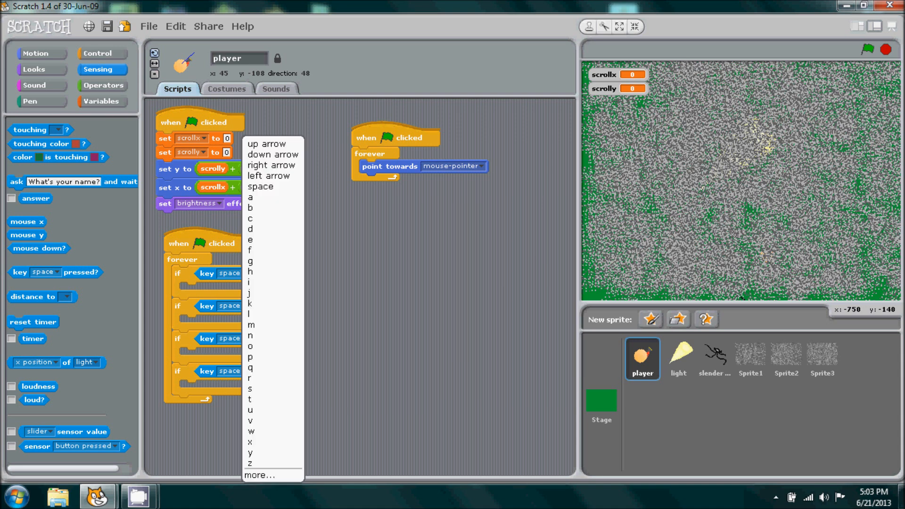
Step: Set the key conditions to check a, d, w and s
{"action": "left_click", "coordinate": [250, 197]}
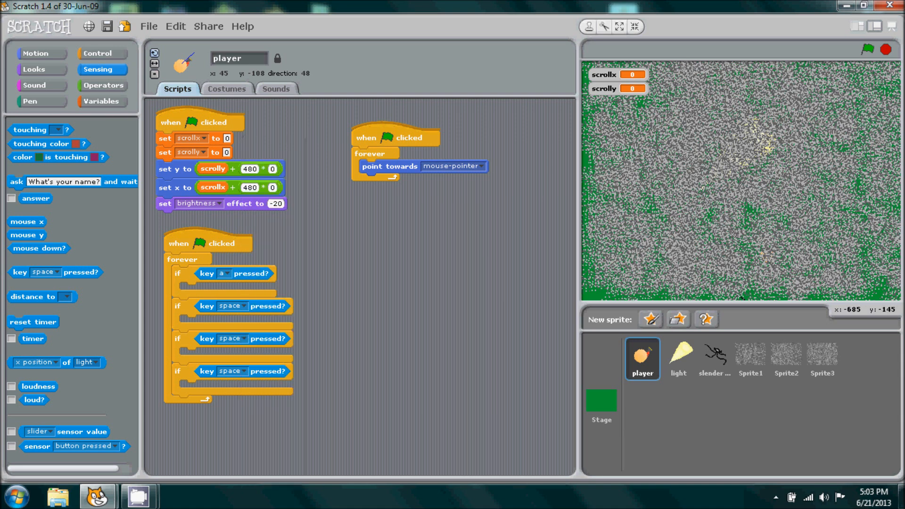
{"action": "left_click", "coordinate": [227, 273]}
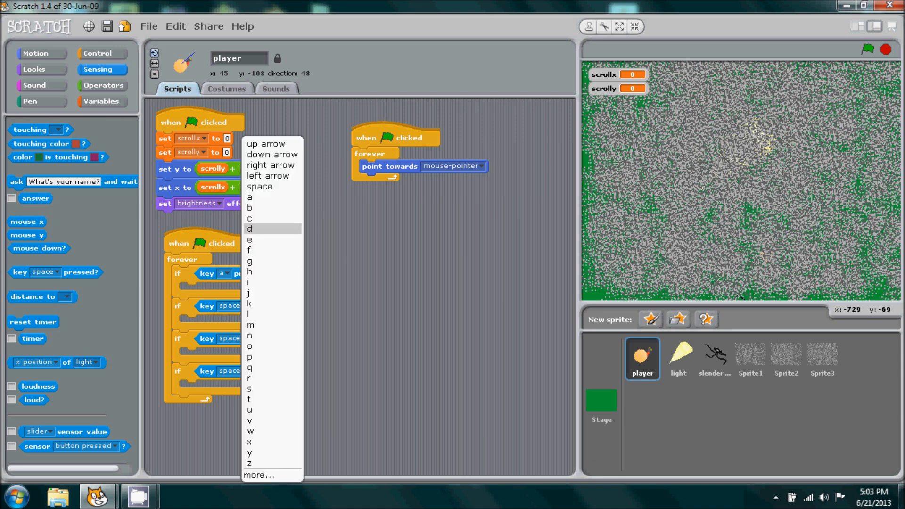
{"action": "left_click", "coordinate": [250, 229]}
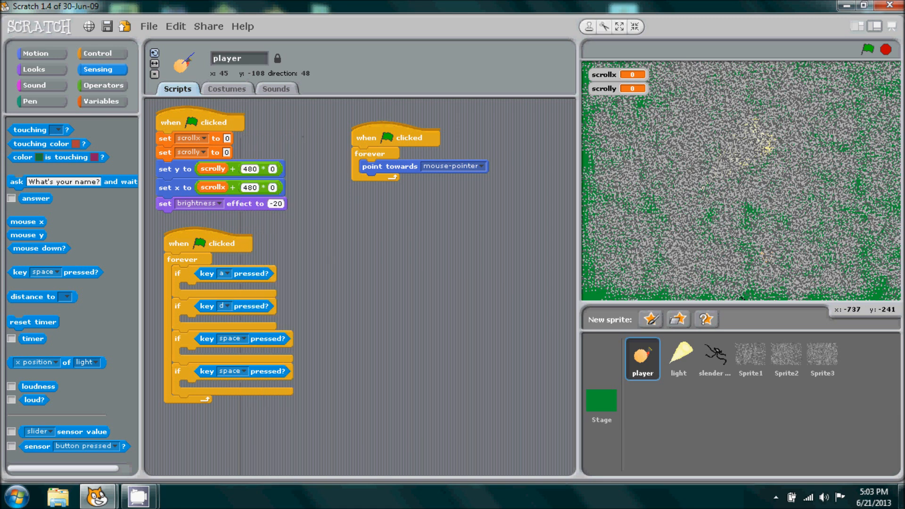
{"action": "left_click", "coordinate": [235, 338]}
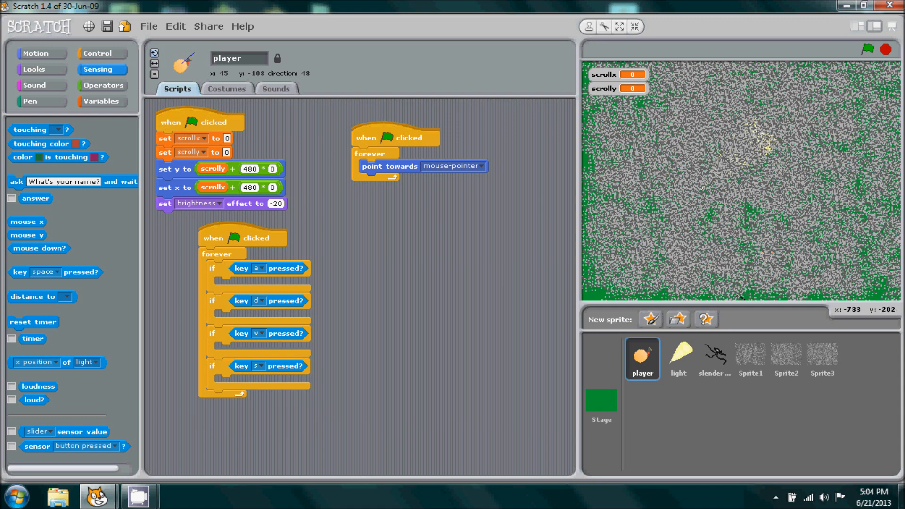
{"action": "mouse_move", "coordinate": [722, 242]}
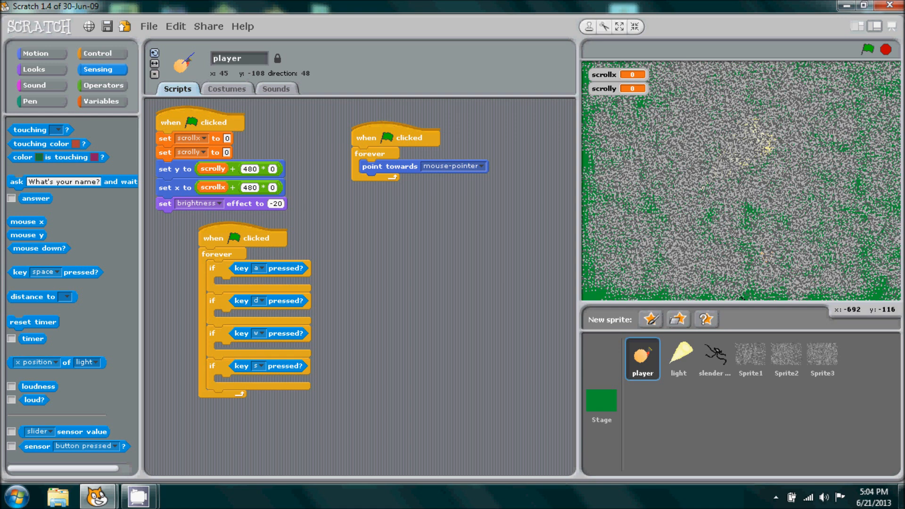
Step: Put change x by -3/3 and change y by 3/-3 inside the a, d, w, s ifs
{"action": "left_click", "coordinate": [35, 53]}
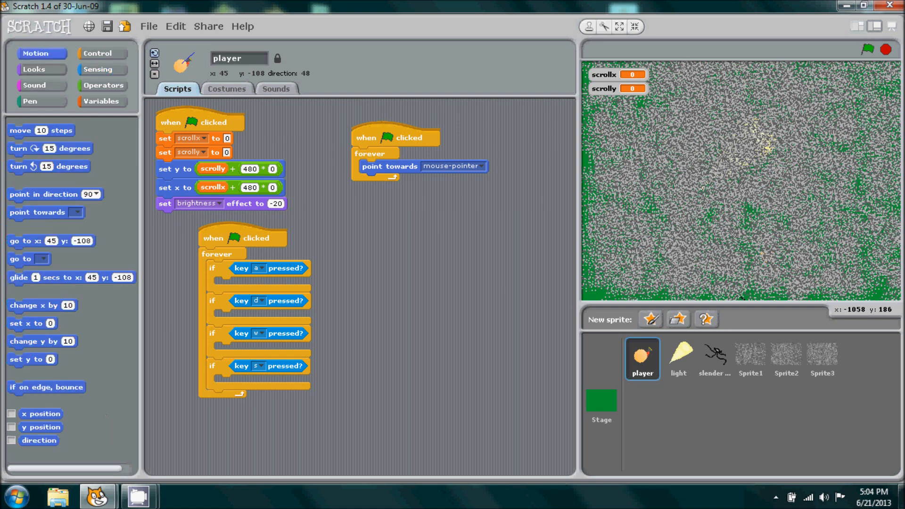
{"action": "mouse_move", "coordinate": [750, 173]}
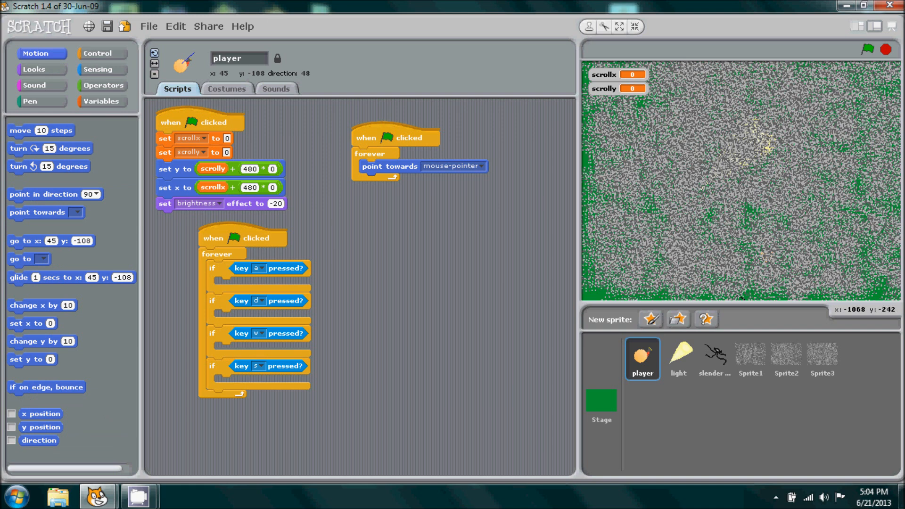
{"action": "left_click_drag", "start_coordinate": [42, 341], "coordinate": [479, 255]}
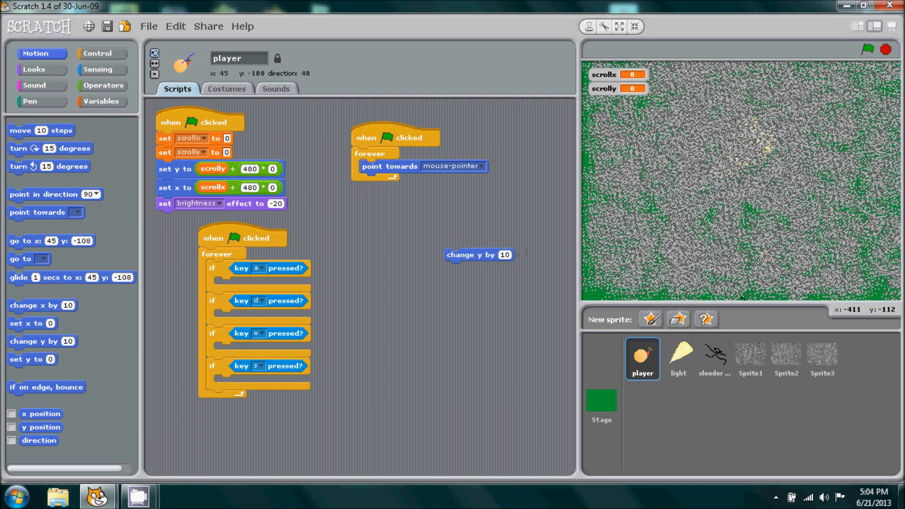
{"action": "left_click_drag", "start_coordinate": [479, 255], "coordinate": [303, 297]}
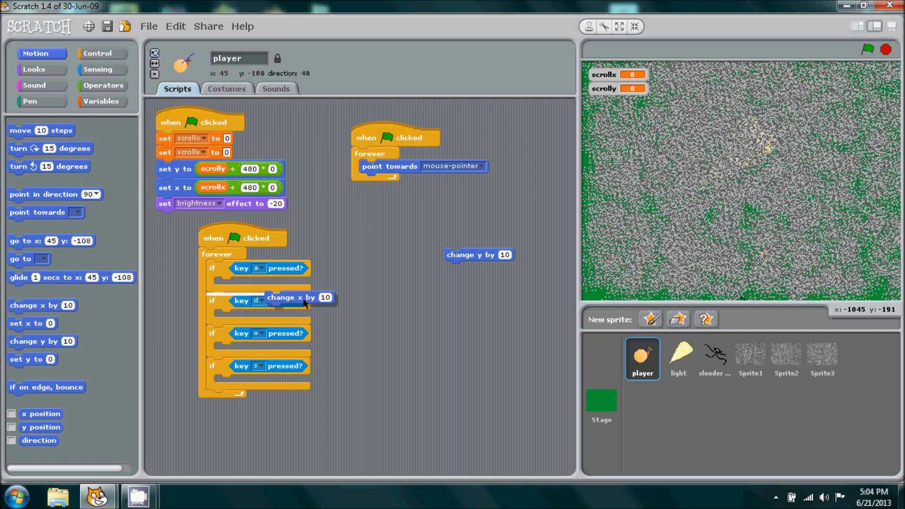
{"action": "left_click_drag", "start_coordinate": [294, 297], "coordinate": [492, 289]}
{"action": "type", "text": "3"}
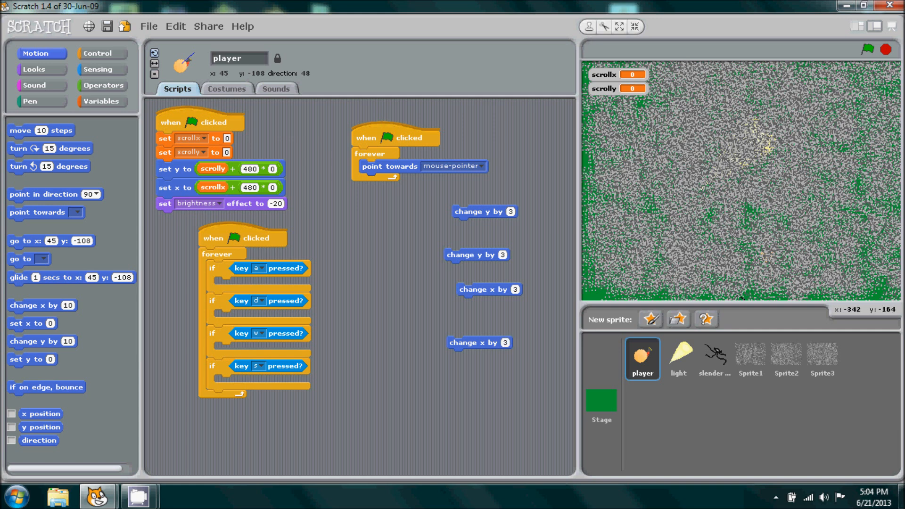
{"action": "left_click_drag", "start_coordinate": [489, 289], "coordinate": [376, 288]}
{"action": "type", "text": "-3"}
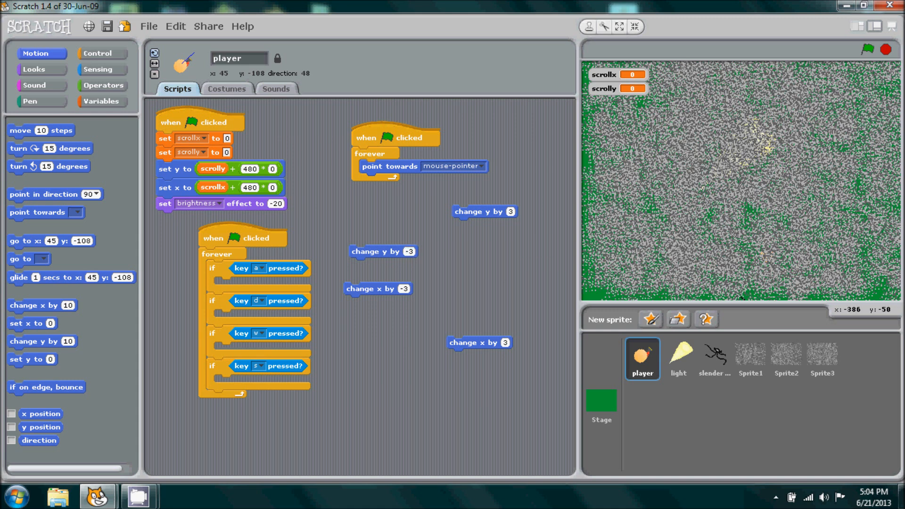
{"action": "left_click_drag", "start_coordinate": [485, 211], "coordinate": [486, 283]}
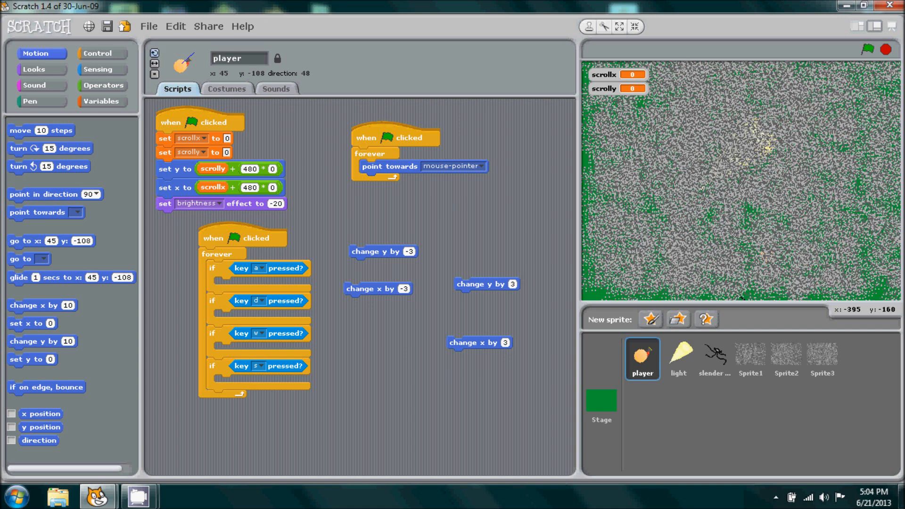
{"action": "left_click_drag", "start_coordinate": [486, 284], "coordinate": [262, 352]}
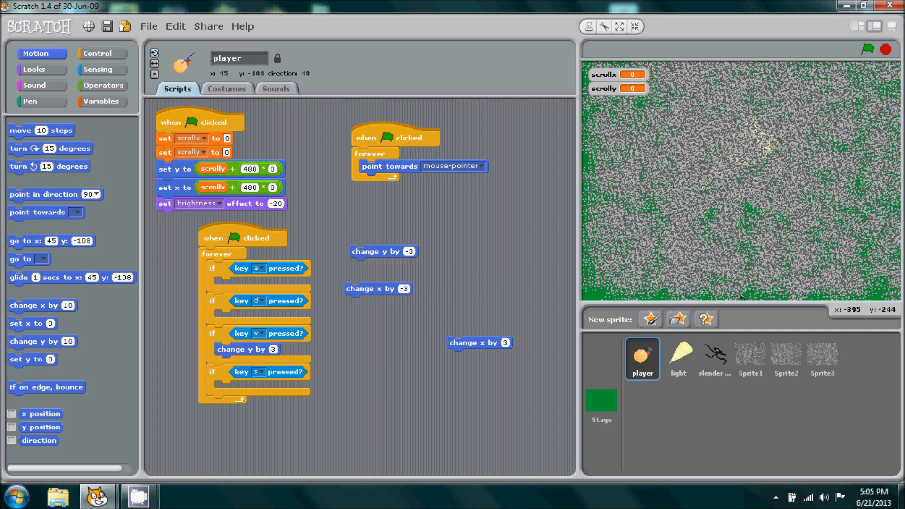
{"action": "left_click_drag", "start_coordinate": [478, 342], "coordinate": [450, 331]}
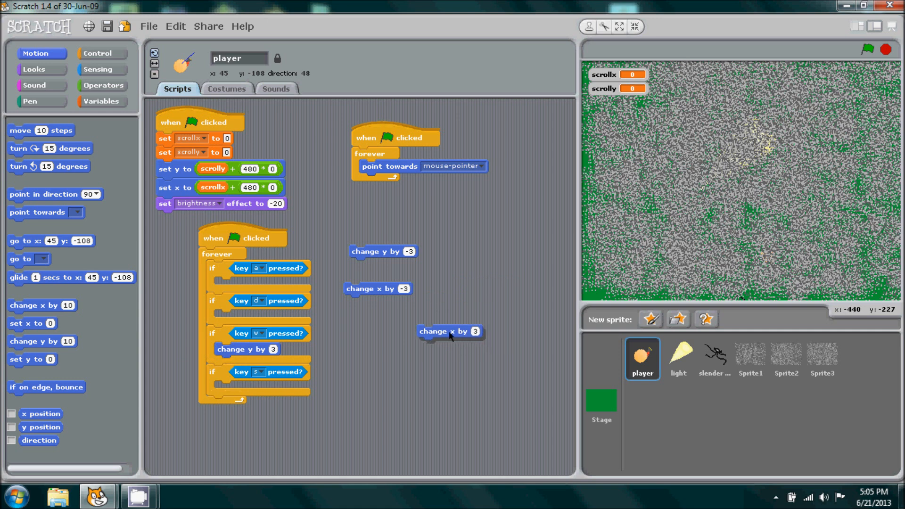
{"action": "left_click_drag", "start_coordinate": [450, 332], "coordinate": [272, 319]}
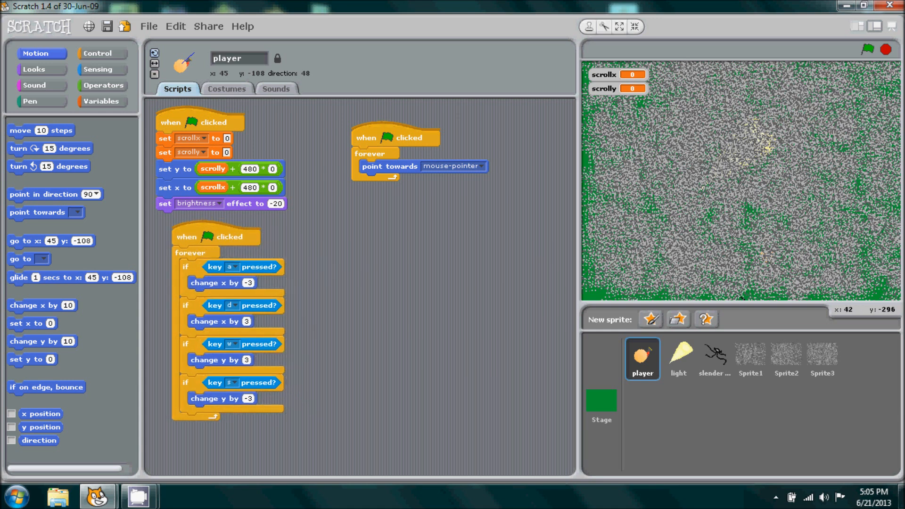
Step: Browse Sprite1 and the third static sprite, then select the light sprite for editing
{"action": "left_click", "coordinate": [749, 357]}
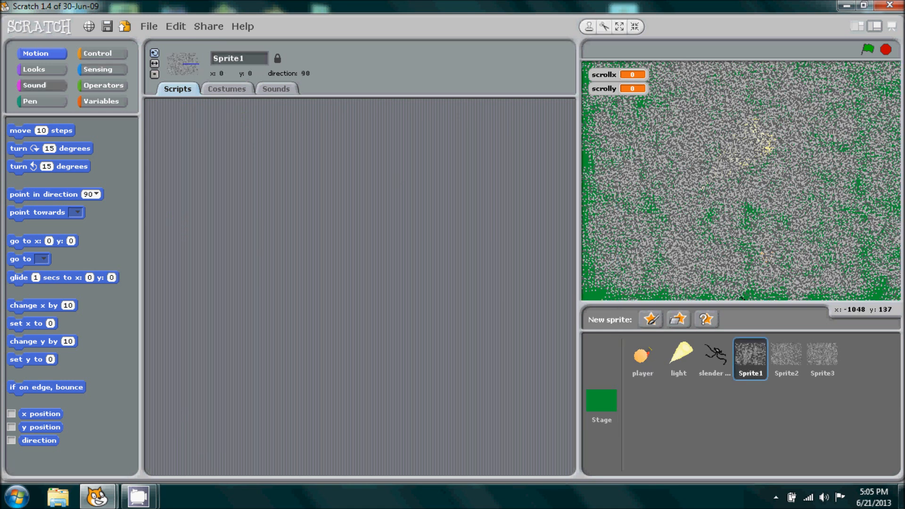
{"action": "left_click", "coordinate": [33, 69]}
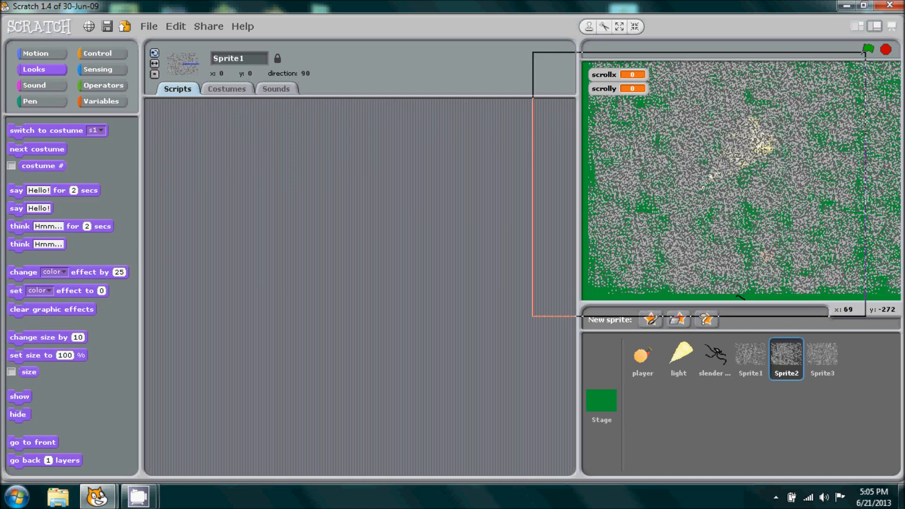
{"action": "left_click", "coordinate": [821, 358]}
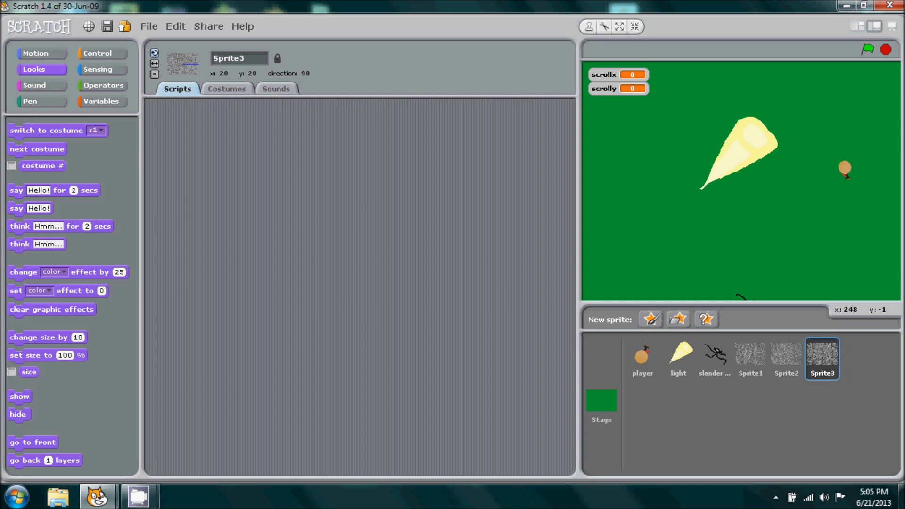
{"action": "left_click", "coordinate": [678, 352]}
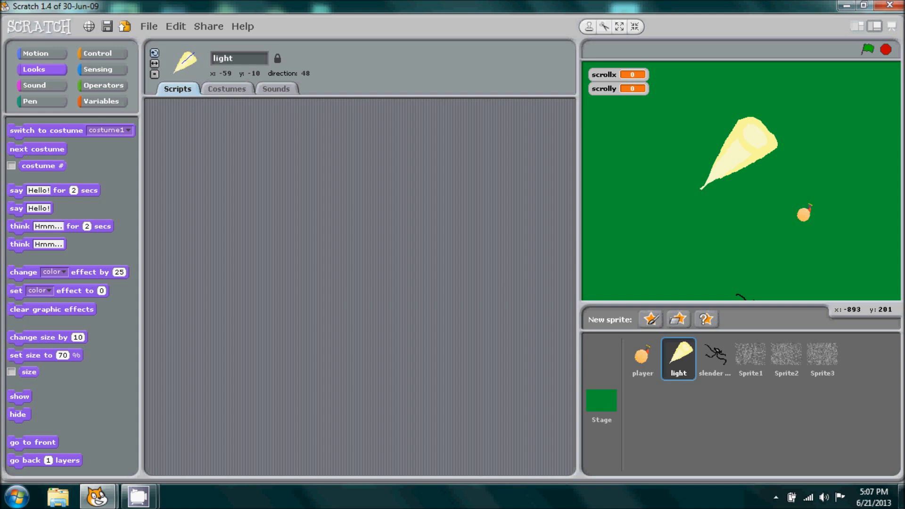
Step: View the light sprite's costume, return to its scripts, and show the Control blocks
{"action": "left_click", "coordinate": [226, 88]}
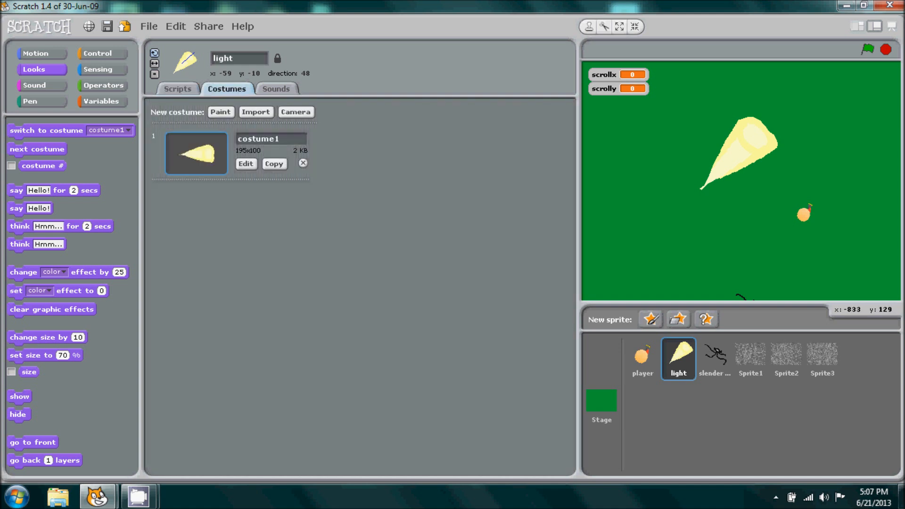
{"action": "left_click", "coordinate": [178, 88]}
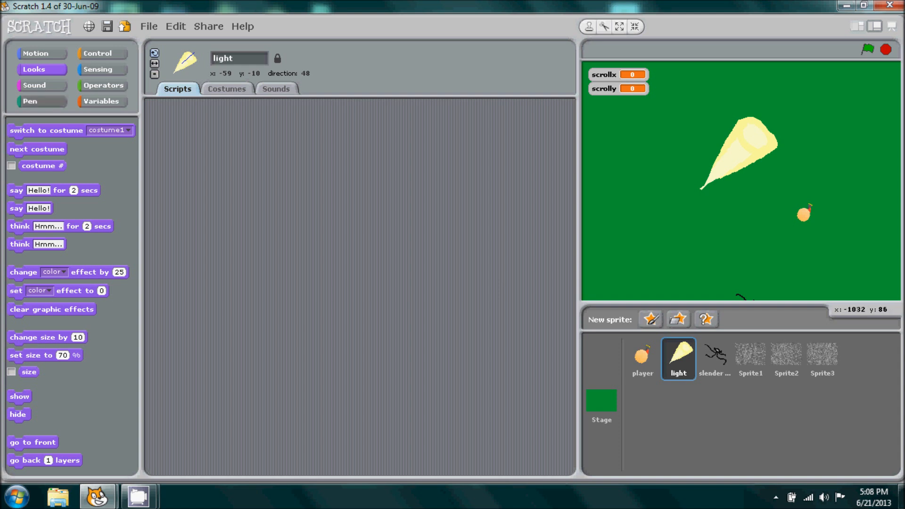
{"action": "left_click", "coordinate": [102, 53]}
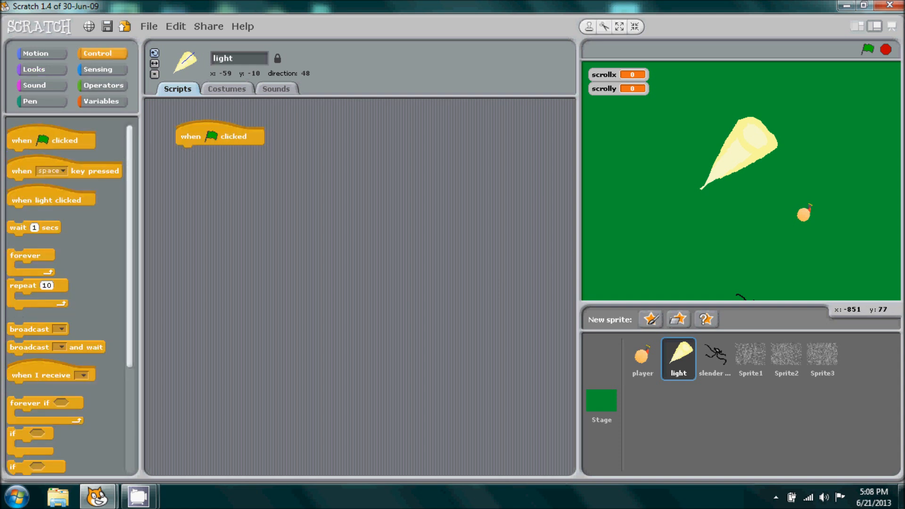
Step: Set the light sprite's ghost effect to 35 and add a forever loop
{"action": "left_click", "coordinate": [32, 69]}
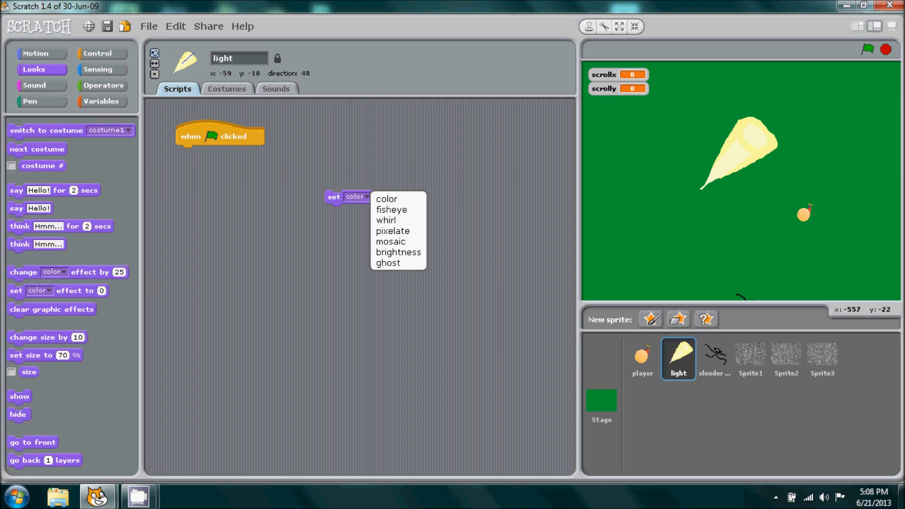
{"action": "left_click", "coordinate": [392, 263]}
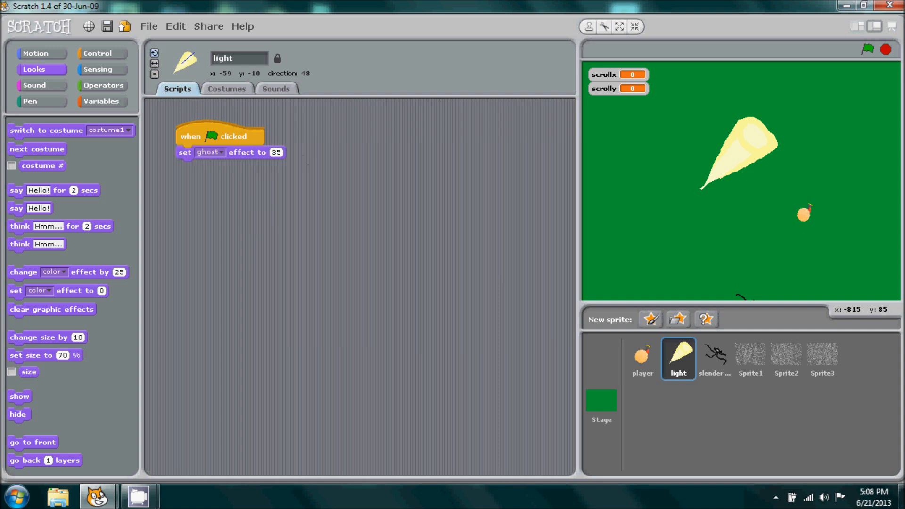
{"action": "left_click", "coordinate": [101, 53]}
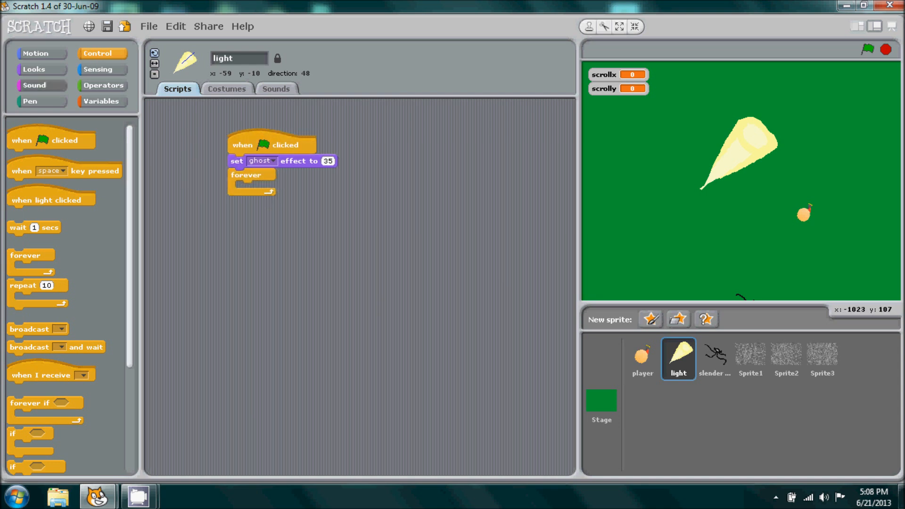
Step: Inside the loop, make the light go to player and point towards mouse-pointer
{"action": "left_click", "coordinate": [33, 70]}
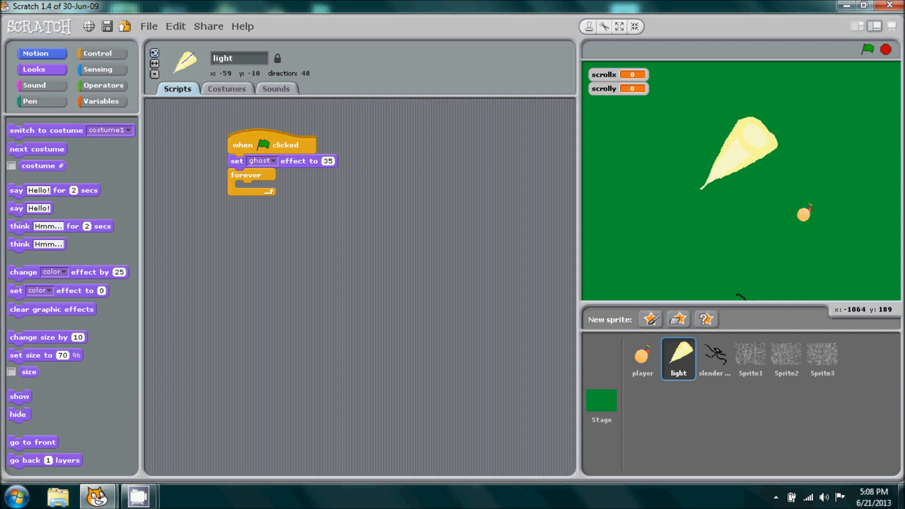
{"action": "left_click", "coordinate": [36, 53]}
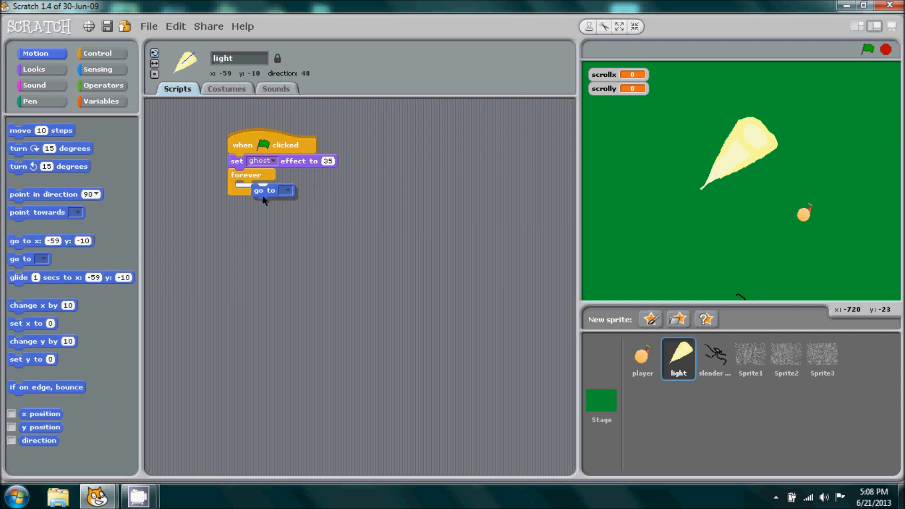
{"action": "left_click_drag", "start_coordinate": [263, 190], "coordinate": [252, 188]}
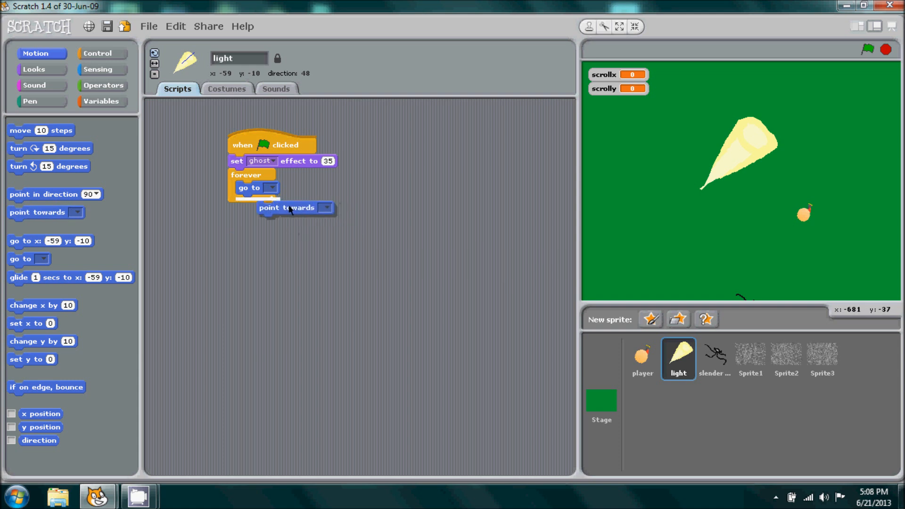
{"action": "left_click", "coordinate": [270, 188]}
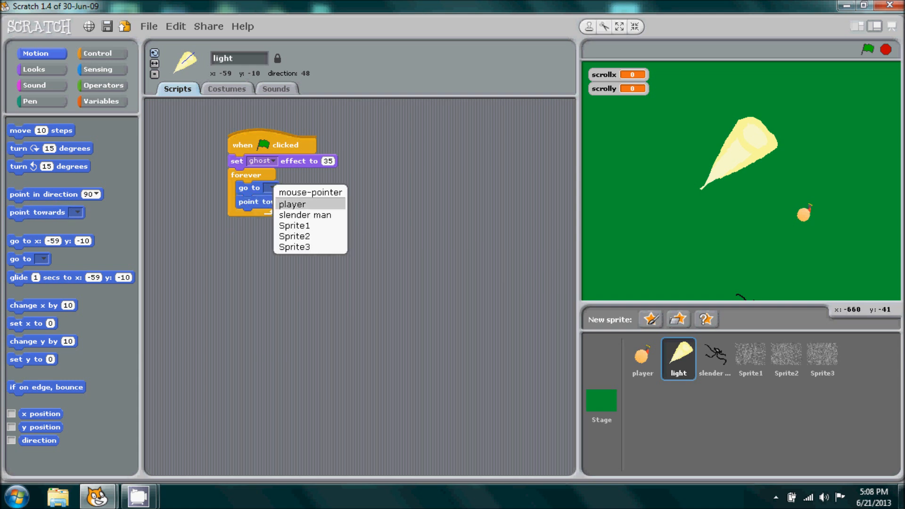
{"action": "left_click", "coordinate": [291, 203]}
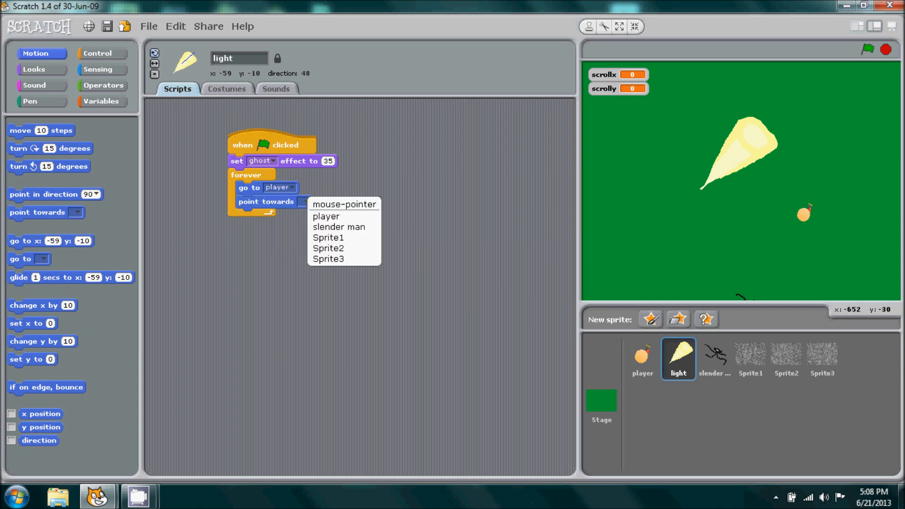
{"action": "left_click", "coordinate": [343, 203]}
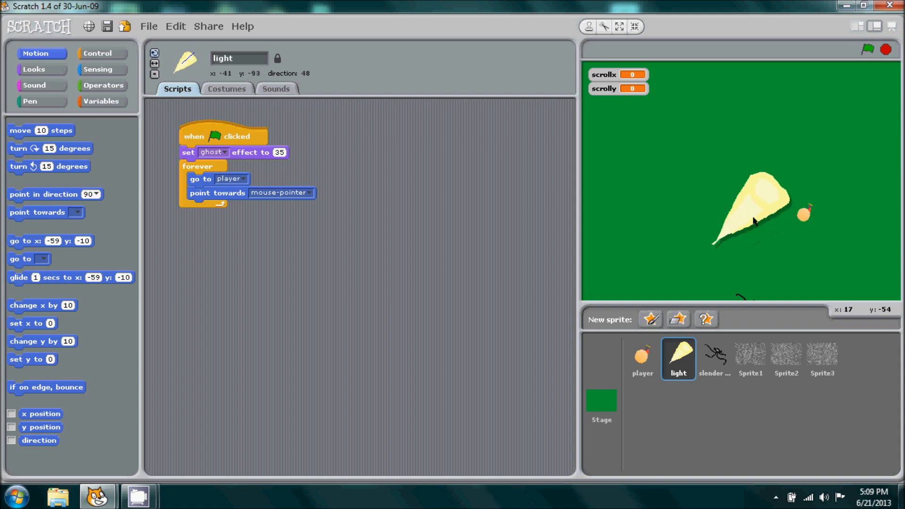
{"action": "mouse_move", "coordinate": [764, 201]}
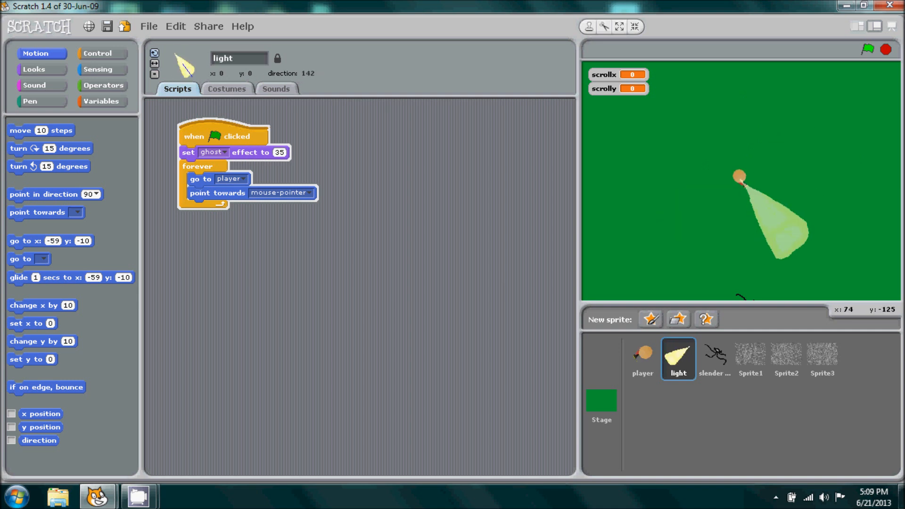
{"action": "mouse_move", "coordinate": [738, 176]}
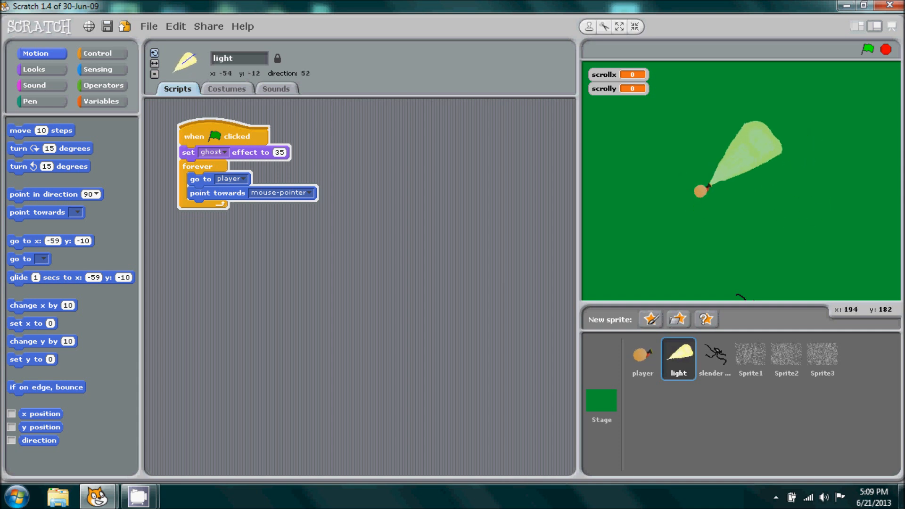
{"action": "left_click", "coordinate": [226, 88]}
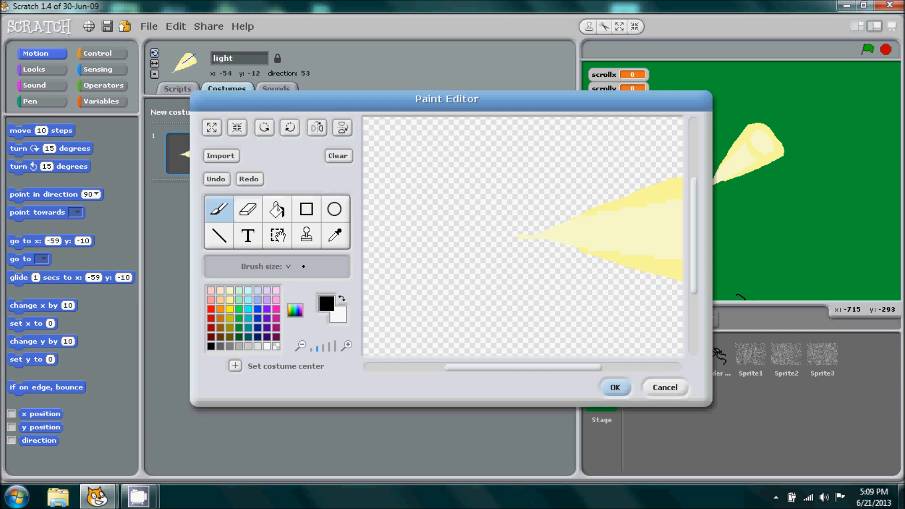
{"action": "mouse_move", "coordinate": [234, 366]}
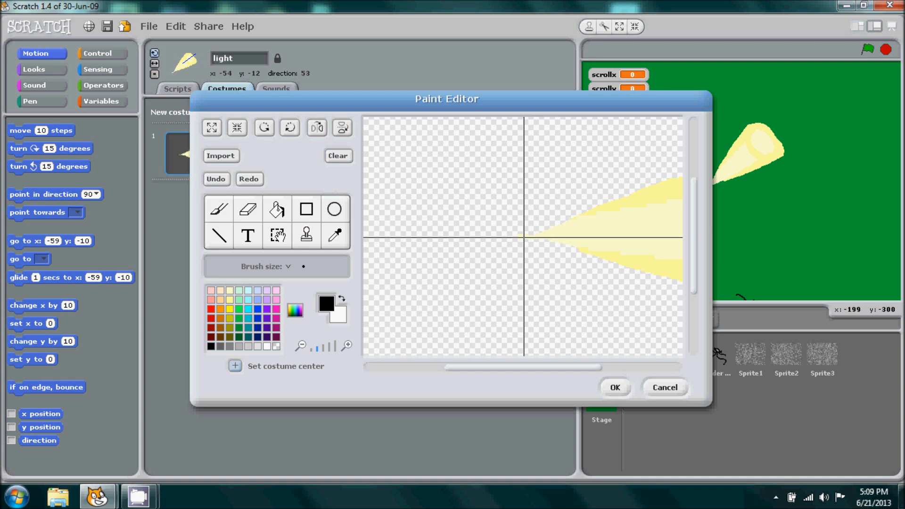
Step: Set the light costume's center on the beam's narrow tip, then select slender man
{"action": "left_click", "coordinate": [612, 388]}
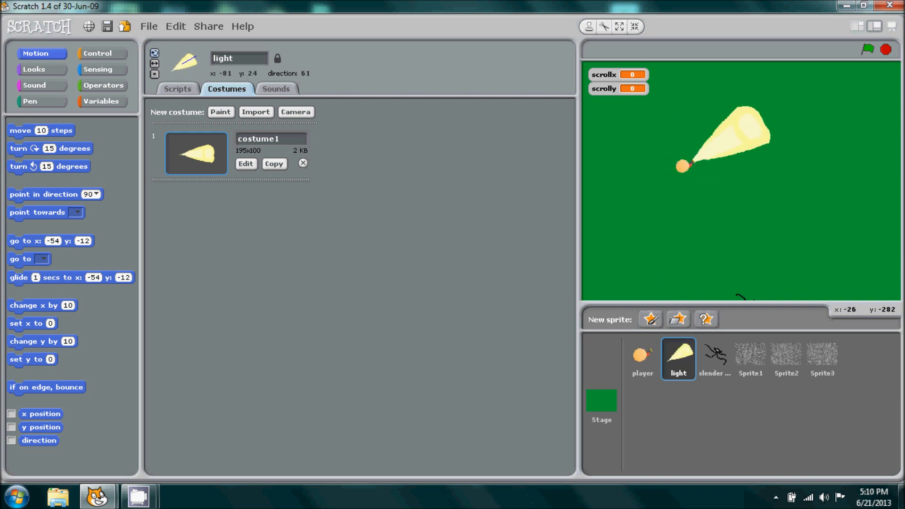
{"action": "left_click", "coordinate": [713, 358]}
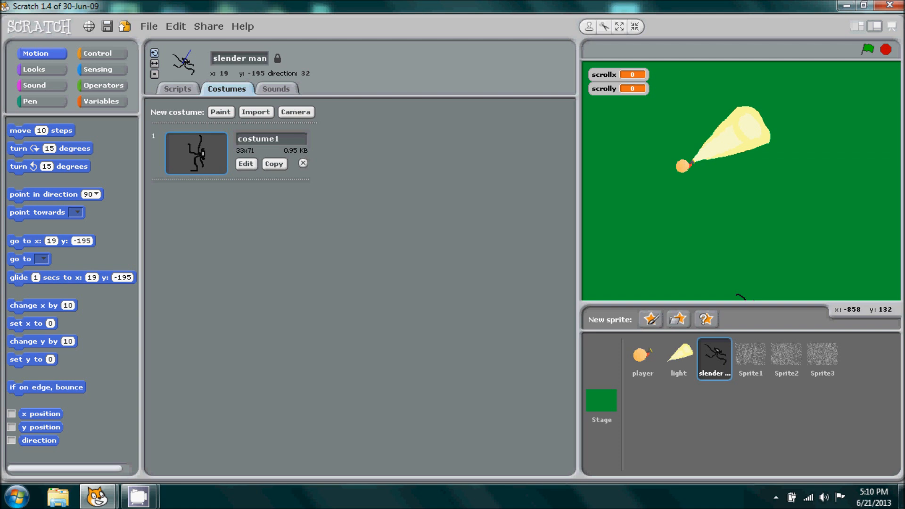
Step: Give slender man a green-flag hat with a forever loop holding an empty if/else
{"action": "left_click", "coordinate": [178, 89]}
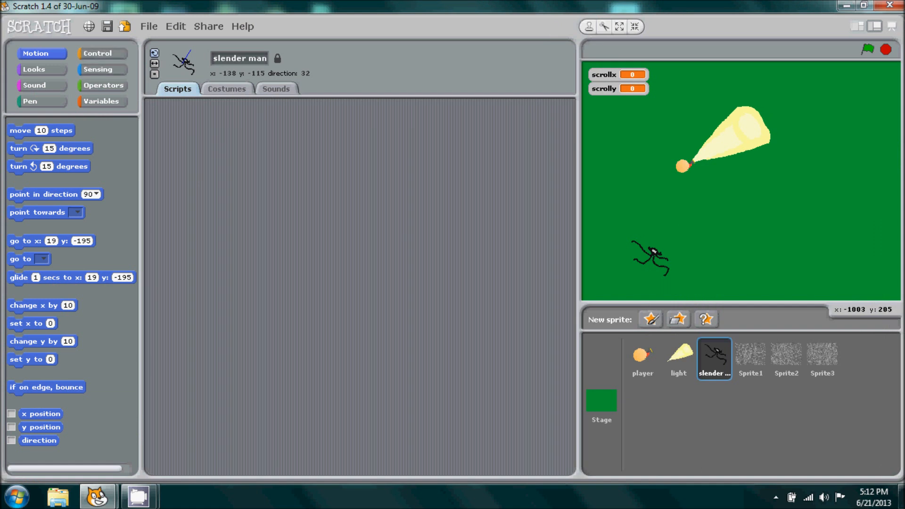
{"action": "left_click", "coordinate": [102, 53]}
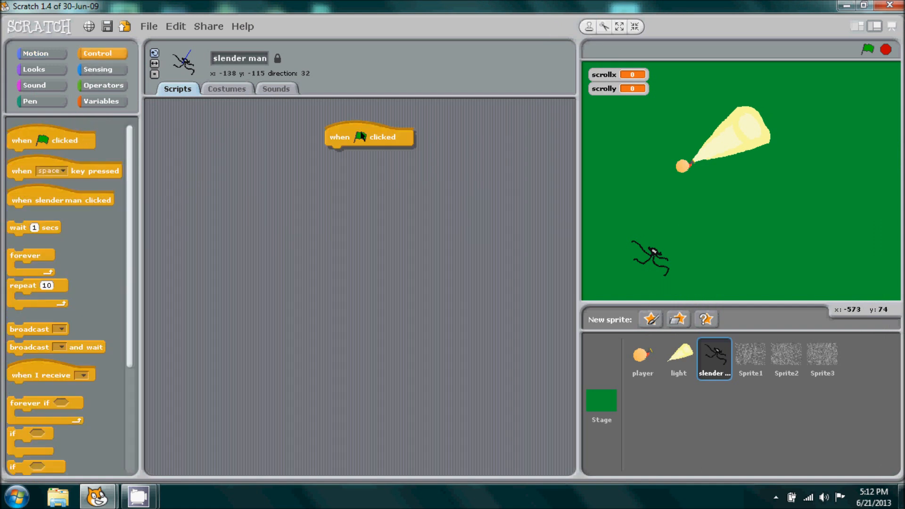
{"action": "left_click_drag", "start_coordinate": [369, 137], "coordinate": [331, 142]}
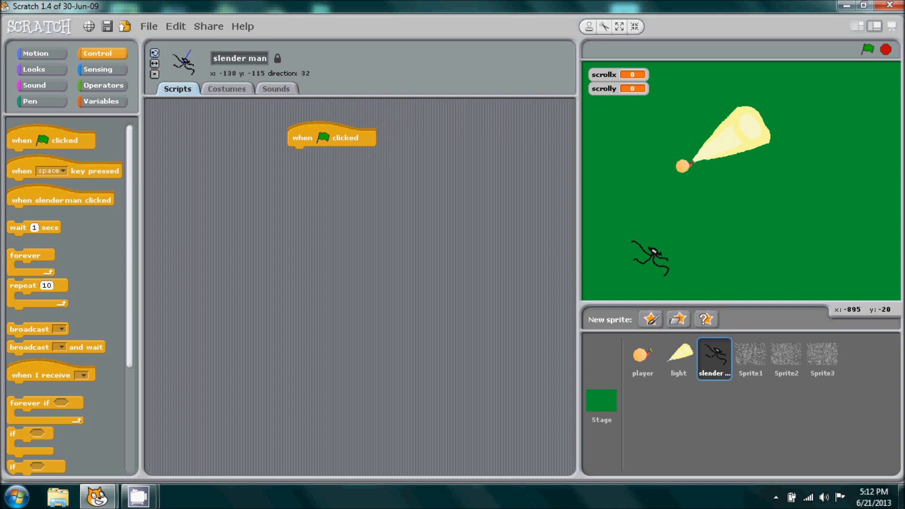
{"action": "left_click_drag", "start_coordinate": [27, 255], "coordinate": [308, 153]}
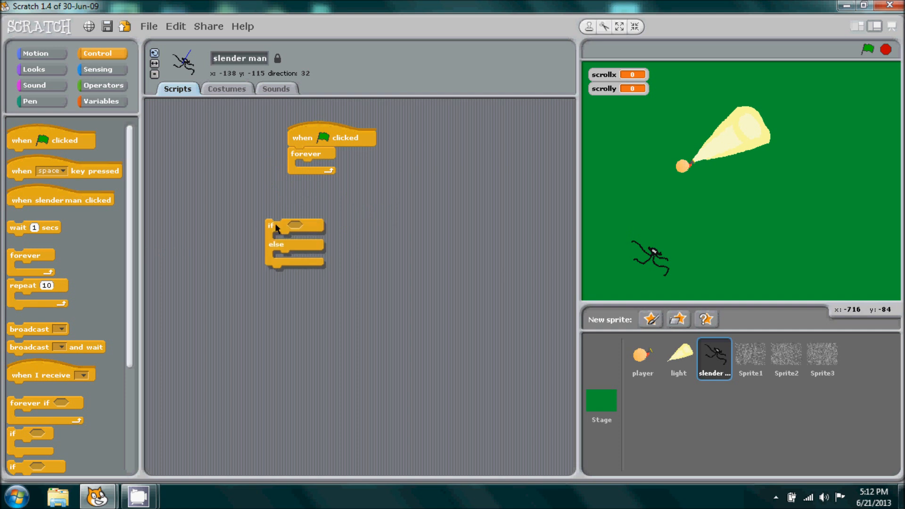
{"action": "left_click_drag", "start_coordinate": [271, 225], "coordinate": [300, 165]}
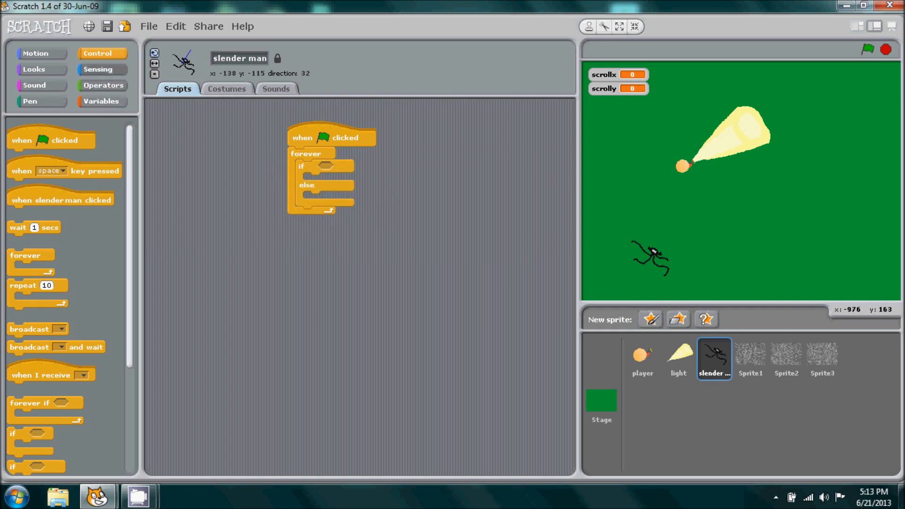
Step: Make the if check touching light and set brightness effect to 25 inside it
{"action": "left_click", "coordinate": [96, 69]}
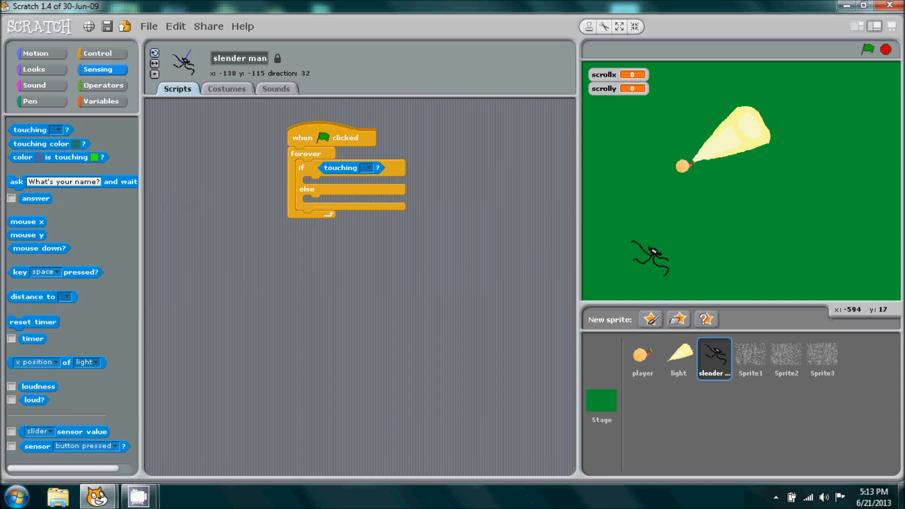
{"action": "left_click", "coordinate": [369, 167]}
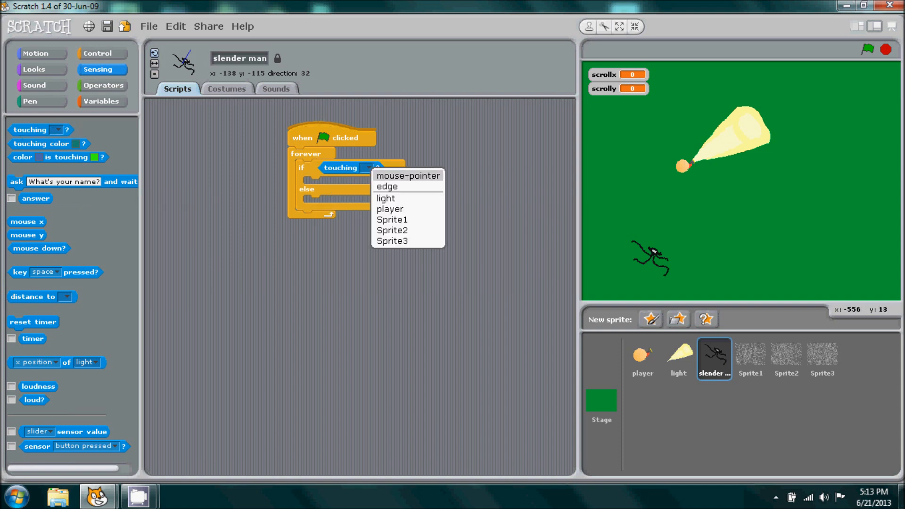
{"action": "left_click", "coordinate": [384, 198]}
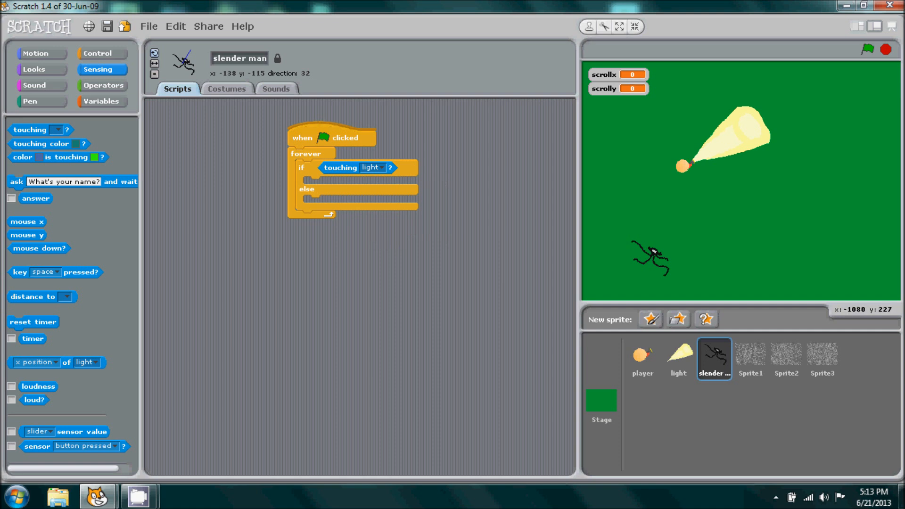
{"action": "left_click", "coordinate": [34, 69]}
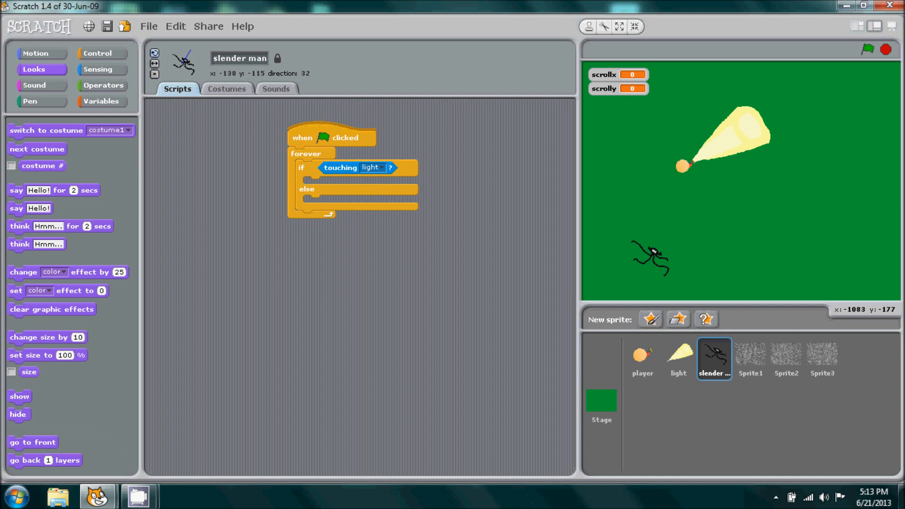
{"action": "left_click_drag", "start_coordinate": [58, 291], "coordinate": [346, 180]}
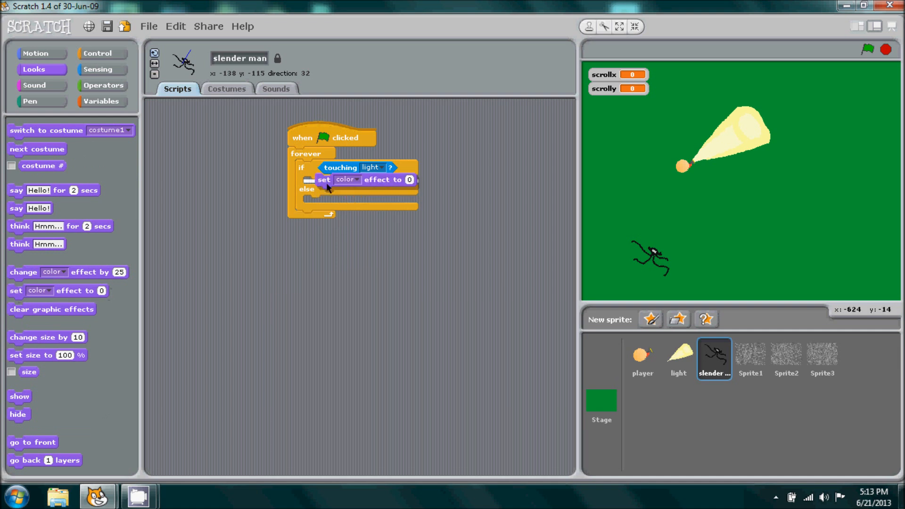
{"action": "left_click", "coordinate": [346, 179]}
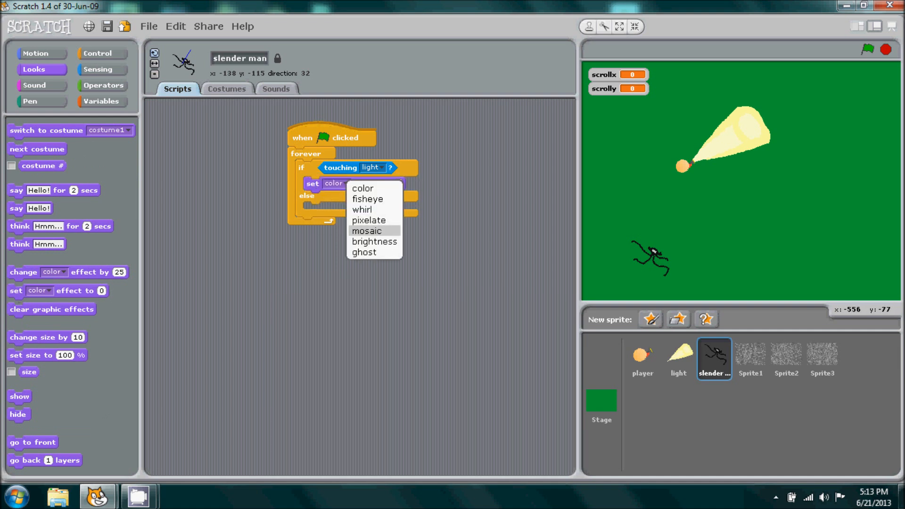
{"action": "left_click", "coordinate": [373, 242]}
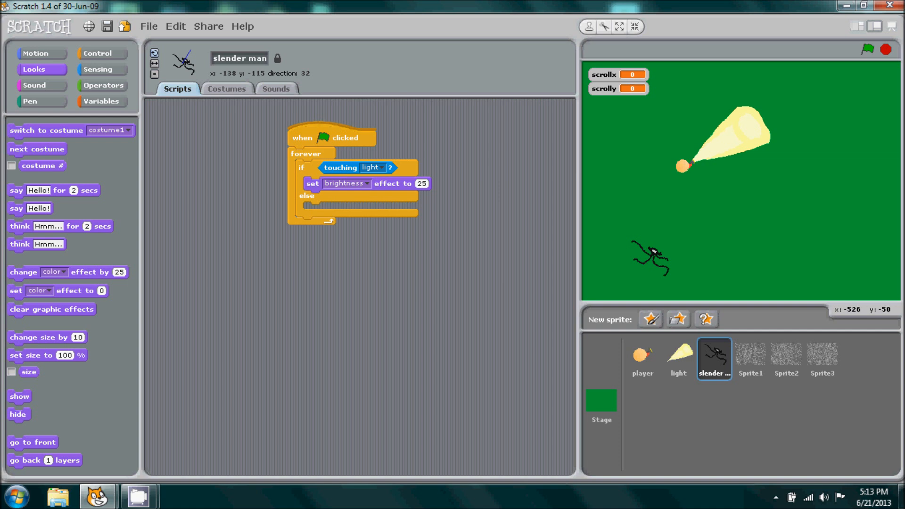
Step: Add a set brightness effect to 0 block in the else branch
{"action": "left_click_drag", "start_coordinate": [15, 291], "coordinate": [309, 280]}
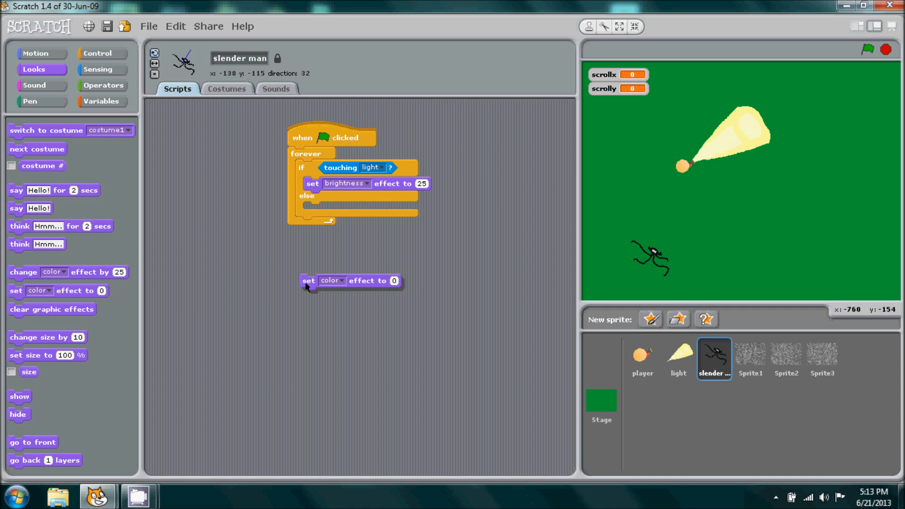
{"action": "left_click_drag", "start_coordinate": [308, 281], "coordinate": [315, 209]}
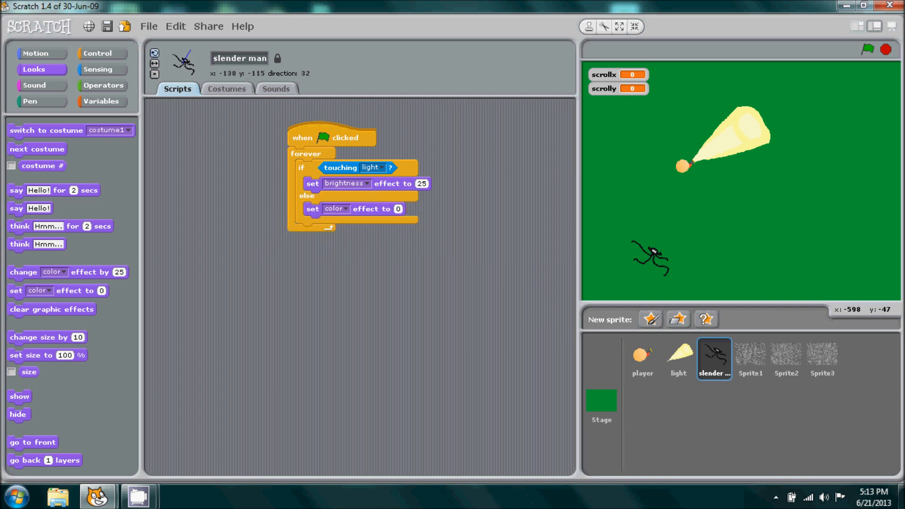
{"action": "left_click", "coordinate": [344, 209]}
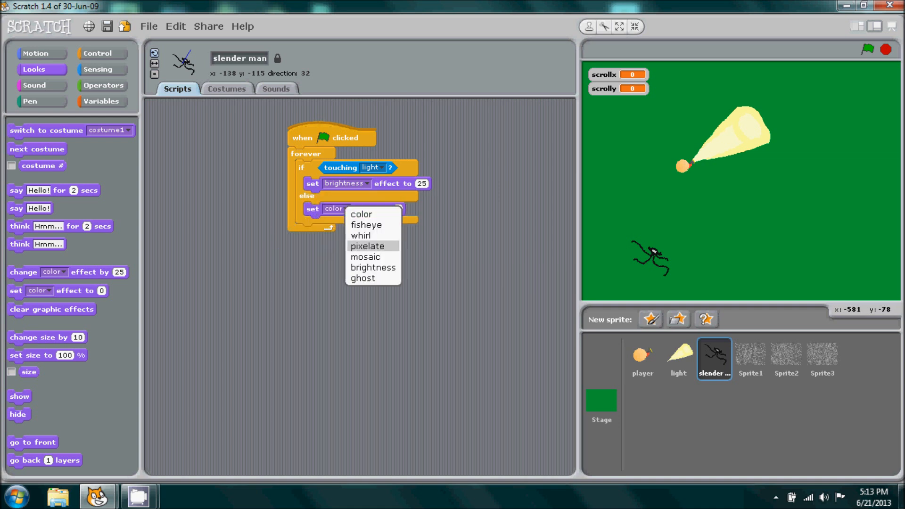
{"action": "left_click", "coordinate": [373, 267]}
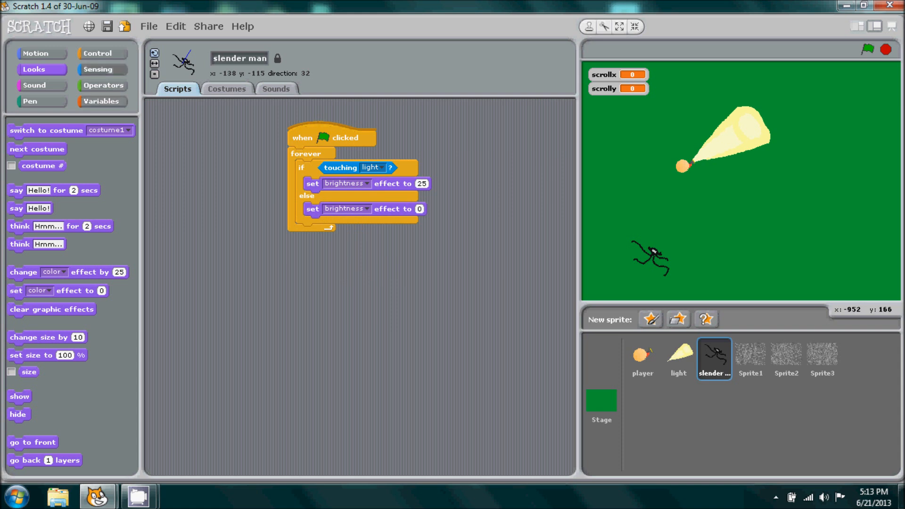
{"action": "left_click", "coordinate": [97, 69]}
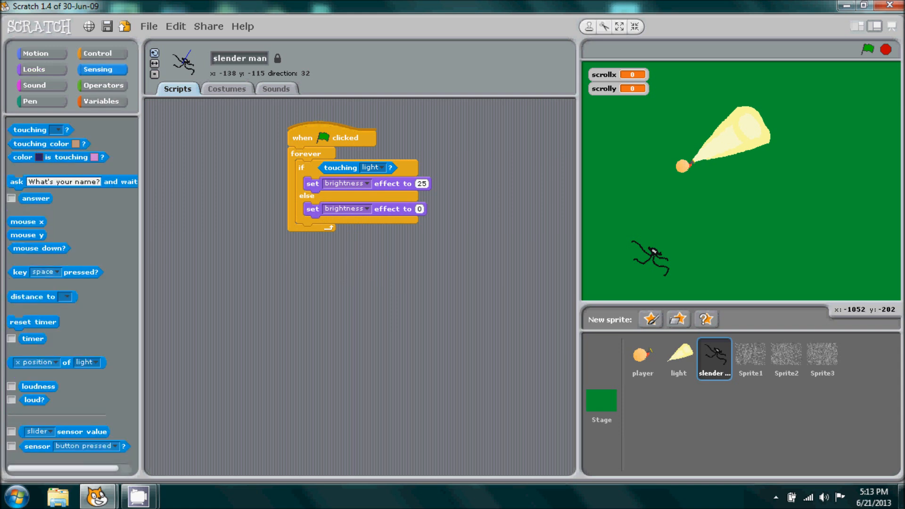
Step: Replace the else brightness value with distance to player * 1
{"action": "left_click_drag", "start_coordinate": [33, 296], "coordinate": [291, 311]}
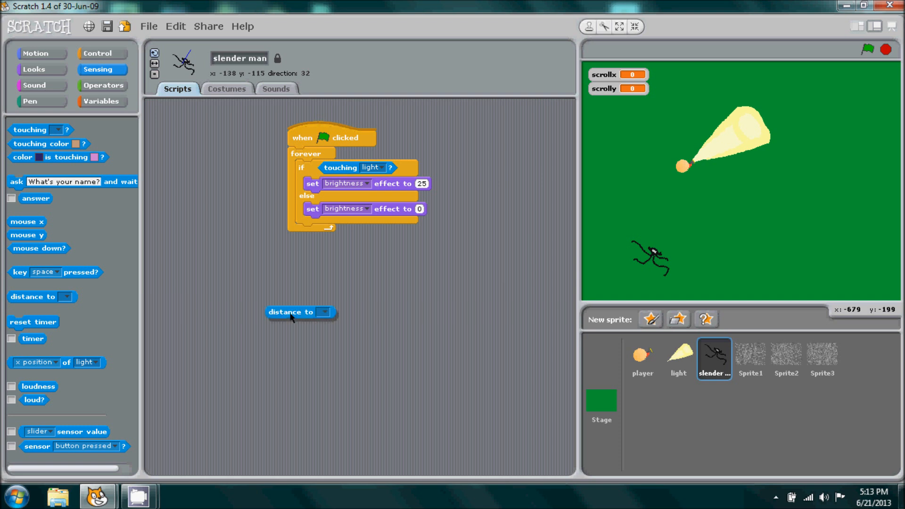
{"action": "left_click", "coordinate": [102, 85]}
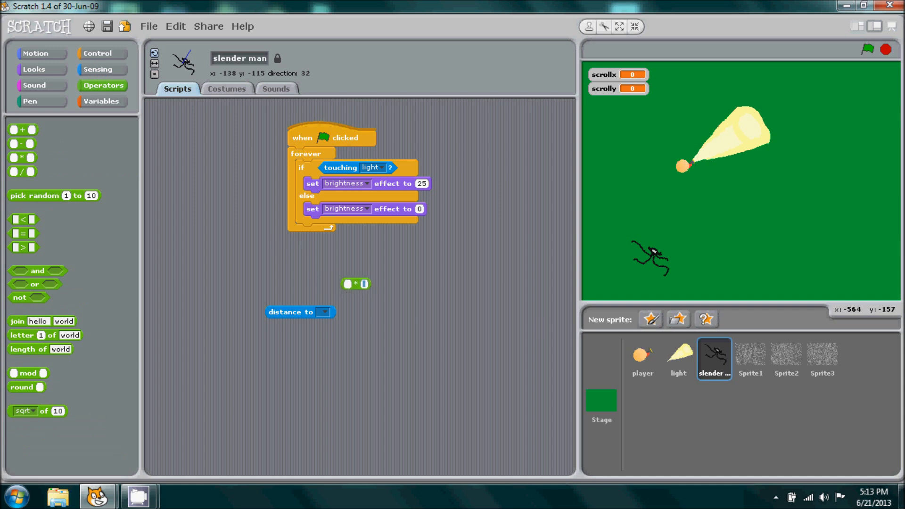
{"action": "type", "text": "1"}
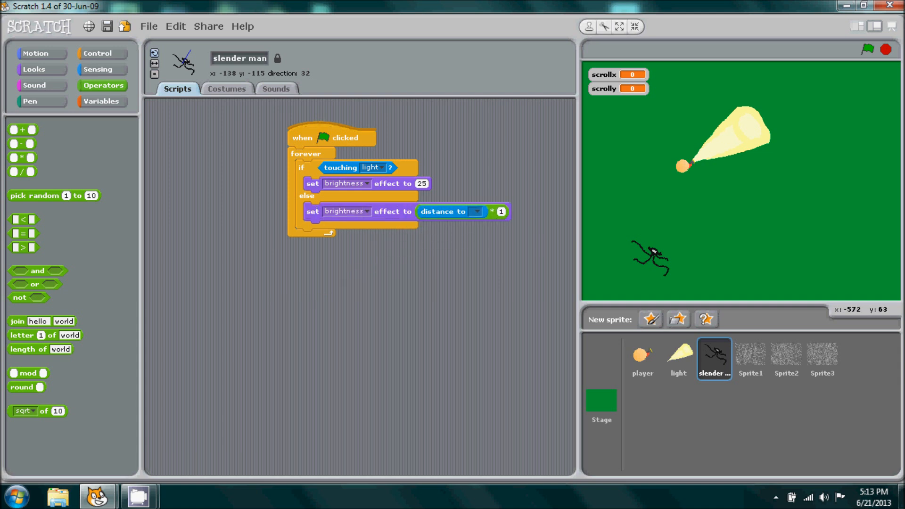
{"action": "left_click", "coordinate": [475, 211]}
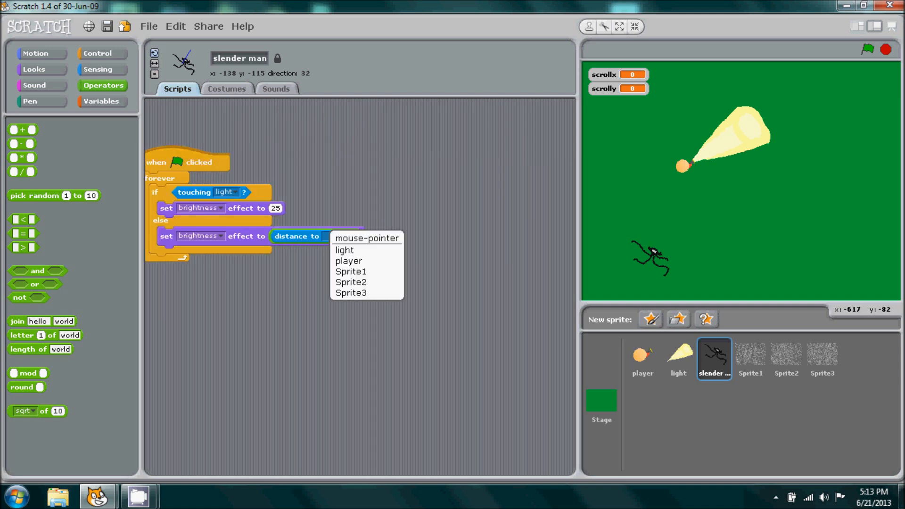
{"action": "left_click", "coordinate": [348, 260]}
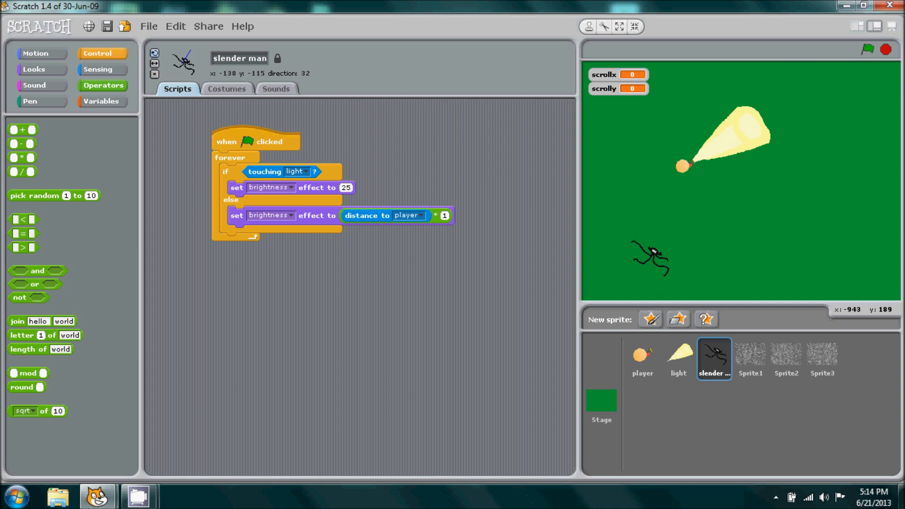
Step: Add a second green-flag script forever pointing slender man towards player, then select Sprite1
{"action": "left_click", "coordinate": [102, 52]}
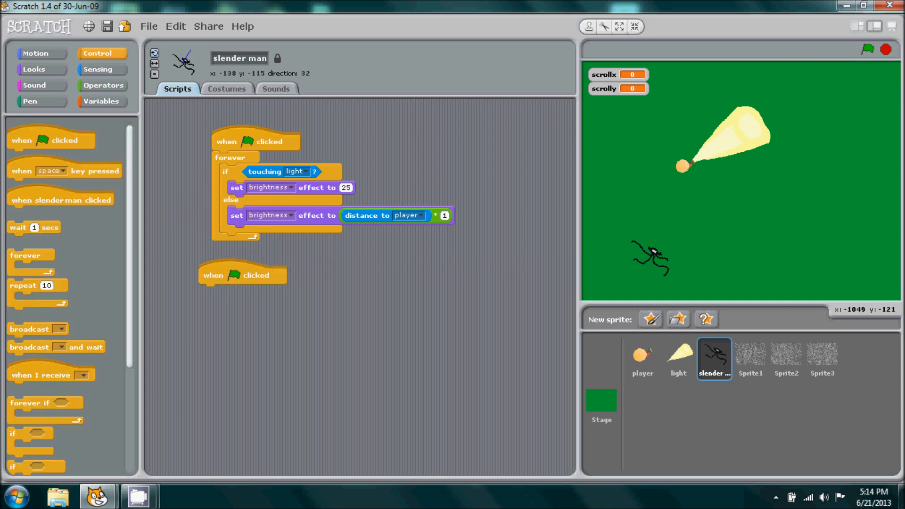
{"action": "left_click_drag", "start_coordinate": [26, 254], "coordinate": [218, 291]}
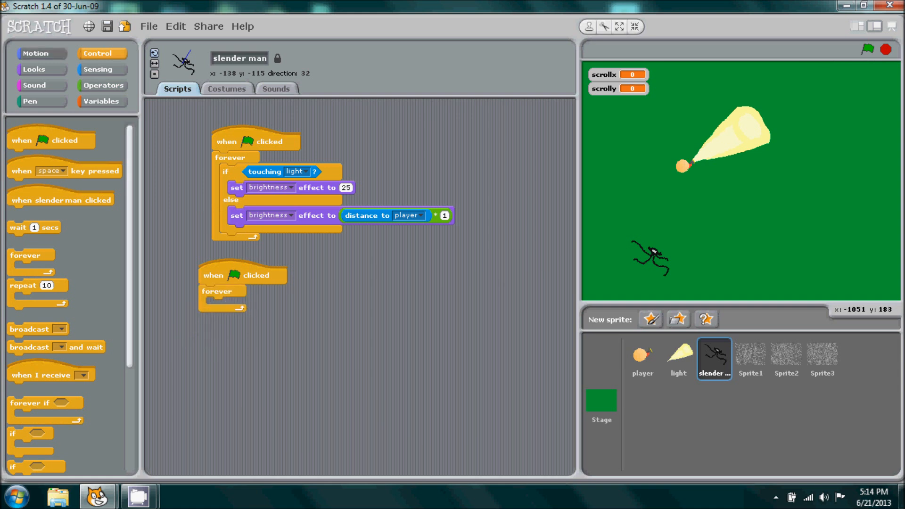
{"action": "left_click", "coordinate": [35, 53]}
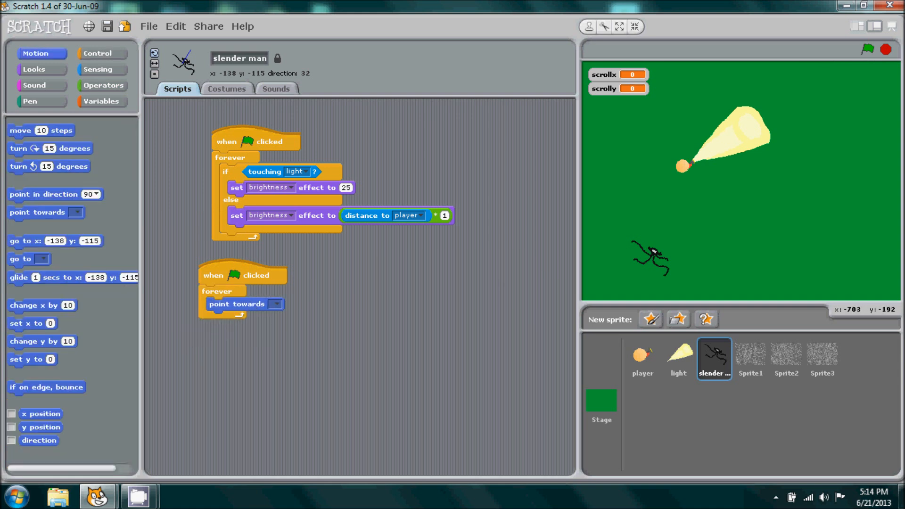
{"action": "left_click", "coordinate": [275, 303]}
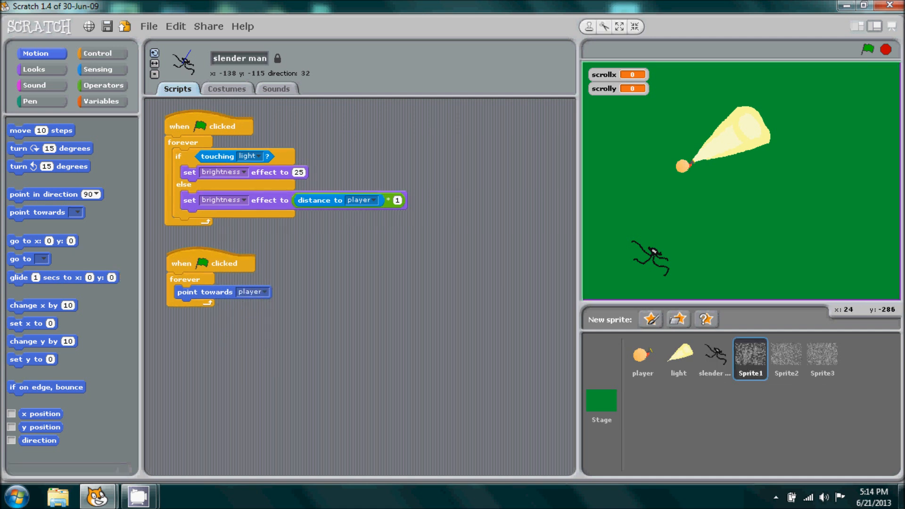
{"action": "left_click", "coordinate": [227, 88]}
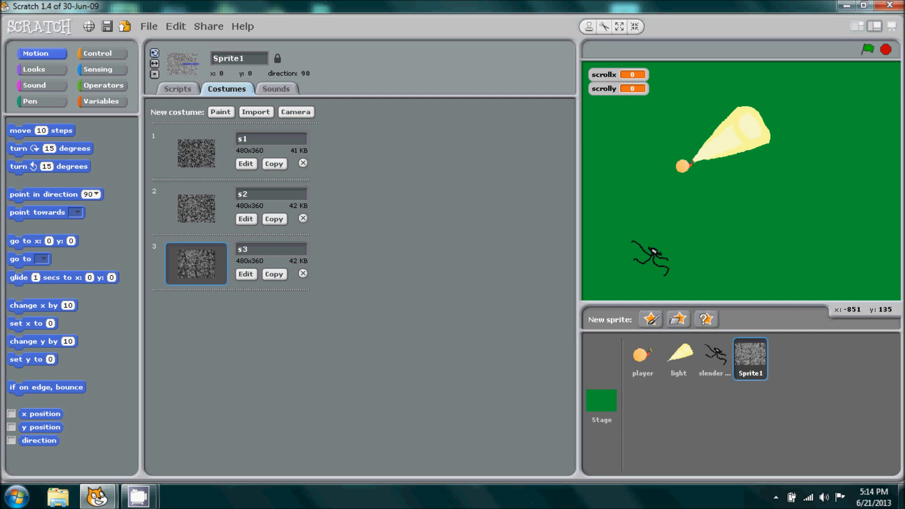
Step: Rename Sprite1 to 'static' and give it a green-flag script with a forever loop
{"action": "left_click", "coordinate": [177, 88]}
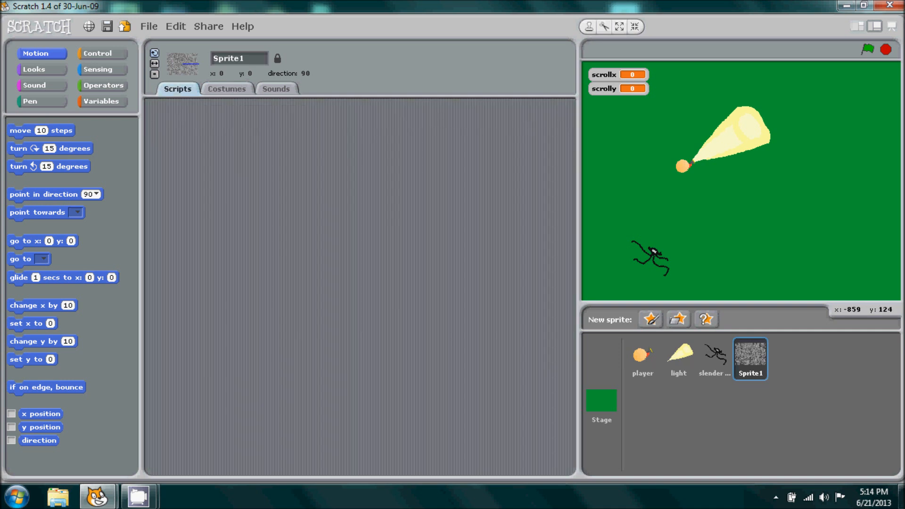
{"action": "left_click", "coordinate": [101, 53]}
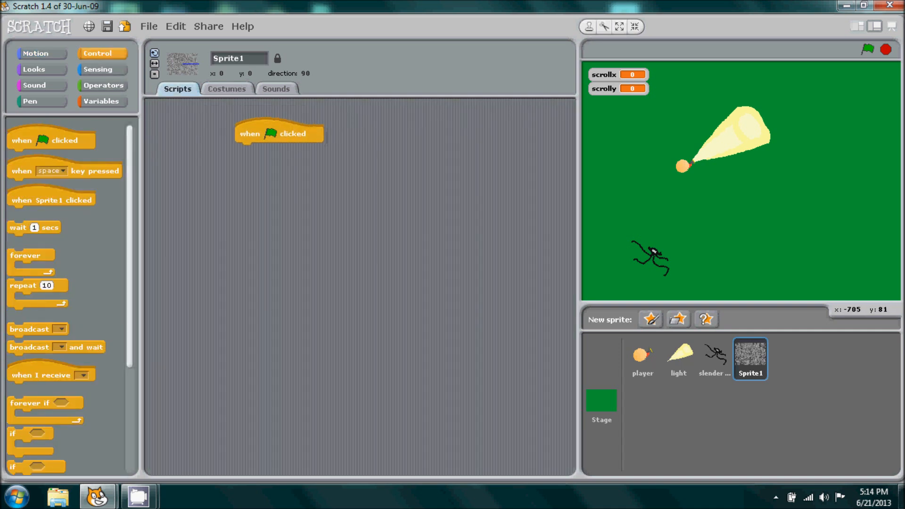
{"action": "left_click_drag", "start_coordinate": [26, 255], "coordinate": [271, 163]}
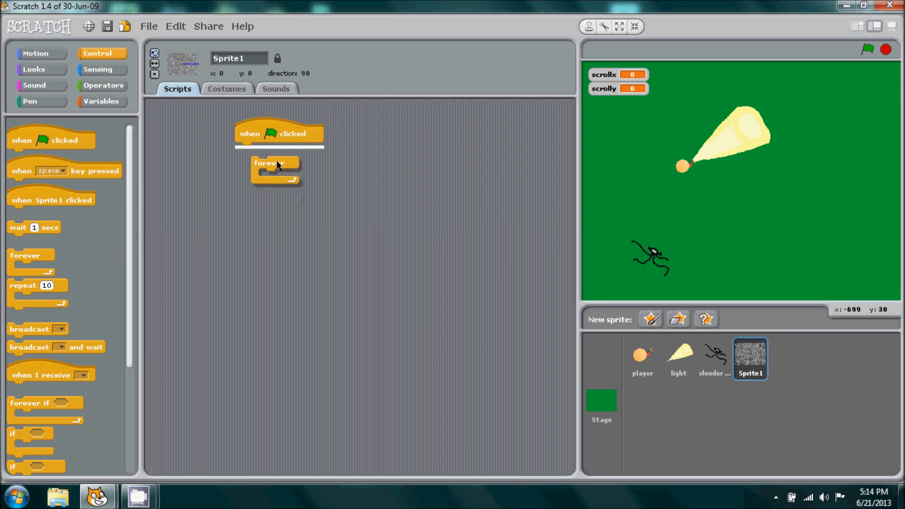
{"action": "left_click_drag", "start_coordinate": [267, 164], "coordinate": [254, 149]}
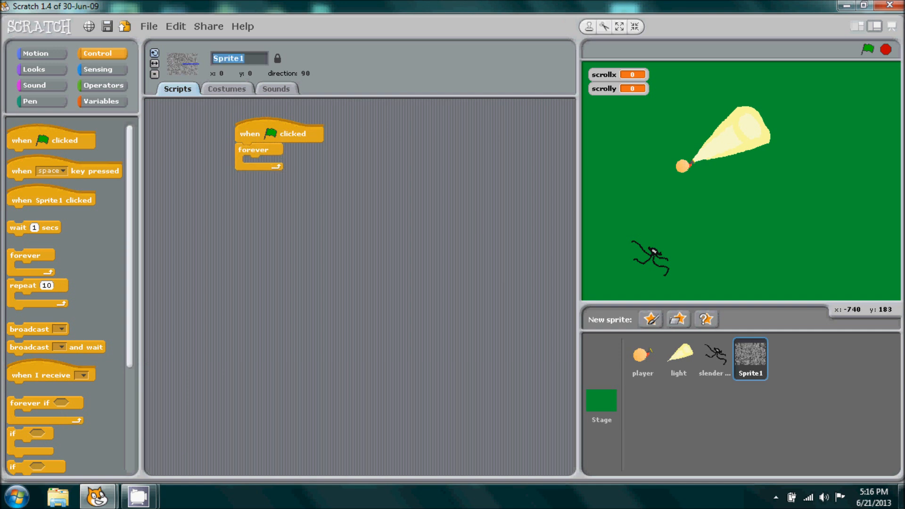
{"action": "type", "text": "static"}
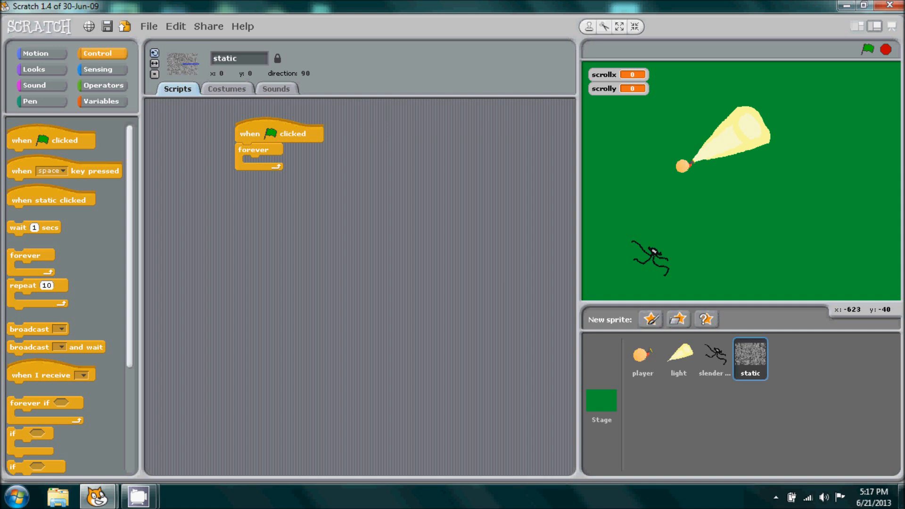
{"action": "scroll", "scroll_direction": "down", "scroll_amount": 3}
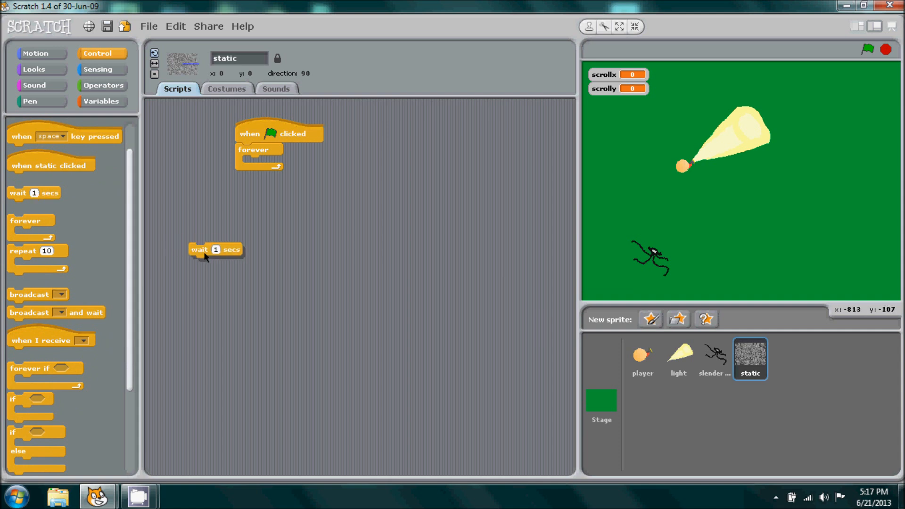
Step: Fill static's forever loop with costume switches s1, s2, s3, each followed by wait 0.01
{"action": "right_click", "coordinate": [215, 250]}
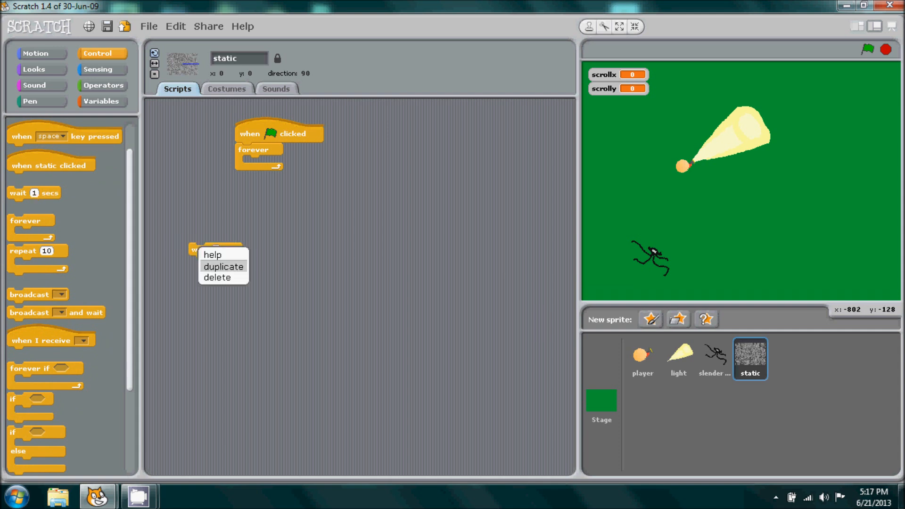
{"action": "left_click", "coordinate": [223, 266]}
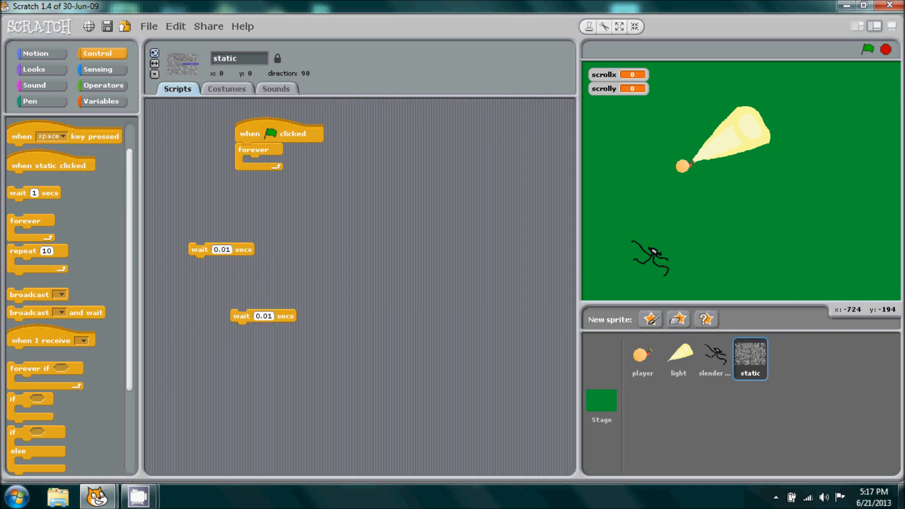
{"action": "left_click_drag", "start_coordinate": [263, 316], "coordinate": [300, 374]}
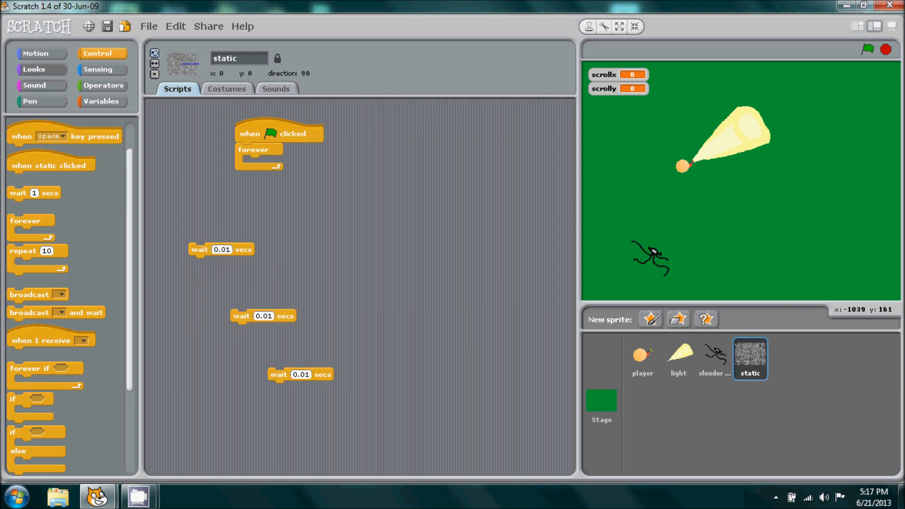
{"action": "left_click", "coordinate": [33, 69]}
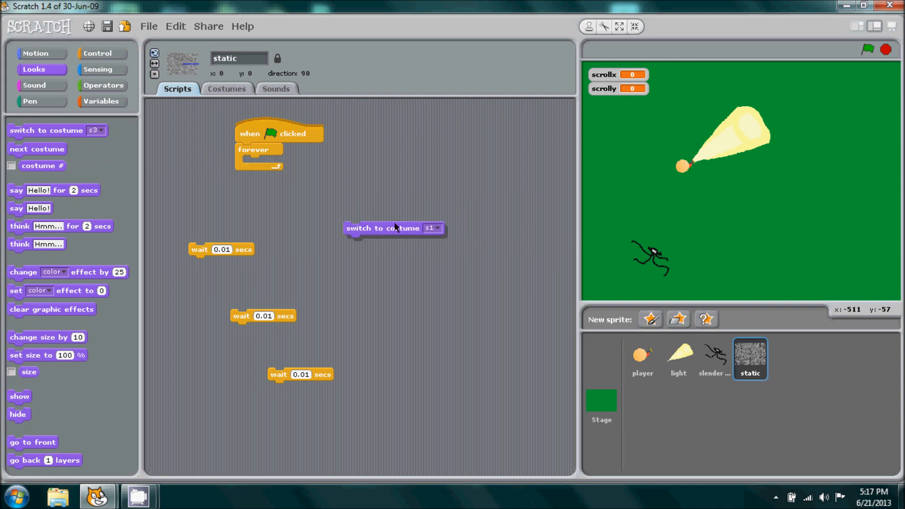
{"action": "left_click_drag", "start_coordinate": [393, 228], "coordinate": [236, 235]}
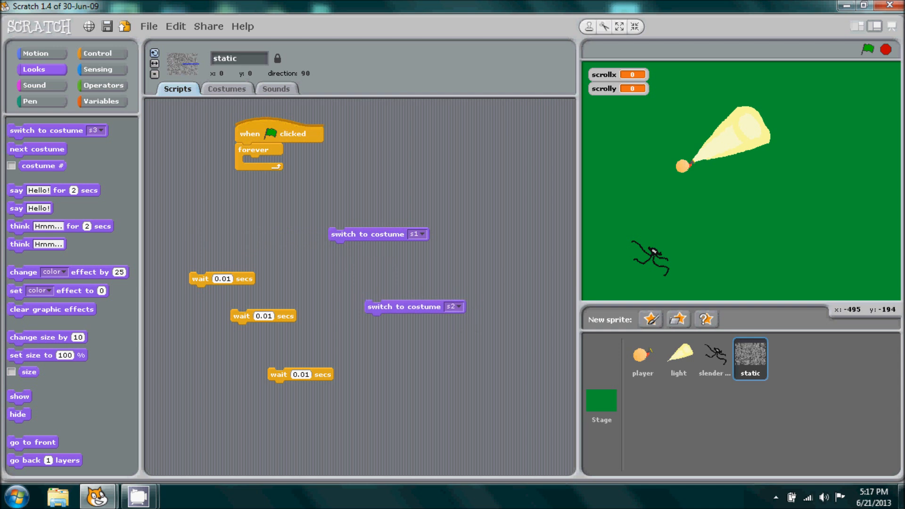
{"action": "left_click_drag", "start_coordinate": [414, 306], "coordinate": [445, 367]}
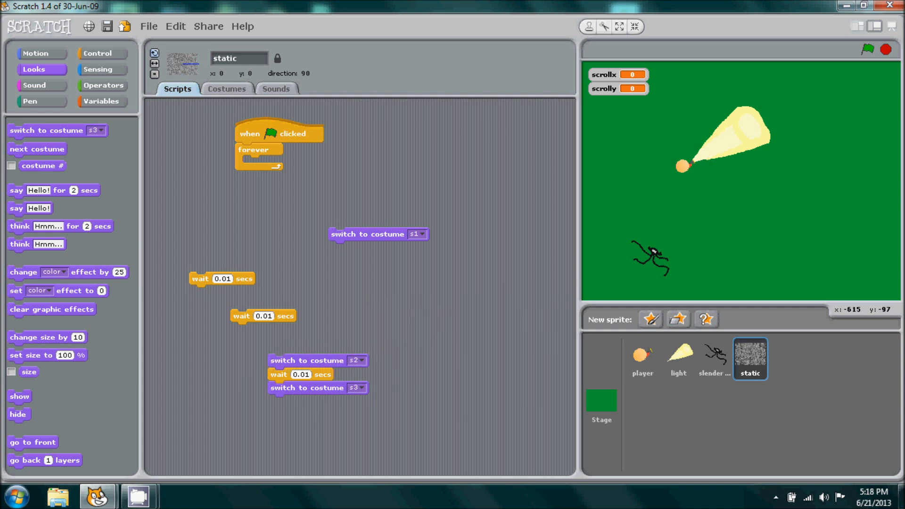
{"action": "left_click_drag", "start_coordinate": [377, 234], "coordinate": [280, 301]}
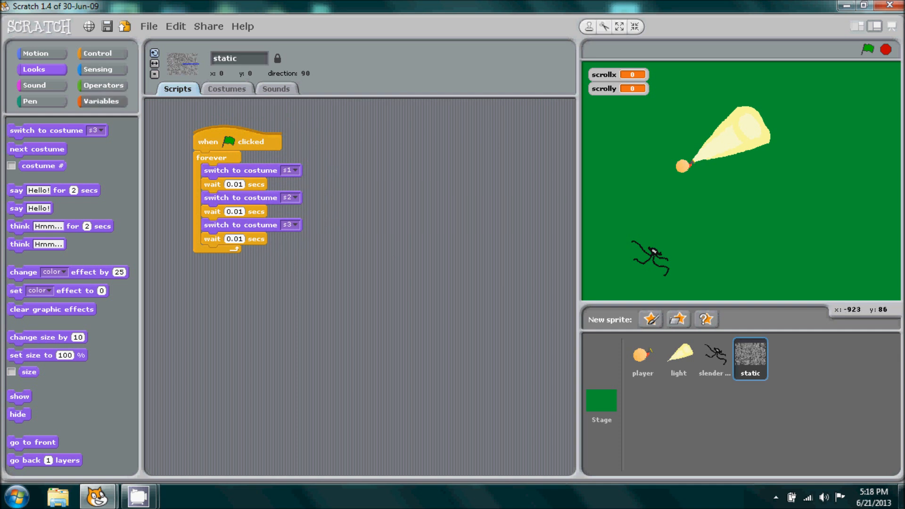
{"action": "left_click", "coordinate": [103, 53]}
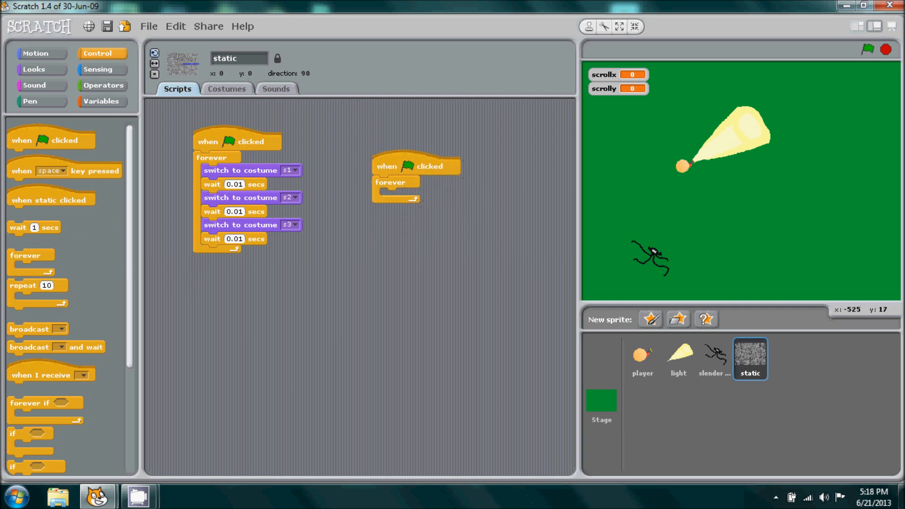
Step: Create a new variable named 'fuzz'
{"action": "left_click", "coordinate": [101, 101]}
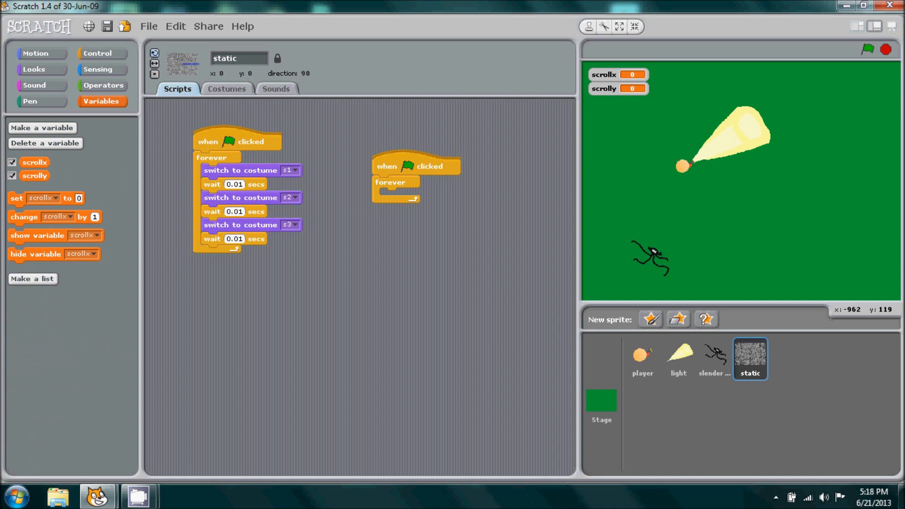
{"action": "left_click", "coordinate": [42, 128]}
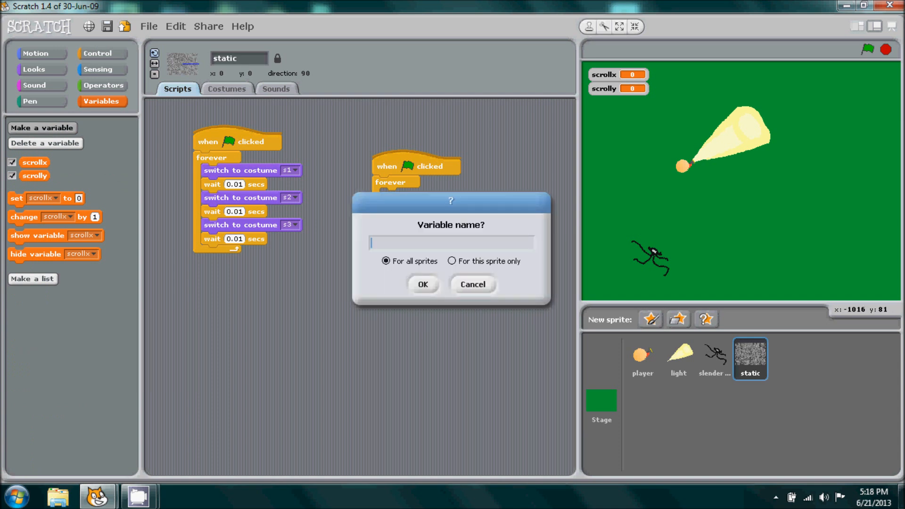
{"action": "type", "text": "fuzz"}
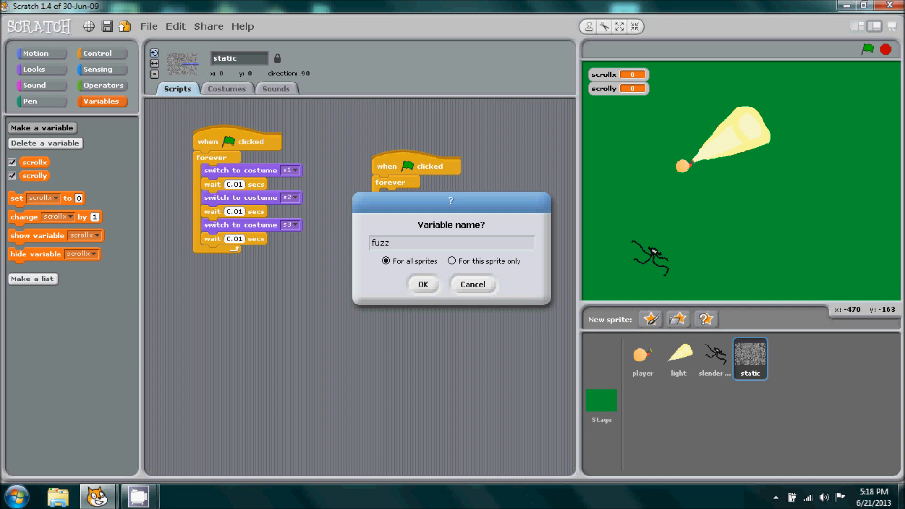
{"action": "left_click", "coordinate": [423, 283]}
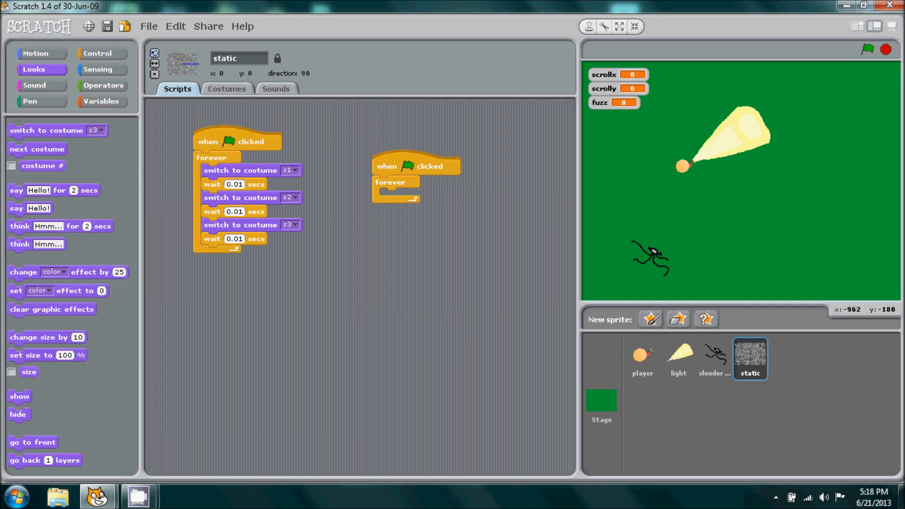
Step: Put 'set ghost effect to fuzz' inside static's second forever loop
{"action": "left_click", "coordinate": [365, 275]}
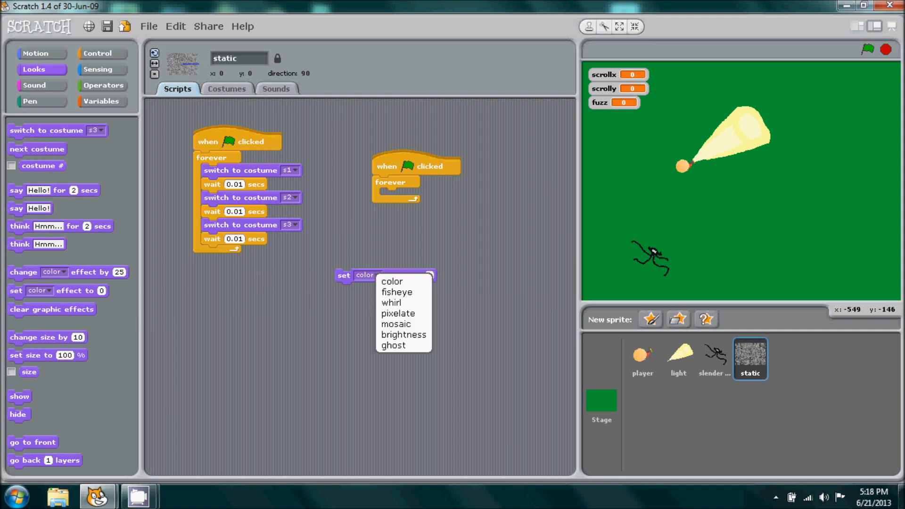
{"action": "left_click", "coordinate": [394, 344]}
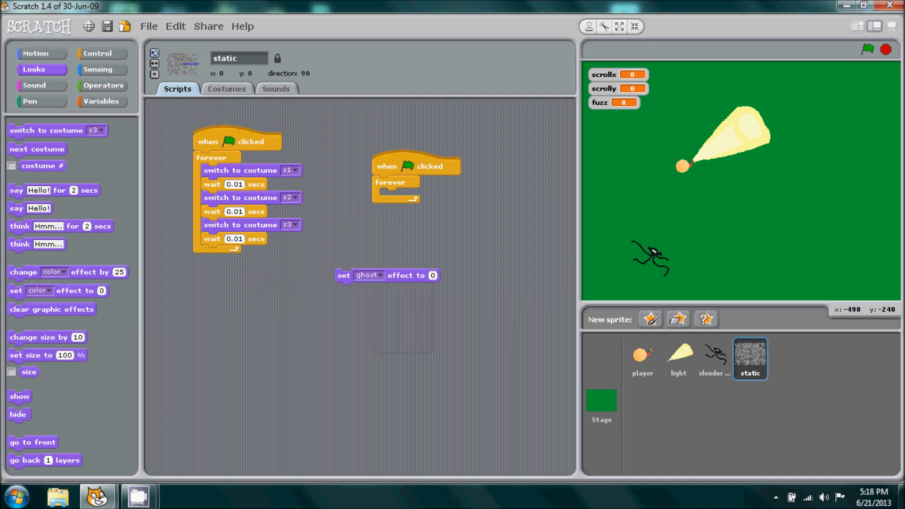
{"action": "left_click", "coordinate": [101, 101]}
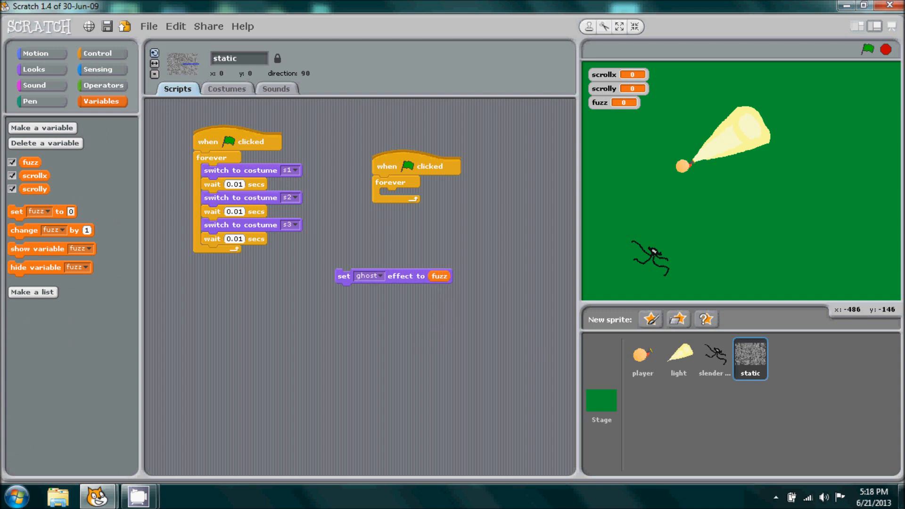
{"action": "left_click_drag", "start_coordinate": [343, 276], "coordinate": [369, 167]}
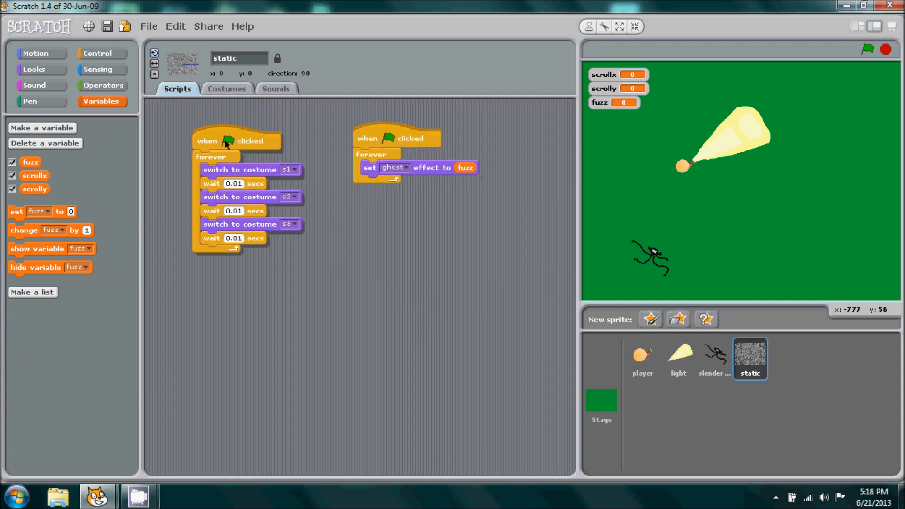
{"action": "left_click", "coordinate": [714, 357]}
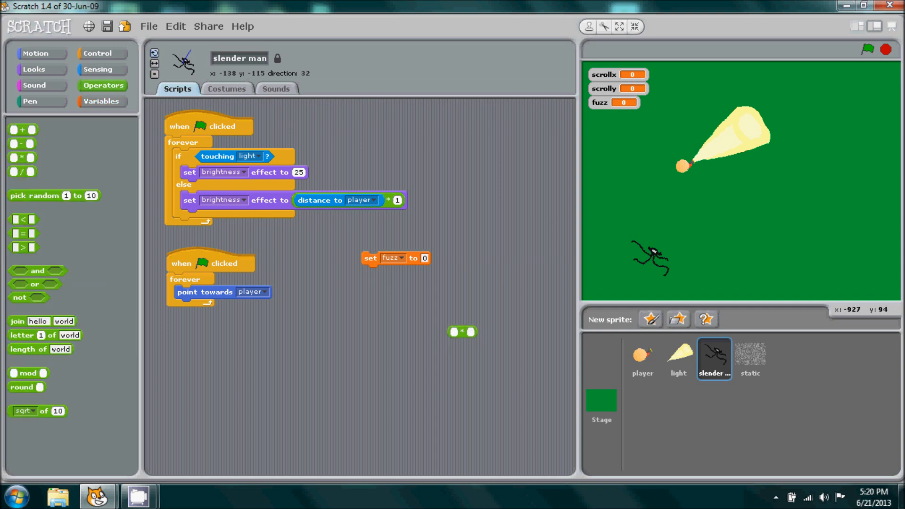
Step: Put 'set fuzz to distance to player * -0.8' atop slender man's loop, then browse other sprites
{"action": "left_click", "coordinate": [97, 69]}
{"action": "type", "text": "-0.8"}
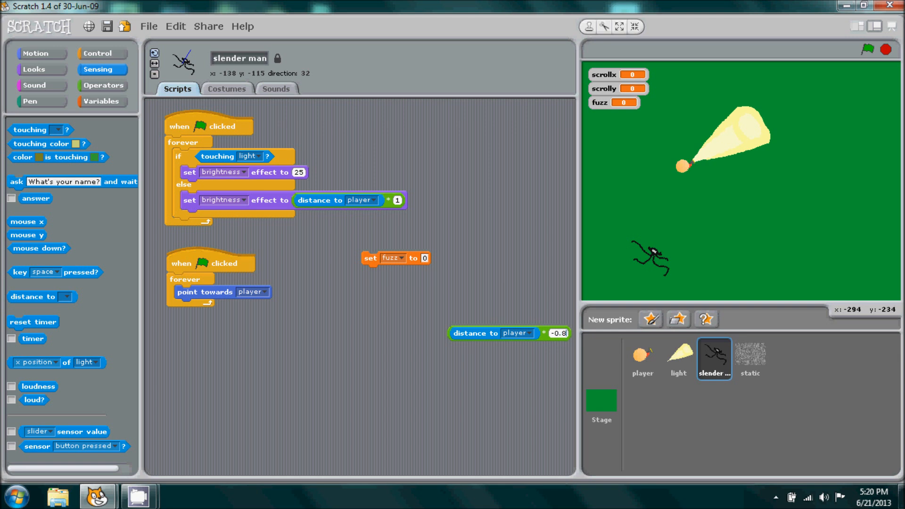
{"action": "left_click_drag", "start_coordinate": [493, 333], "coordinate": [424, 260]}
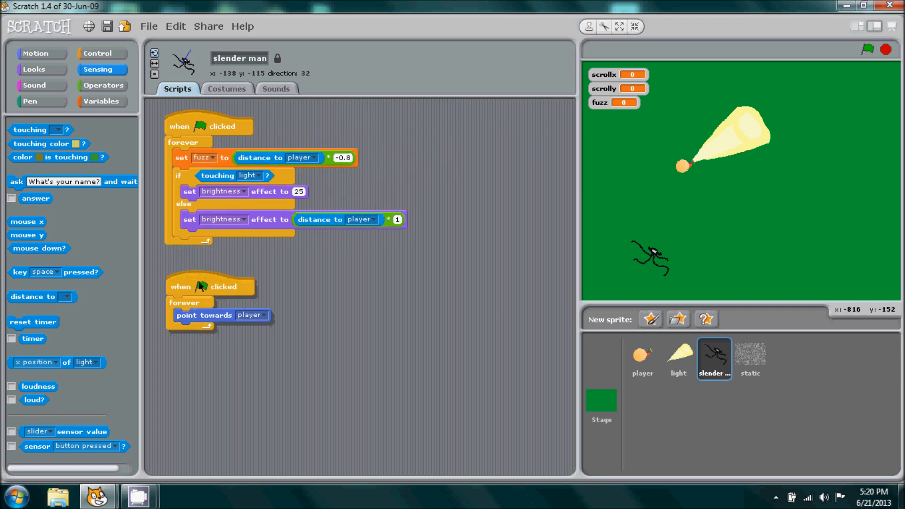
{"action": "mouse_move", "coordinate": [749, 353]}
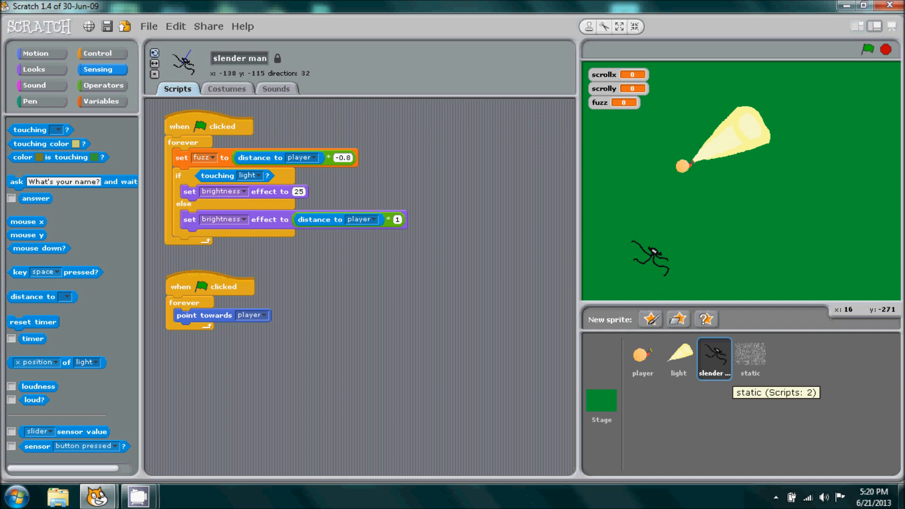
{"action": "left_click", "coordinate": [750, 357]}
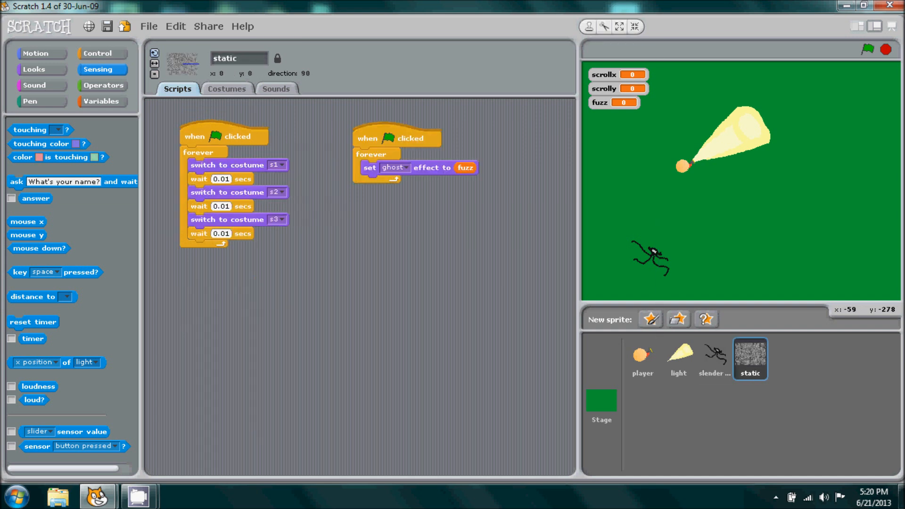
{"action": "left_click", "coordinate": [678, 358]}
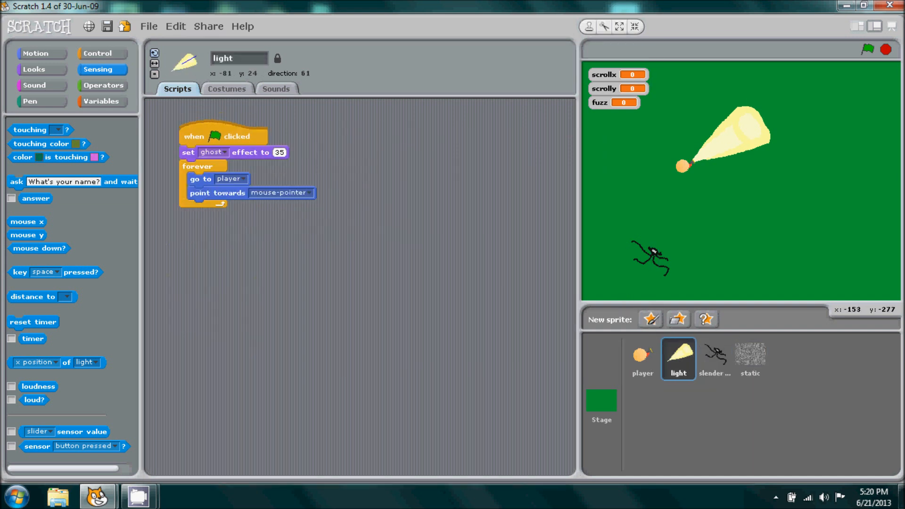
{"action": "left_click", "coordinate": [619, 26]}
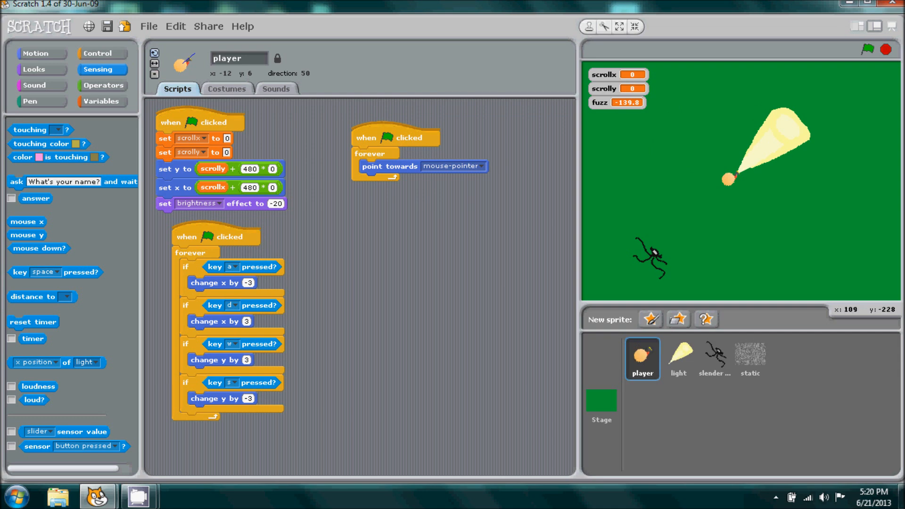
Step: View the static sprite's Looks blocks and run the game in presentation mode
{"action": "left_click", "coordinate": [749, 358]}
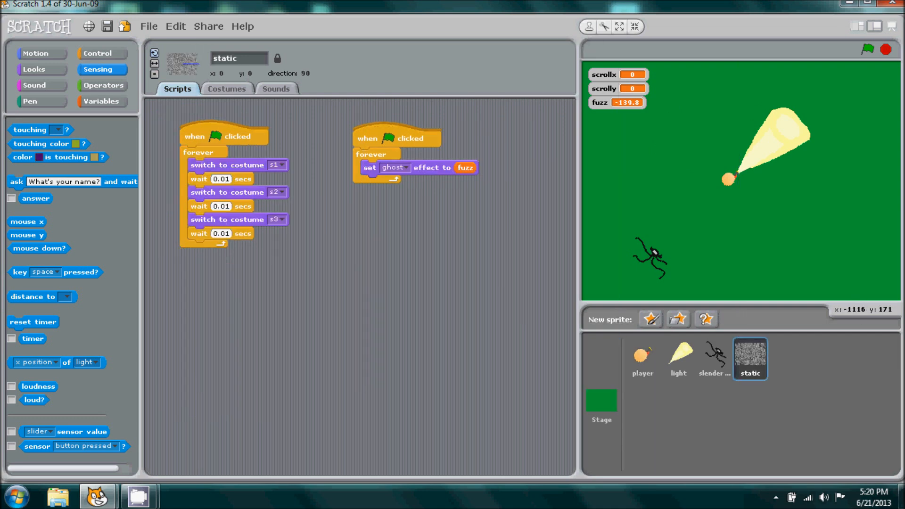
{"action": "left_click", "coordinate": [33, 69]}
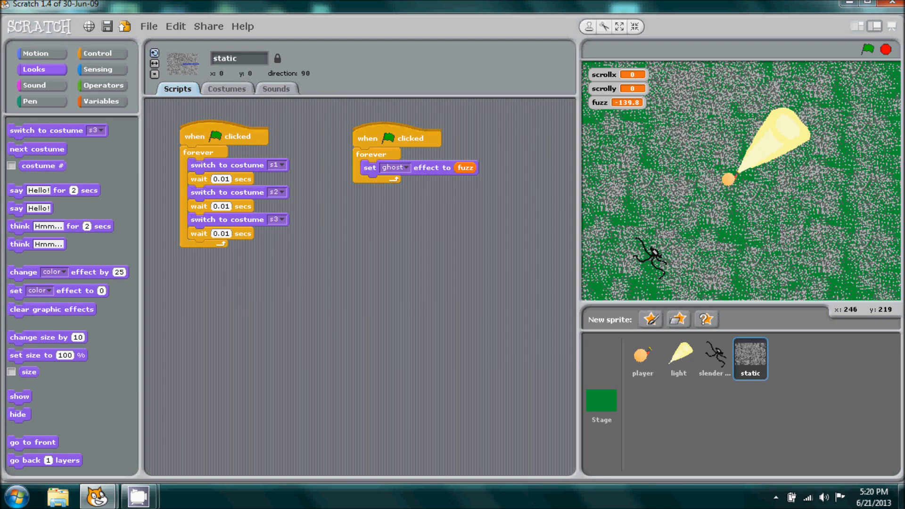
{"action": "left_click", "coordinate": [619, 27]}
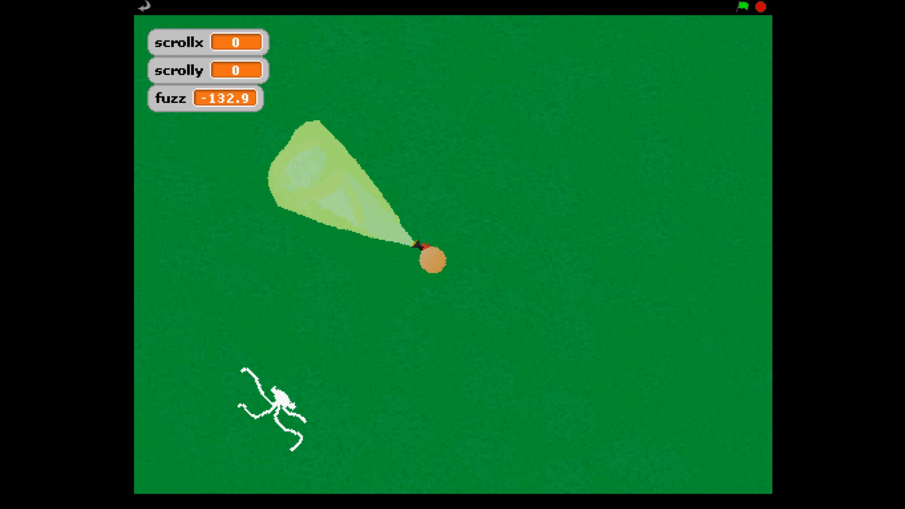
Step: Exit full-screen, select the slender man sprite, and run the game full-screen again
{"action": "left_click", "coordinate": [635, 26]}
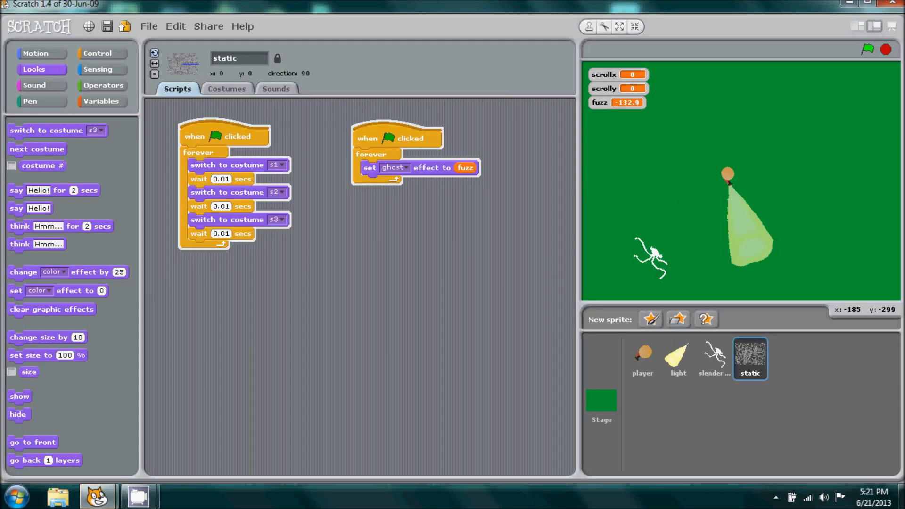
{"action": "left_click", "coordinate": [714, 358]}
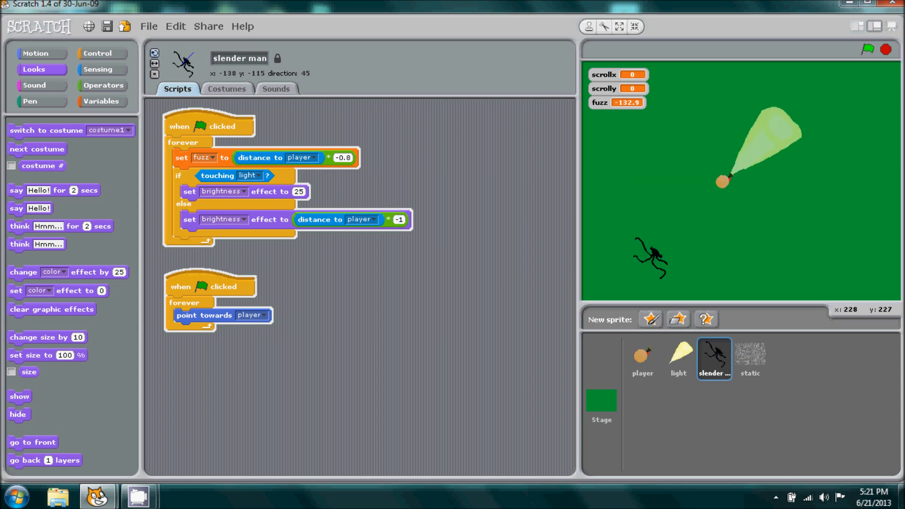
{"action": "left_click", "coordinate": [618, 27]}
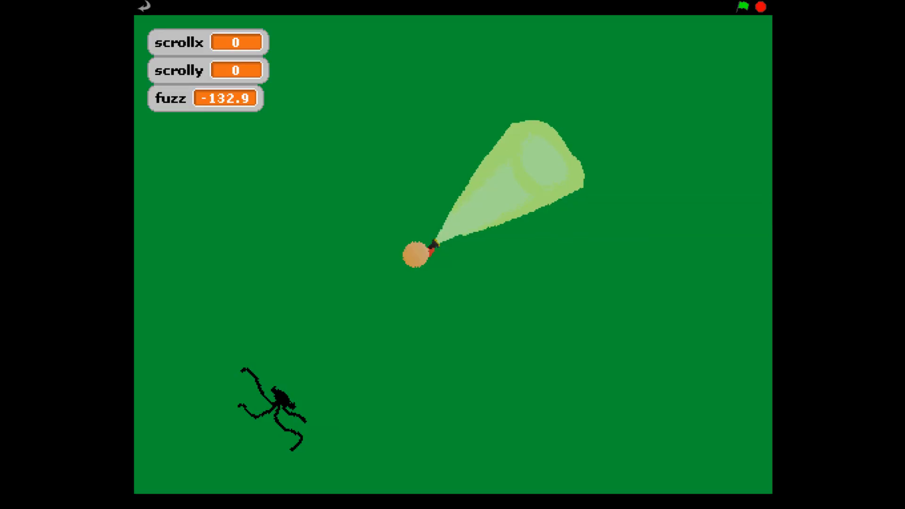